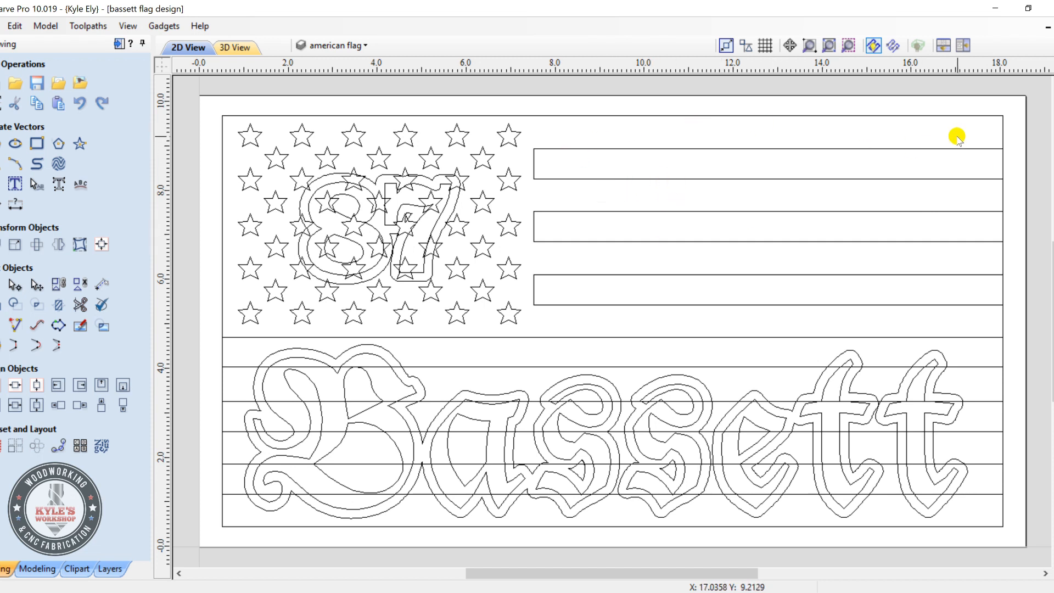
pyautogui.moveTo(372, 260)
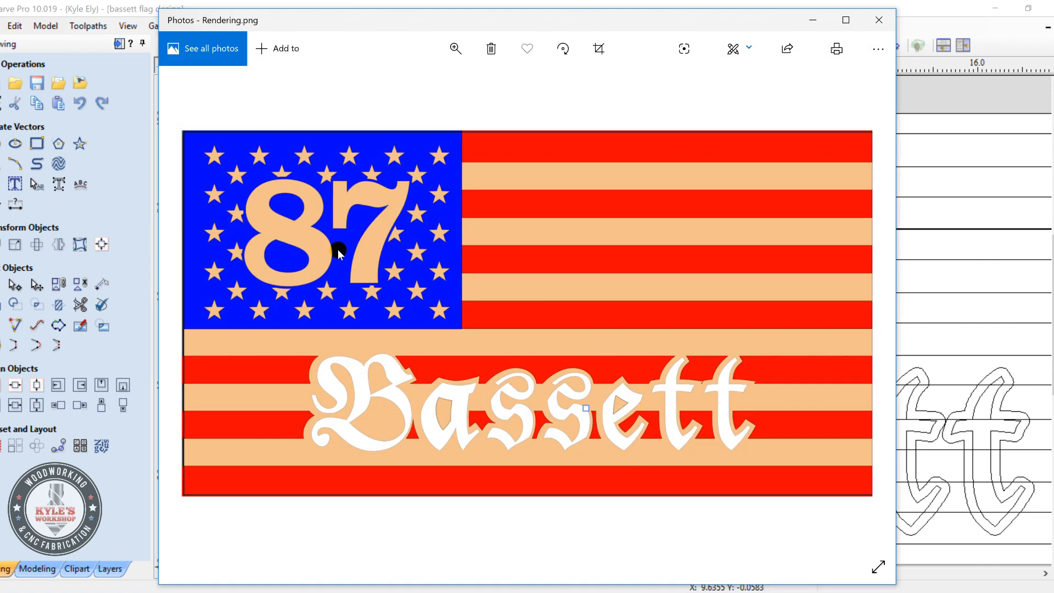
pyautogui.moveTo(280, 235)
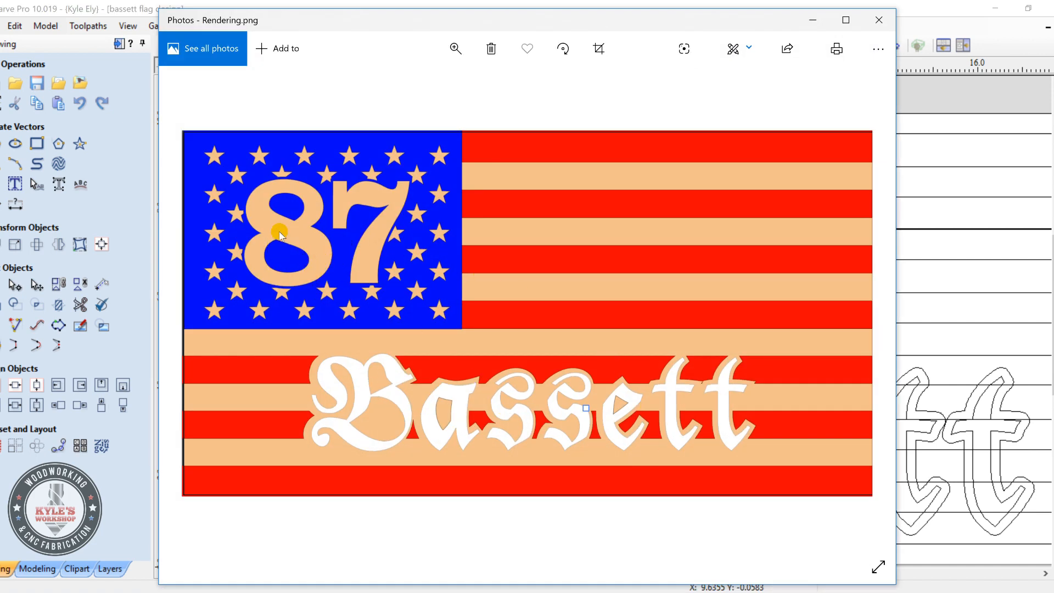
pyautogui.moveTo(366, 398)
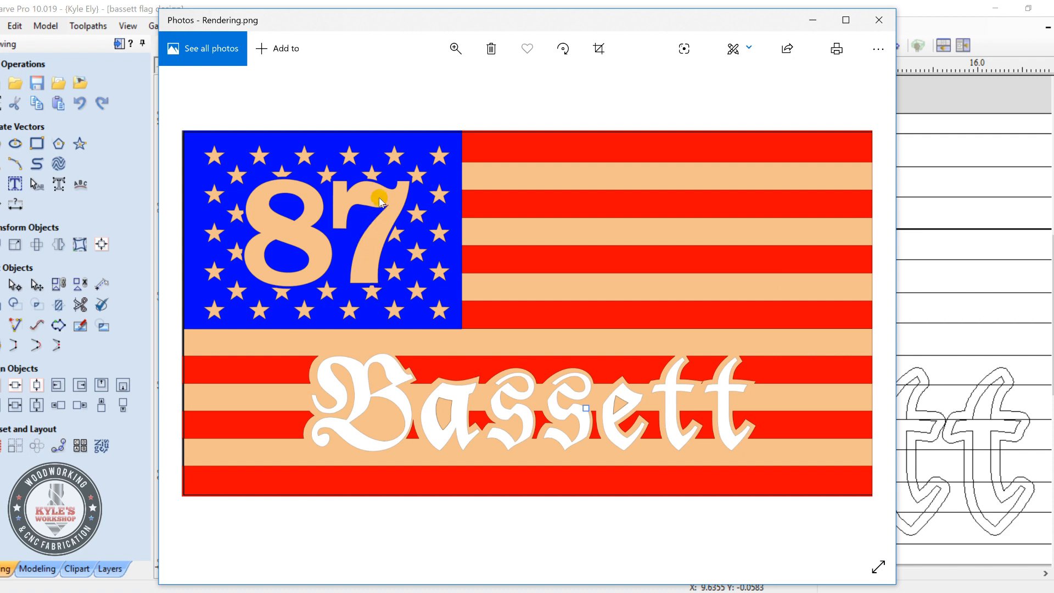
pyautogui.moveTo(367, 204)
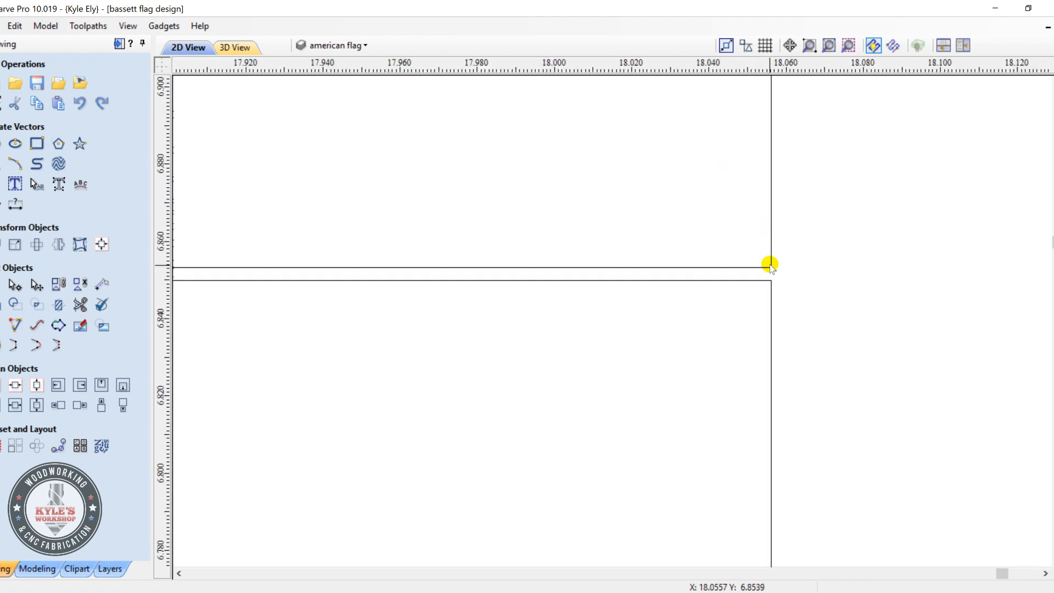
# Name the new layer 'Letters' and set it to start hidden.
pyautogui.scroll(-3)
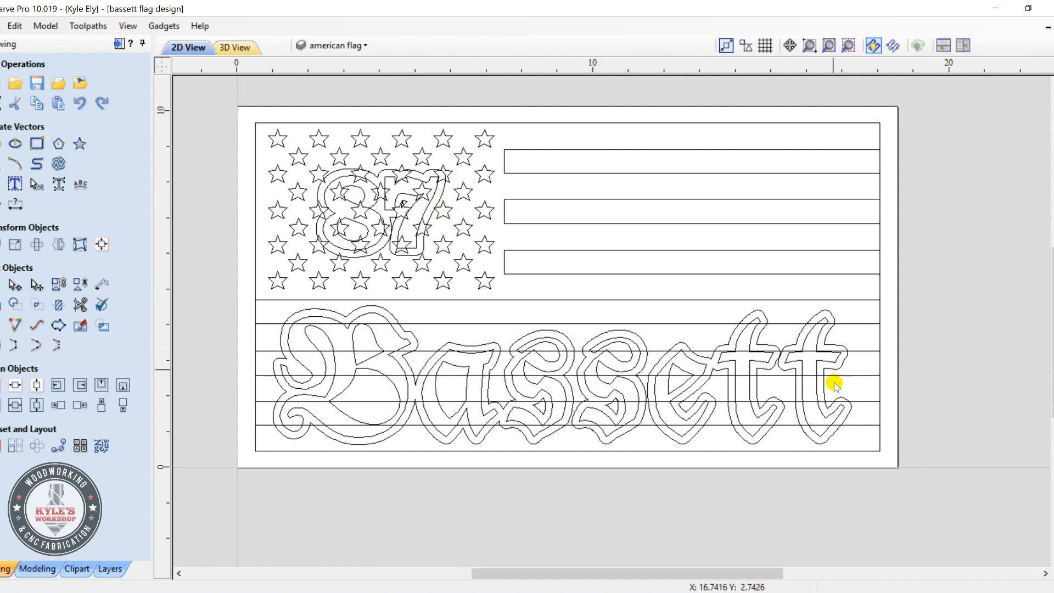
pyautogui.moveTo(437, 381)
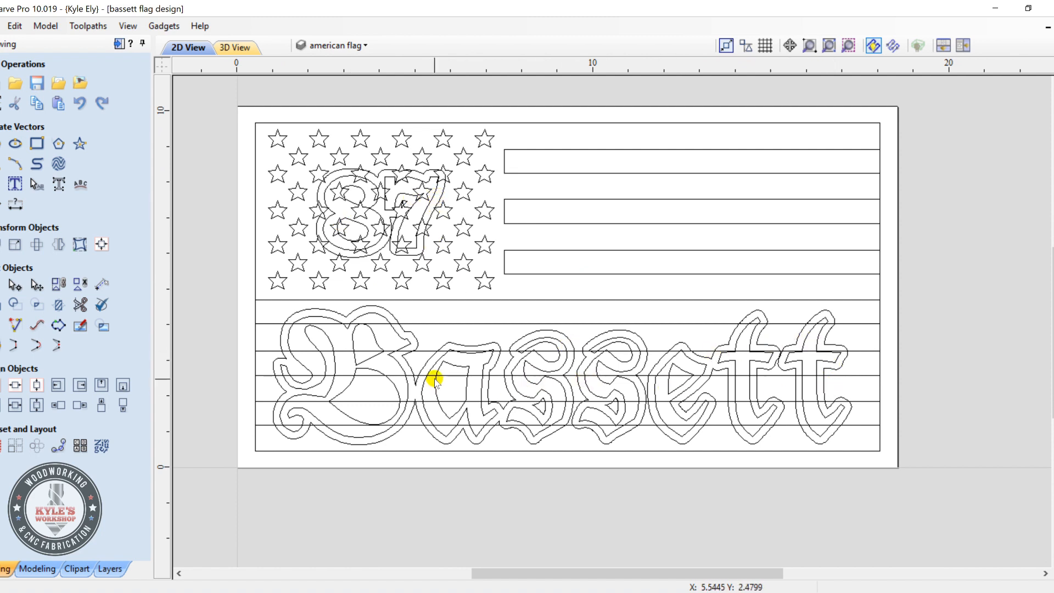
pyautogui.moveTo(405, 388)
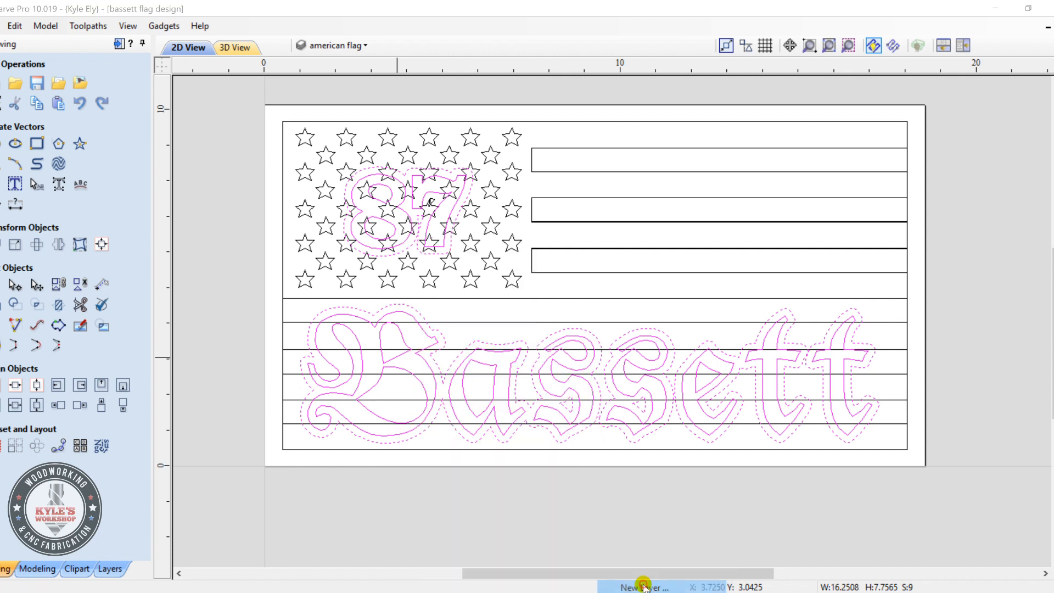
pyautogui.click(642, 586)
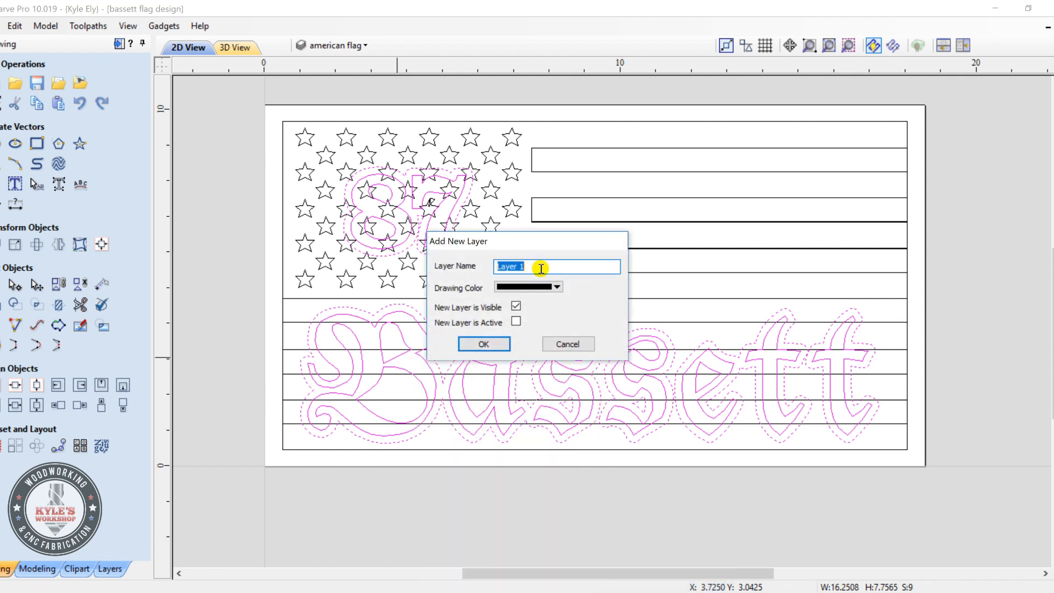
pyautogui.write('L')
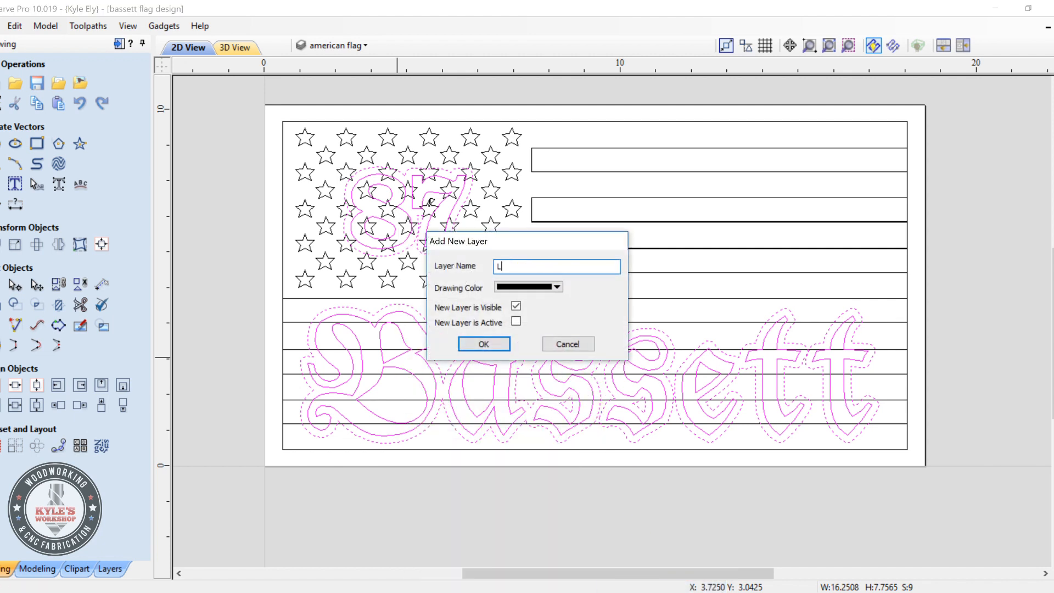
pyautogui.write('etters')
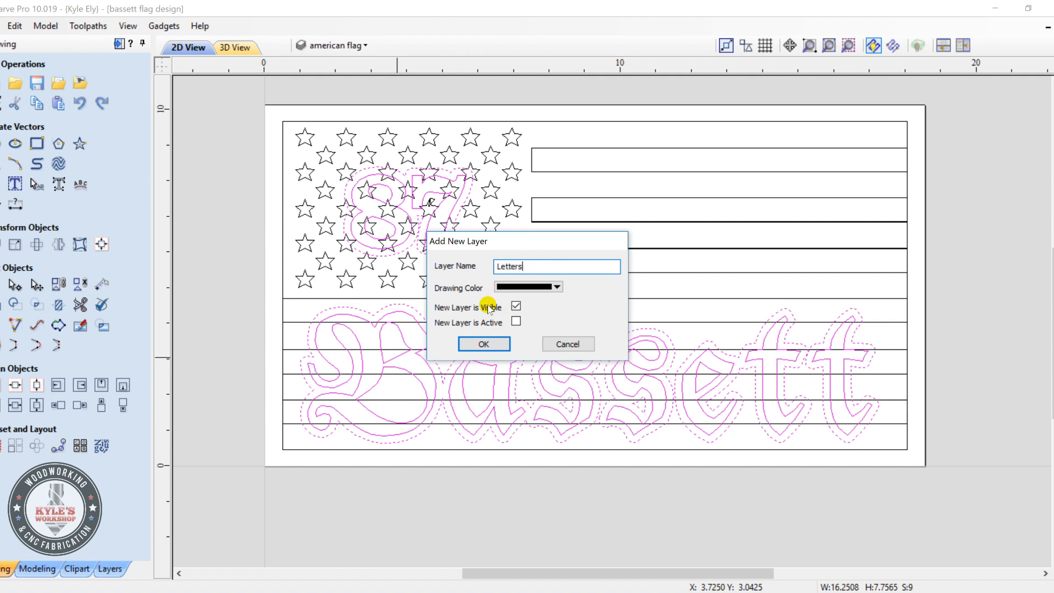
pyautogui.click(515, 305)
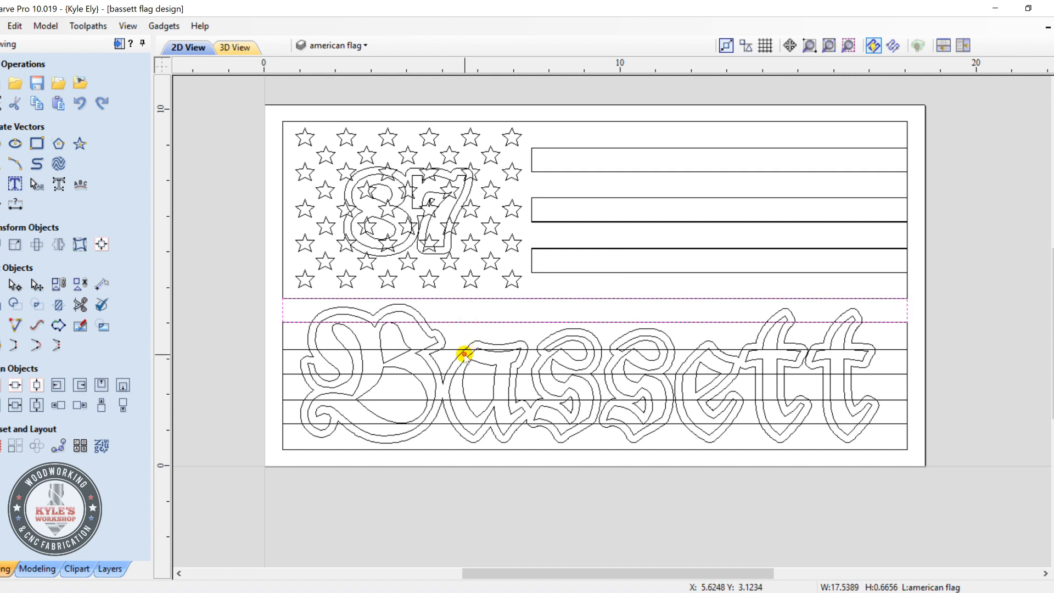
# Move the Bassett and 87 lettering onto Letters, then toggle its visibility to check and hide it.
pyautogui.click(465, 355)
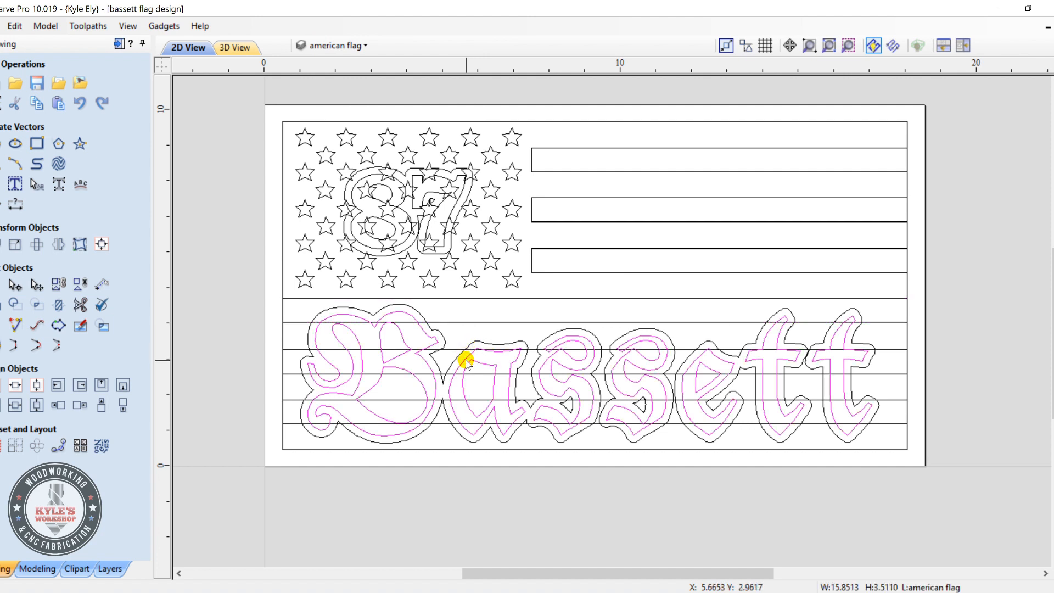
pyautogui.moveTo(452, 355)
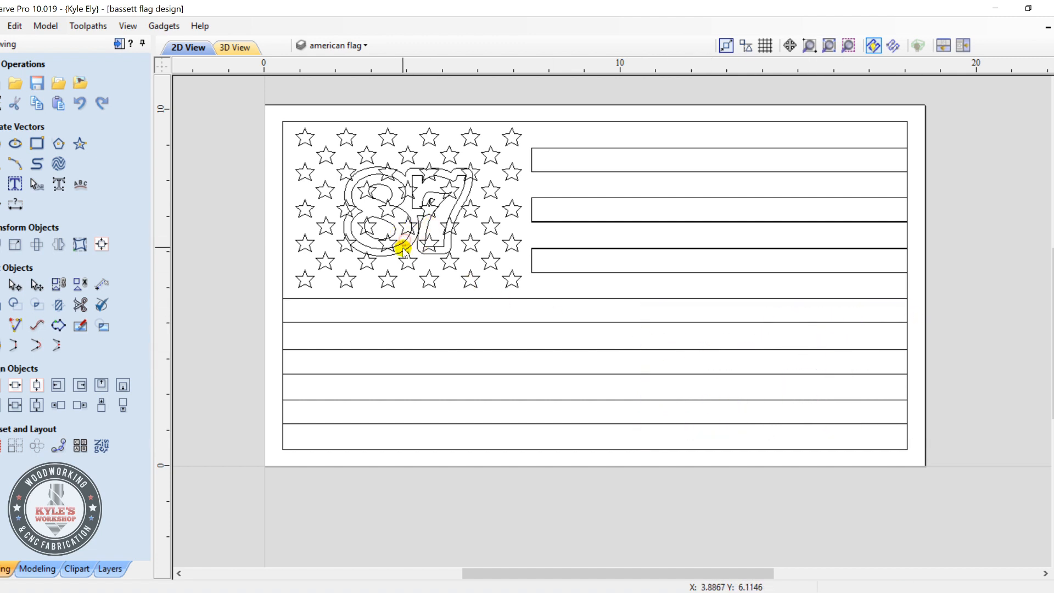
pyautogui.press('Delete')
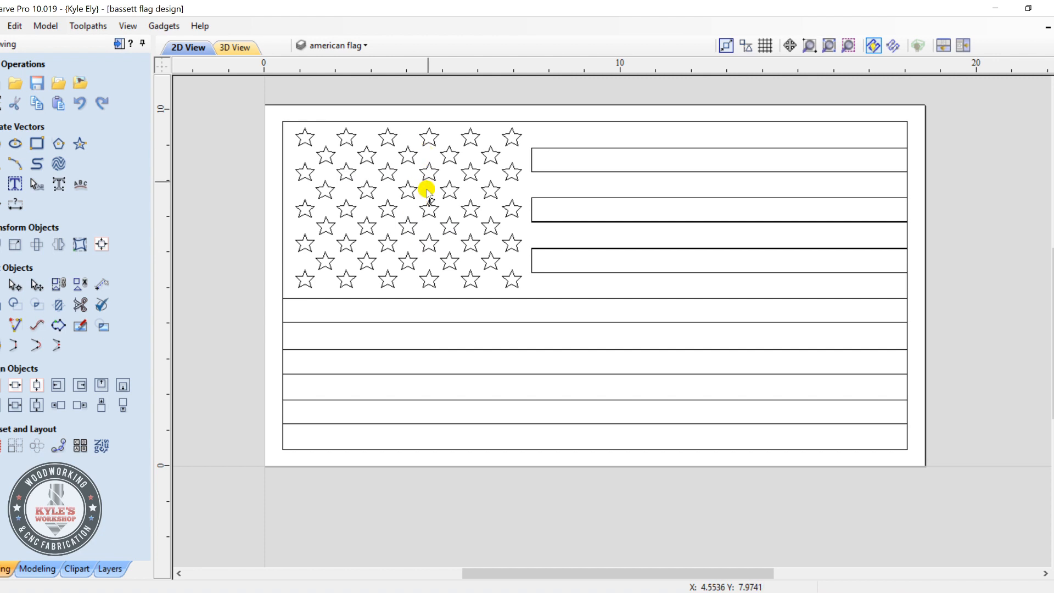
pyautogui.moveTo(448, 164)
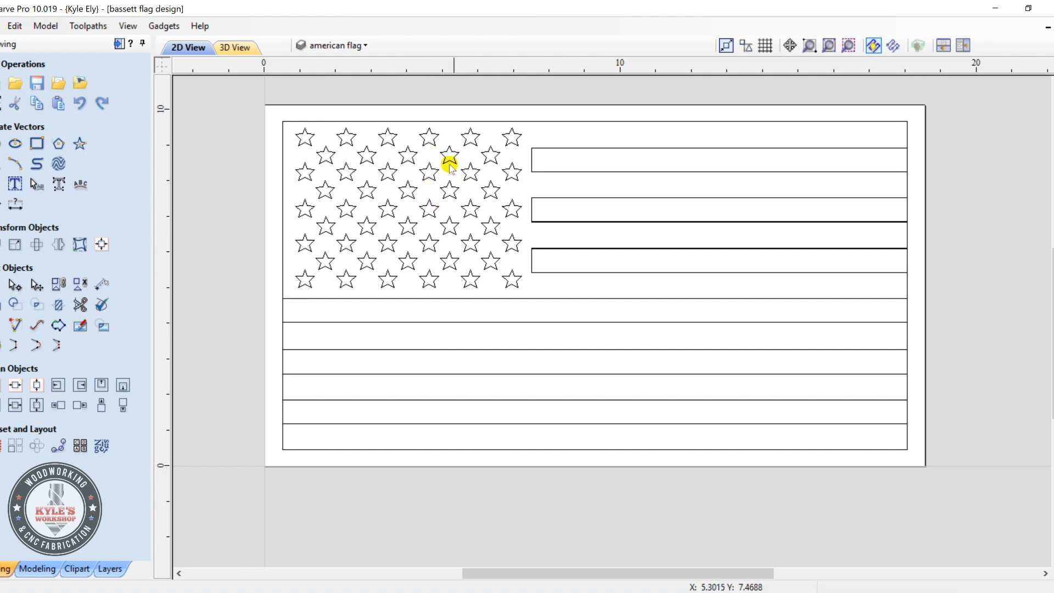
pyautogui.click(355, 46)
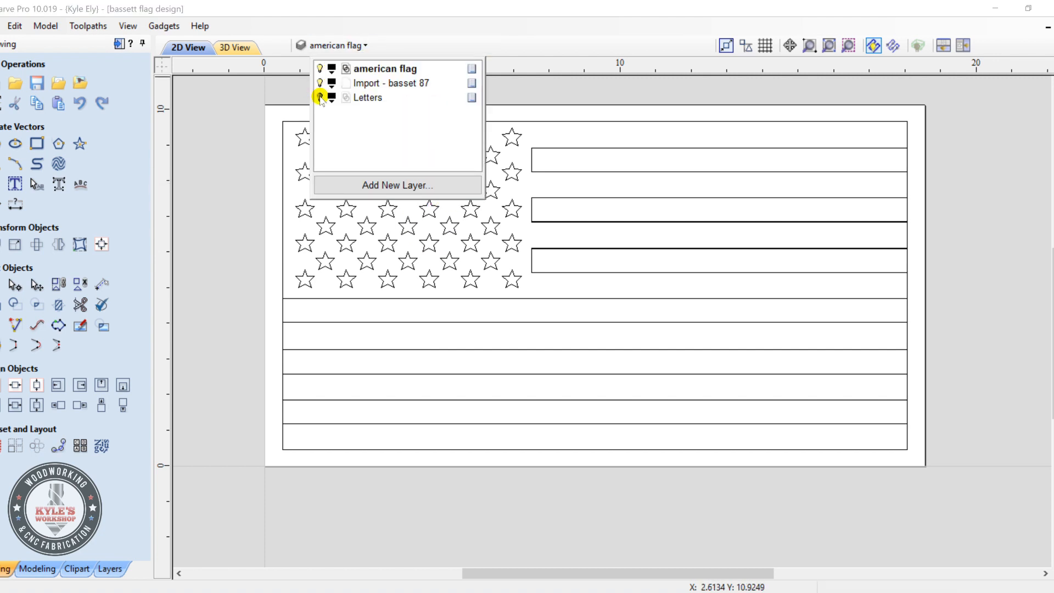
pyautogui.click(320, 97)
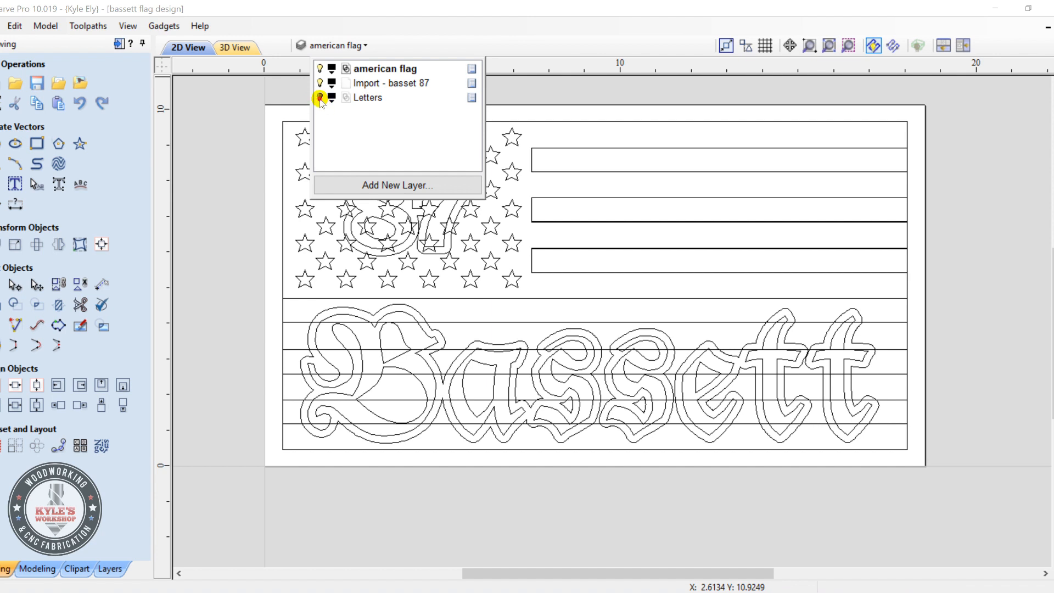
pyautogui.click(319, 98)
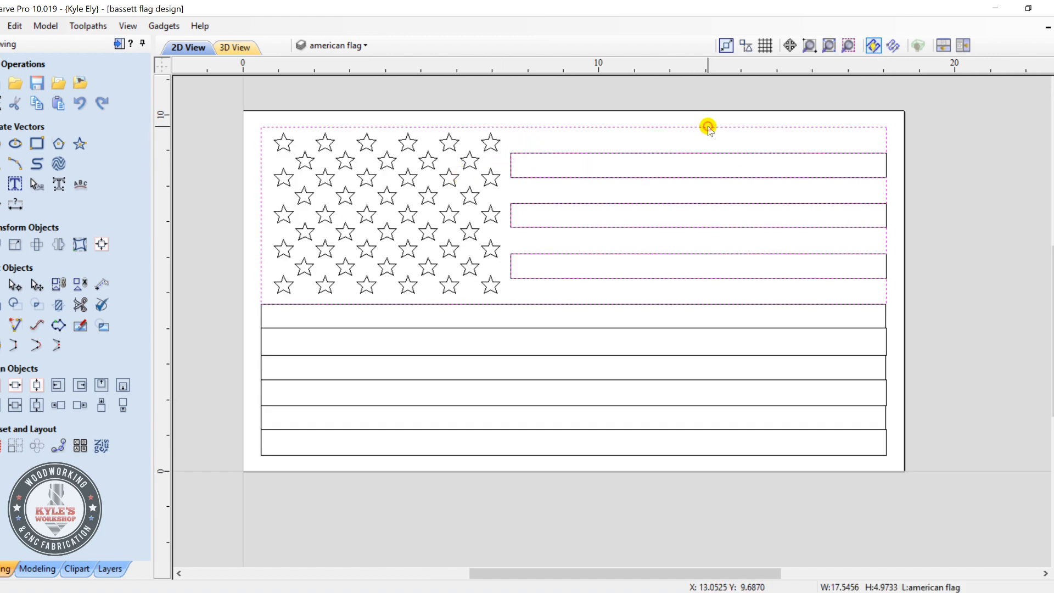
# Select all the flag's stars and stripes.
pyautogui.click(891, 122)
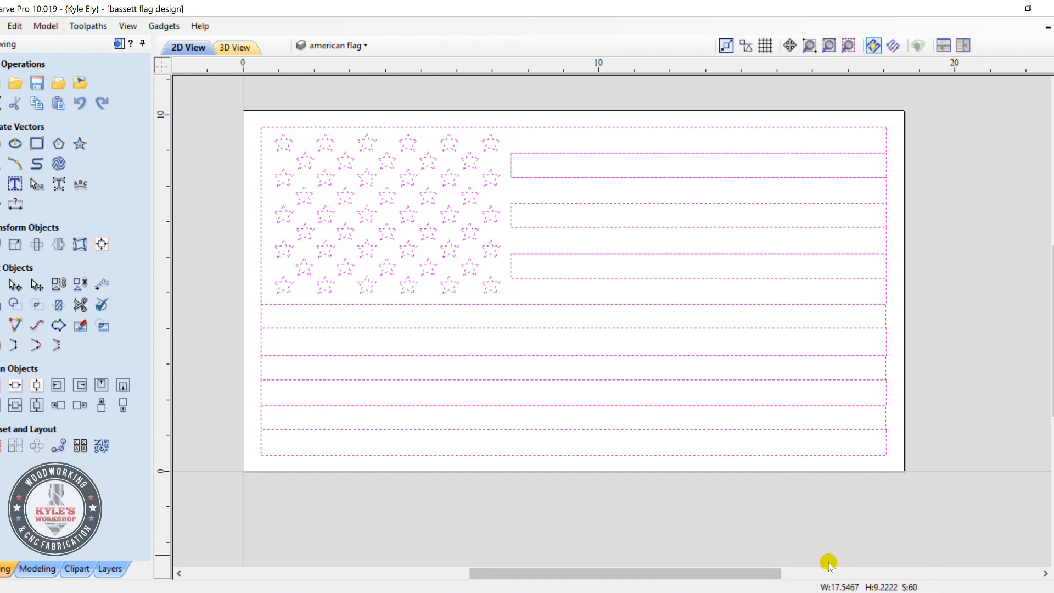
pyautogui.moveTo(906, 568)
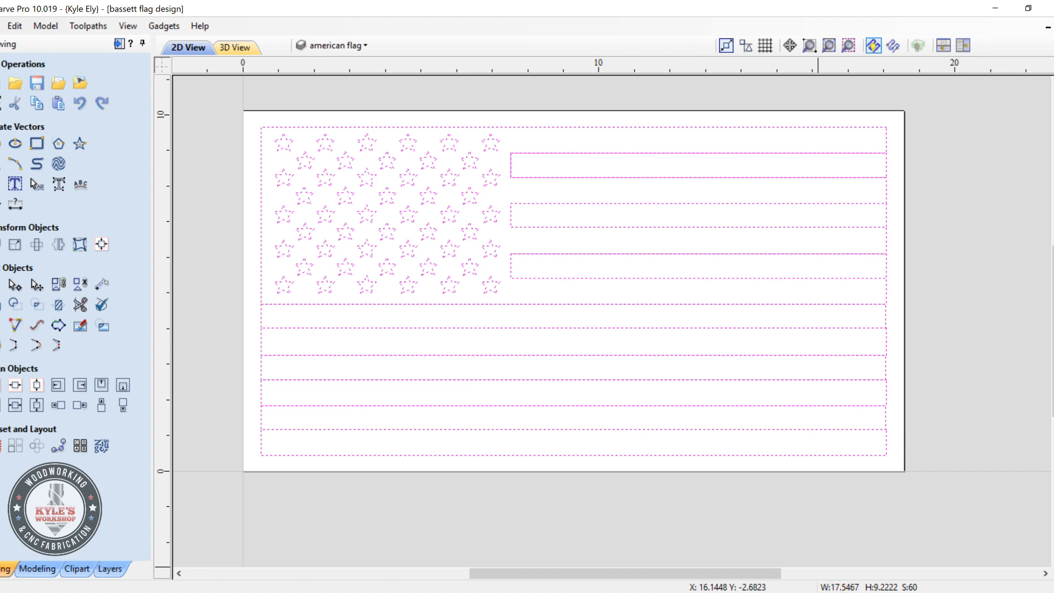
pyautogui.moveTo(910, 488)
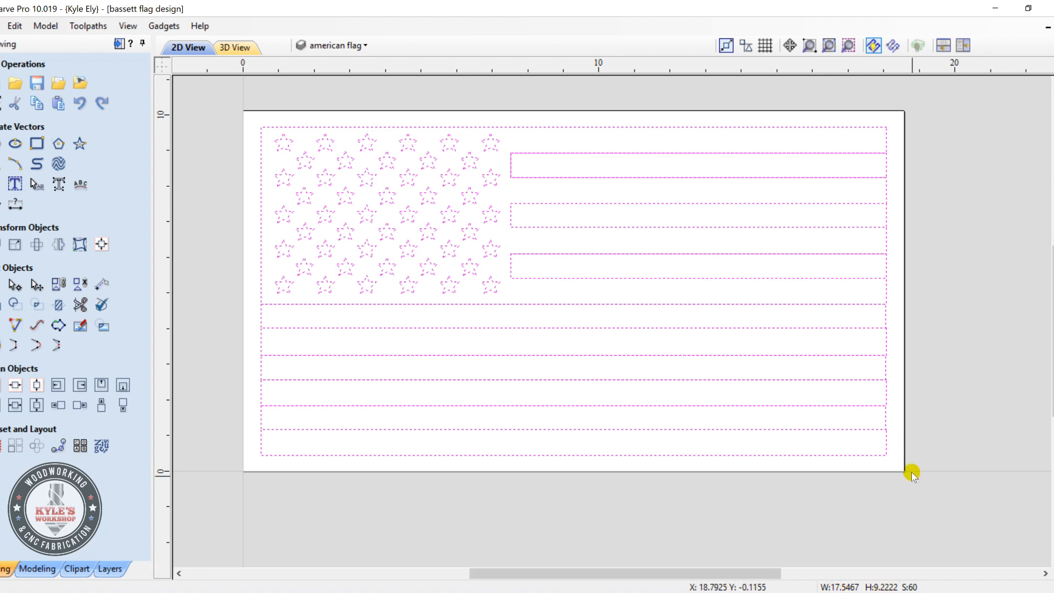
pyautogui.moveTo(611, 407)
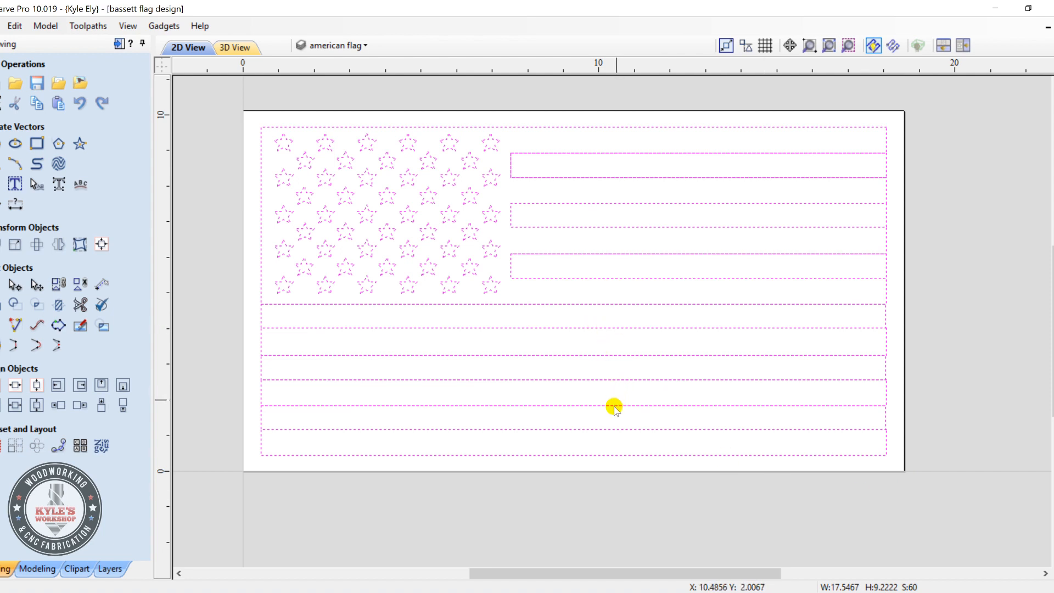
pyautogui.moveTo(570, 351)
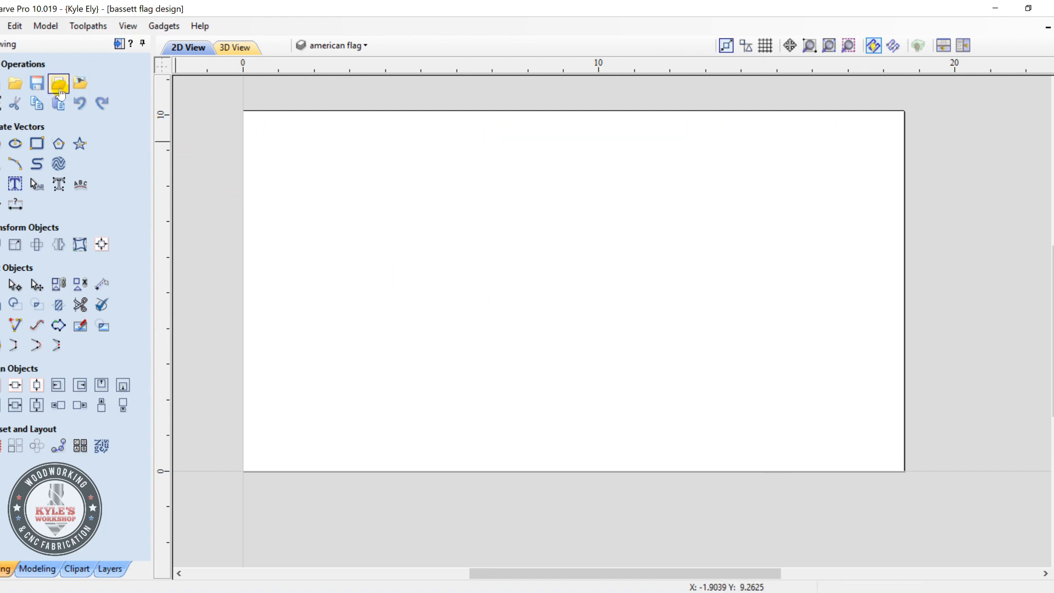
# Paste the full-size flag vectors into the Baltimore Ravens job.
pyautogui.click(59, 82)
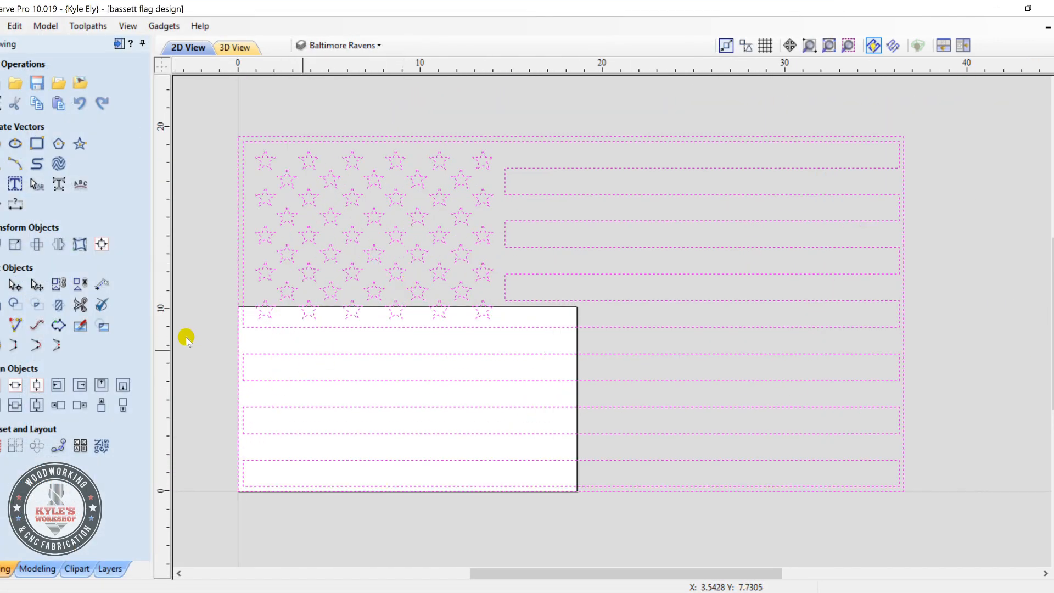
pyautogui.moveTo(80, 230)
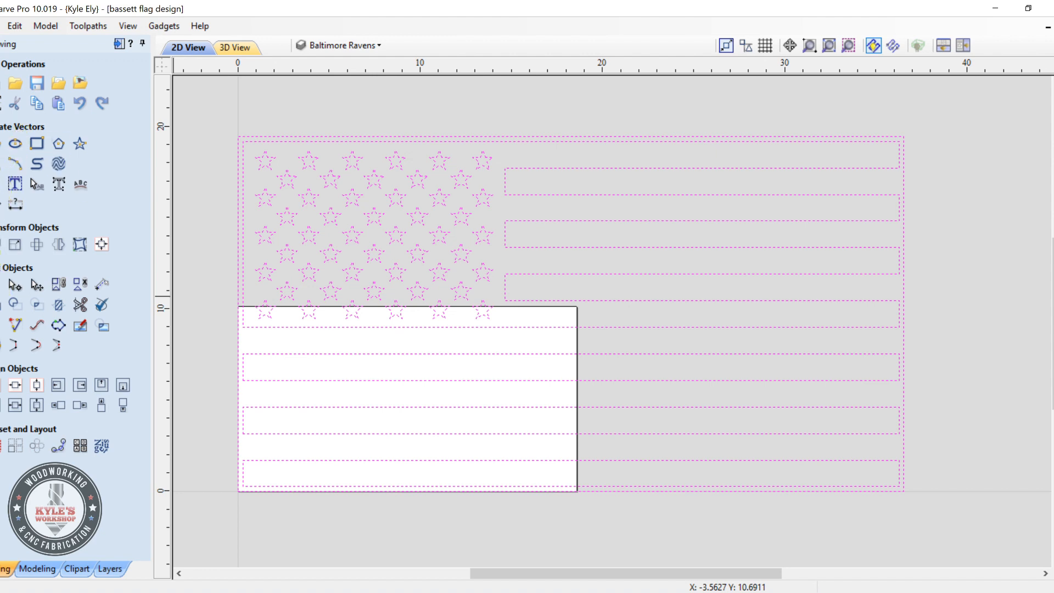
pyautogui.moveTo(16, 245)
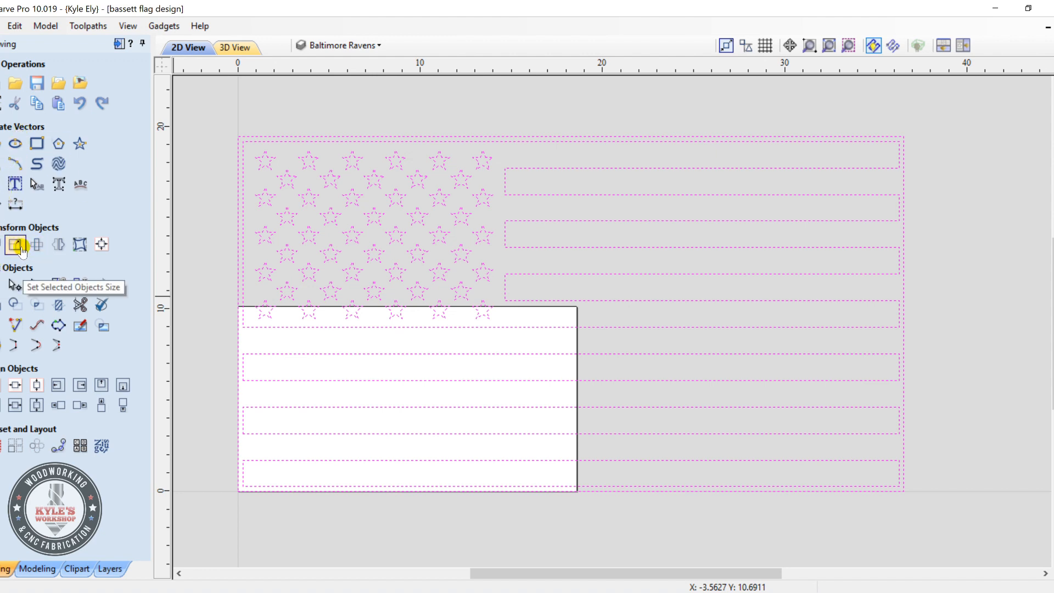
# Set the flag width to 17.5 inches and centre it on the material.
pyautogui.click(16, 245)
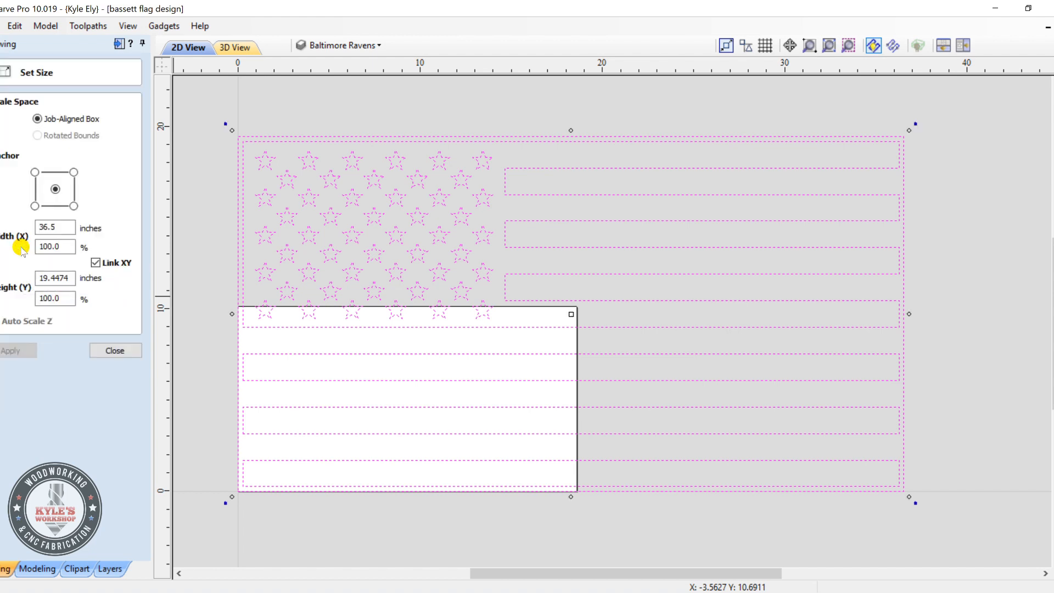
pyautogui.click(54, 228)
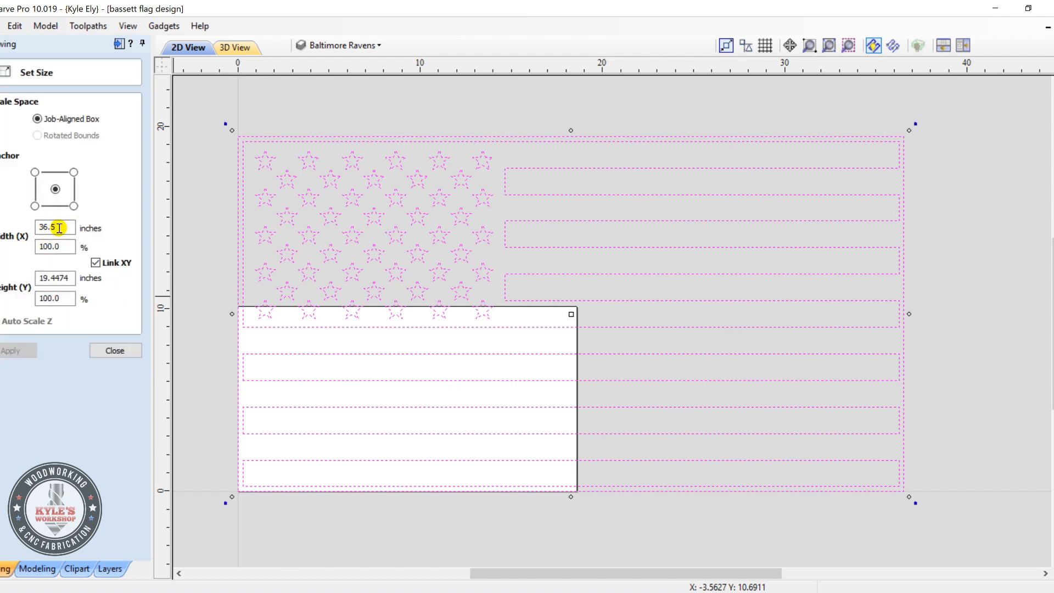
pyautogui.tripleClick(53, 228)
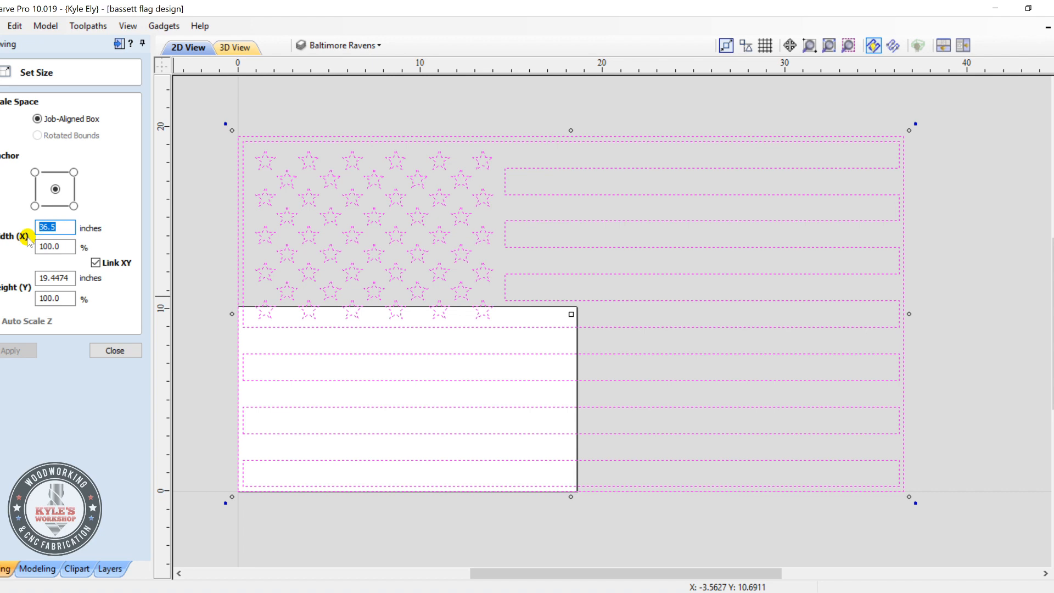
pyautogui.write('17.5')
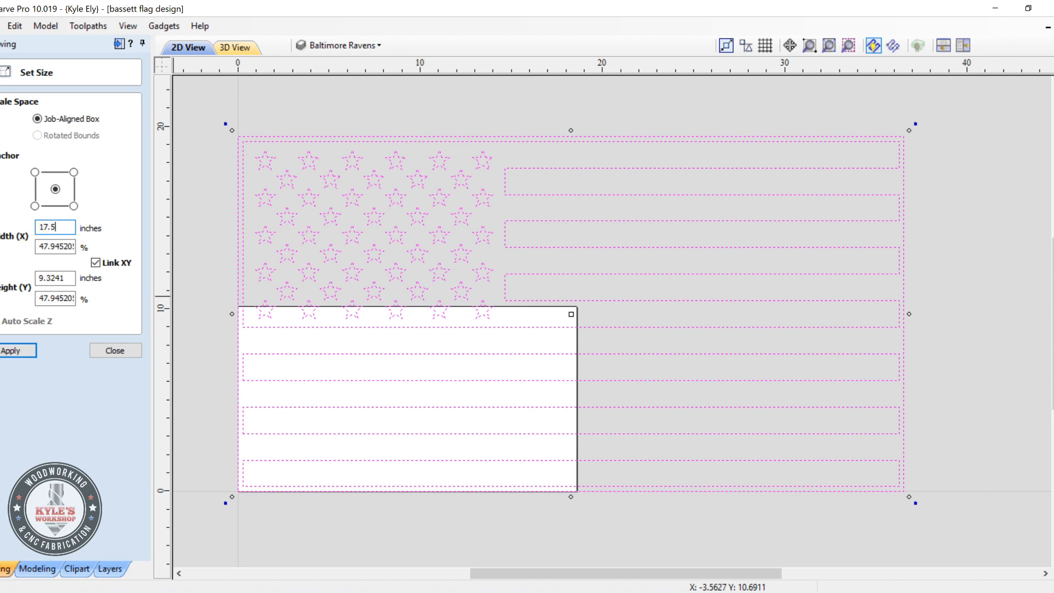
pyautogui.click(13, 351)
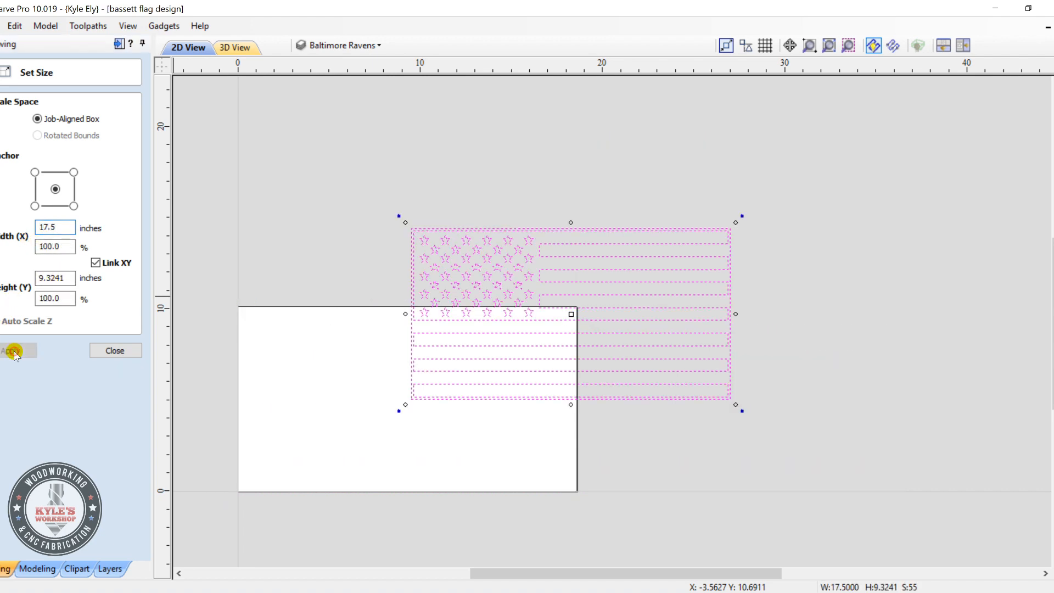
pyautogui.click(16, 351)
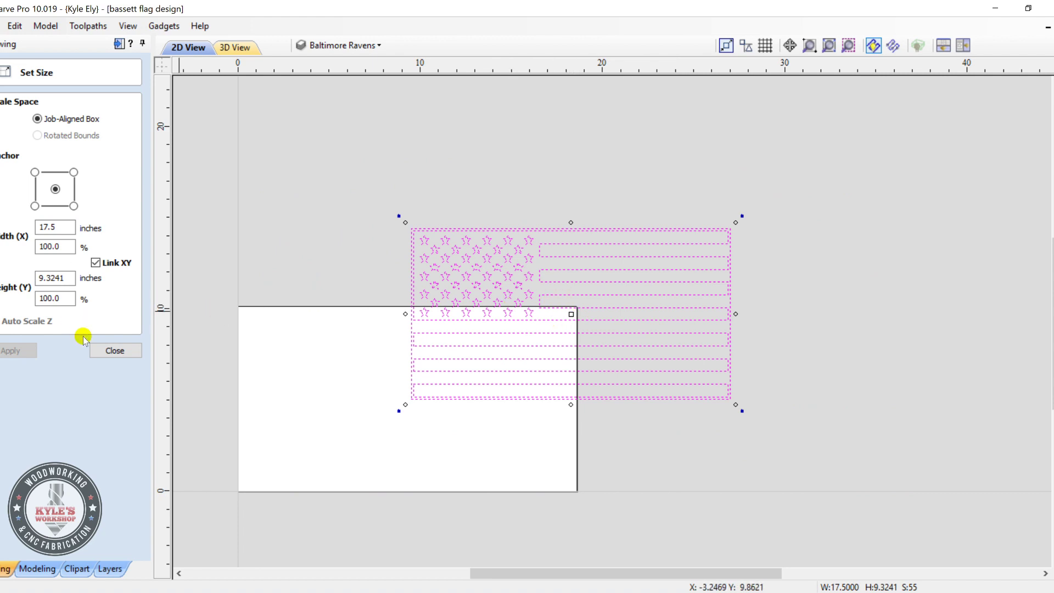
pyautogui.click(116, 350)
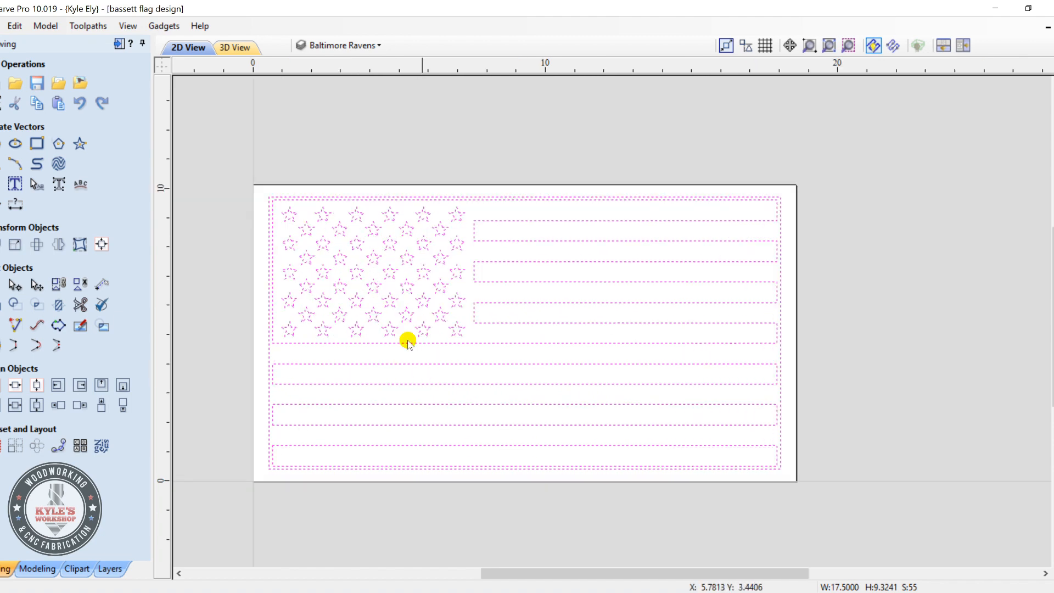
pyautogui.moveTo(487, 198)
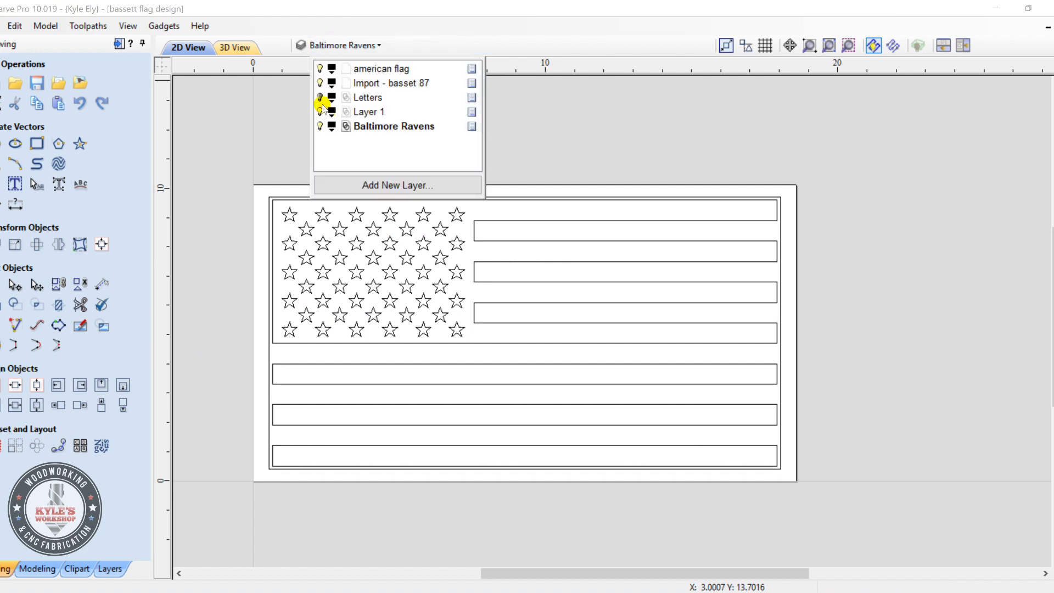
# Show the Letters layer and delete Baltimore Ravens, moving its data to american flag.
pyautogui.click(320, 98)
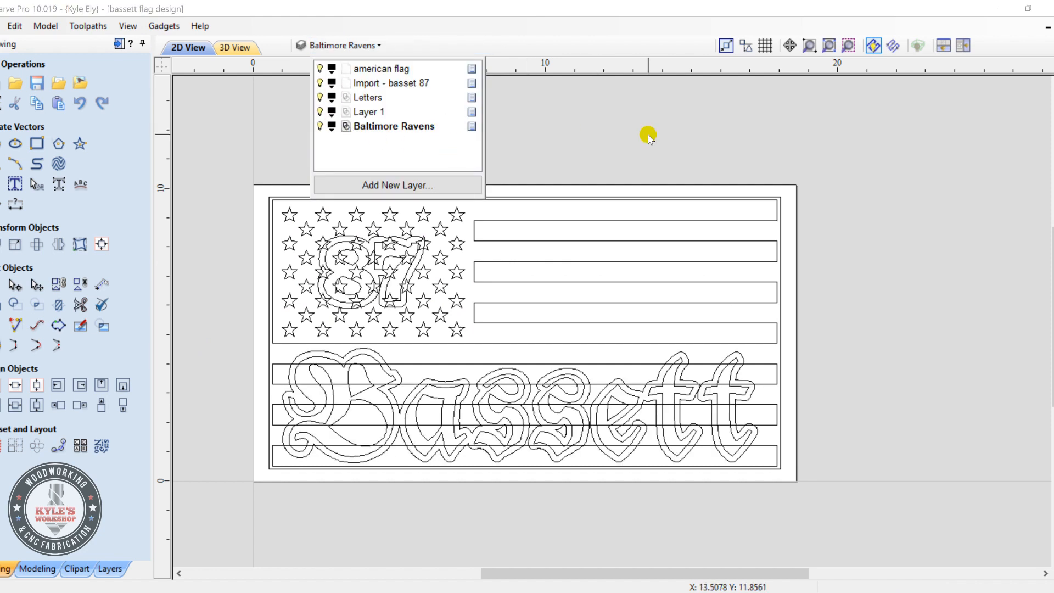
pyautogui.rightClick(394, 126)
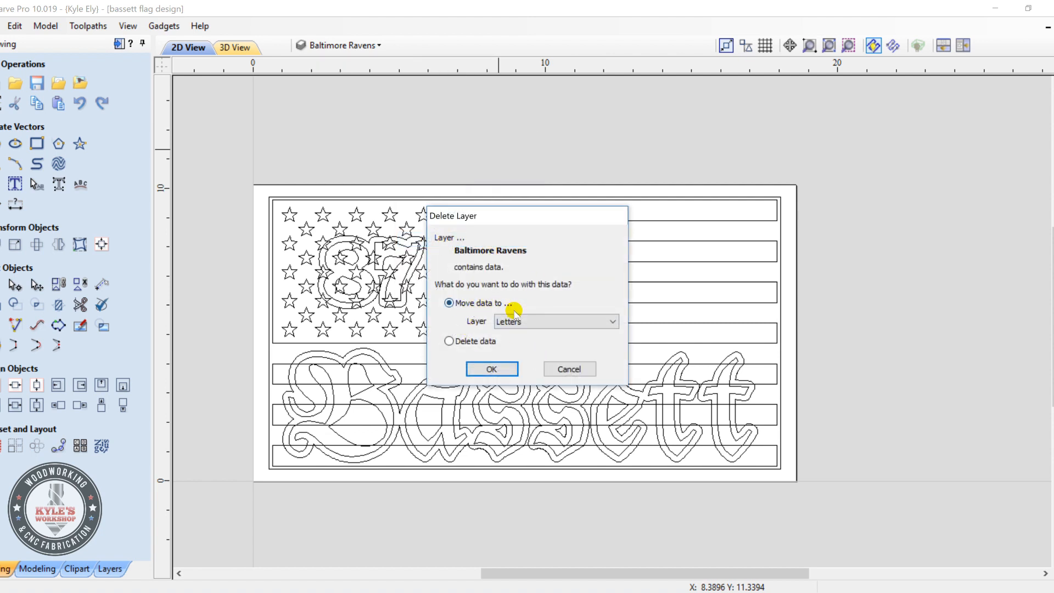
pyautogui.click(556, 321)
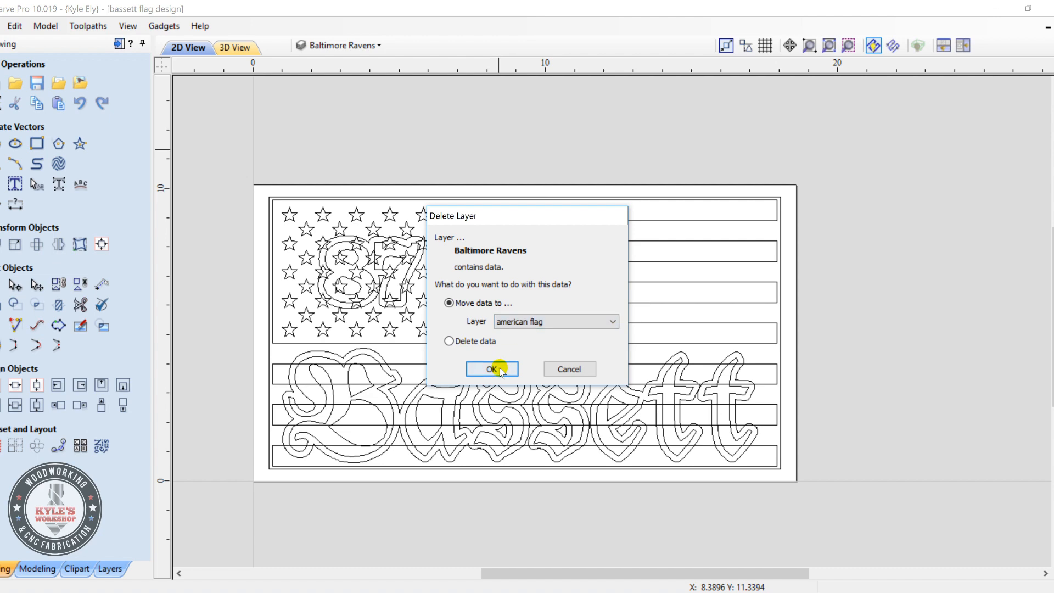
pyautogui.click(491, 369)
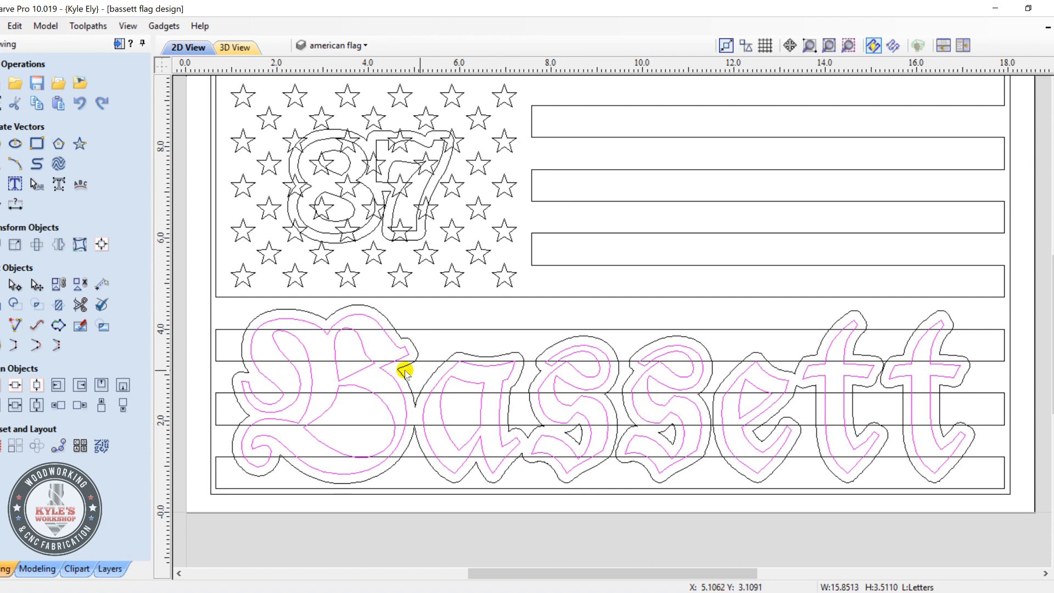
# Ungroup the Bassett lettering back onto its original object layers.
pyautogui.rightClick(405, 373)
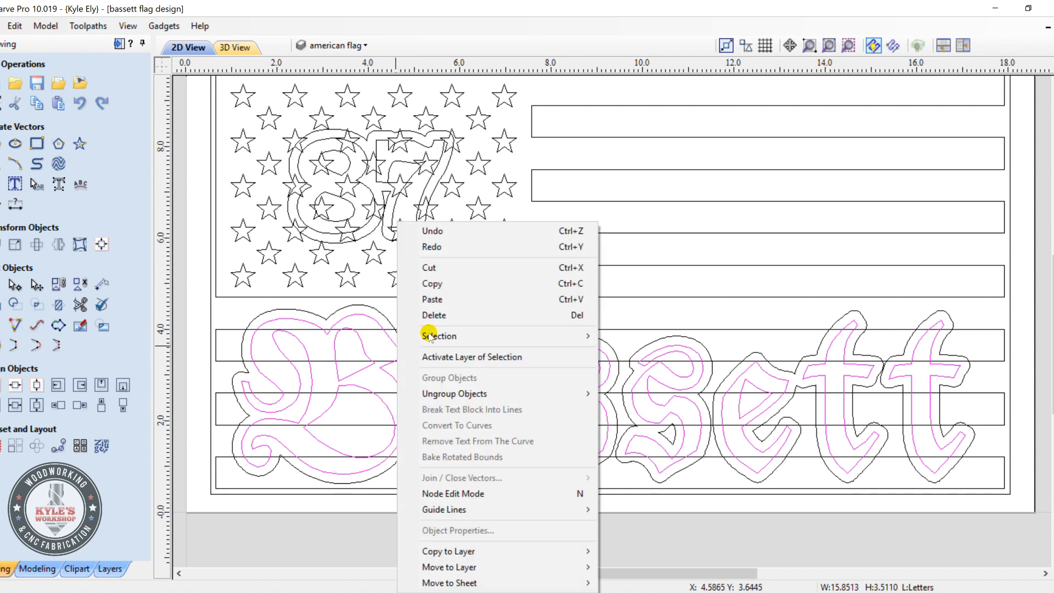
pyautogui.moveTo(454, 394)
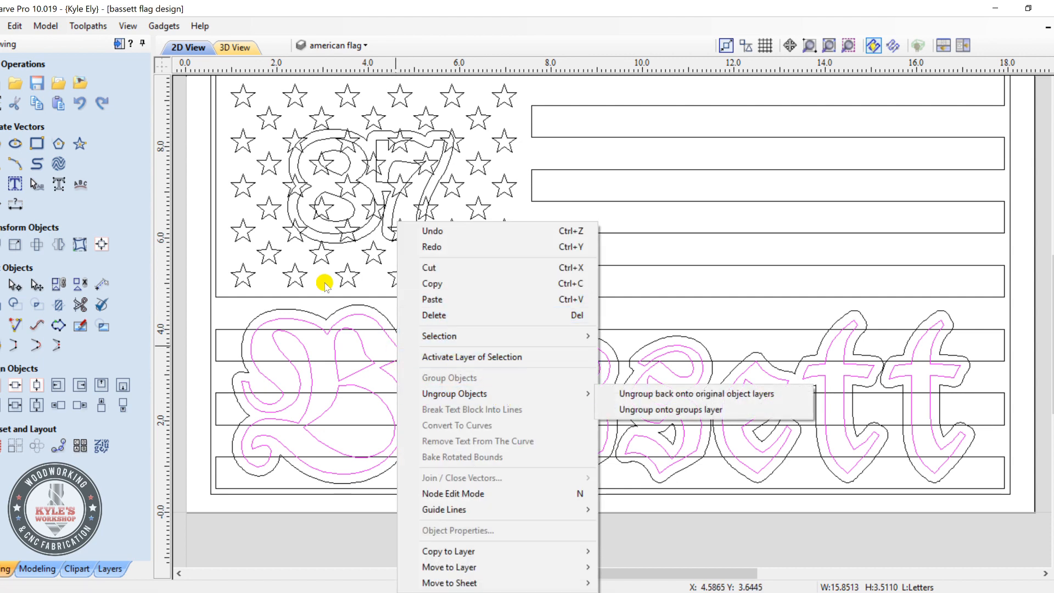
pyautogui.click(696, 393)
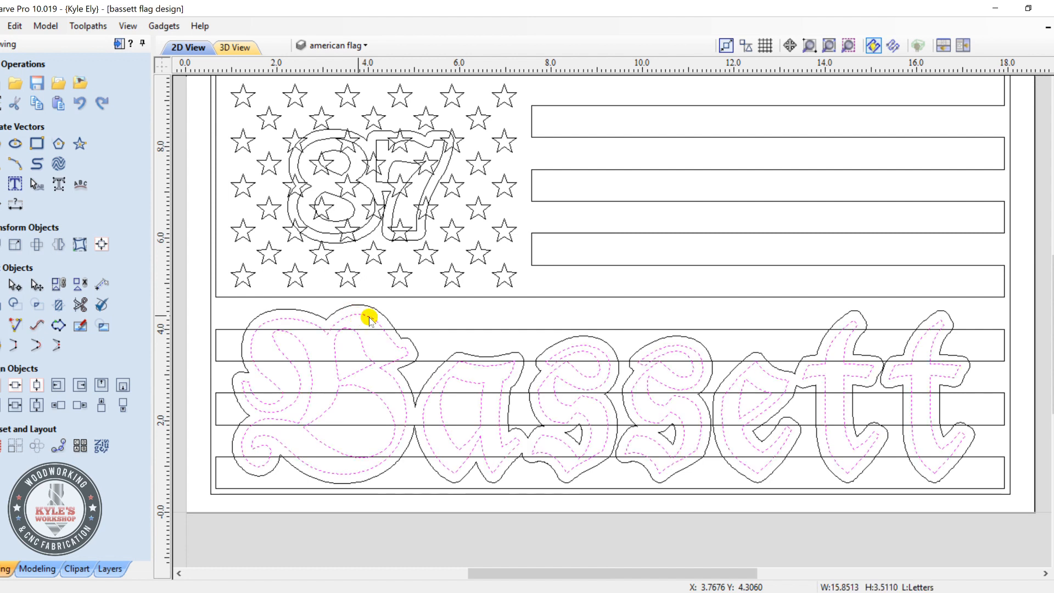
pyautogui.moveTo(389, 175)
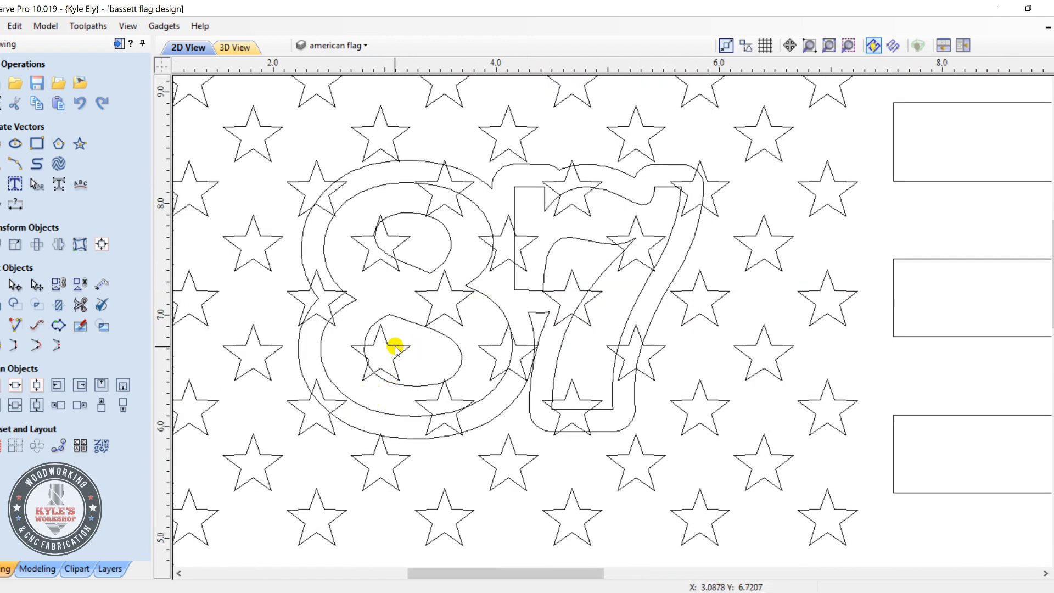
# Select the nine stars sitting inside the 87 numerals.
pyautogui.click(388, 356)
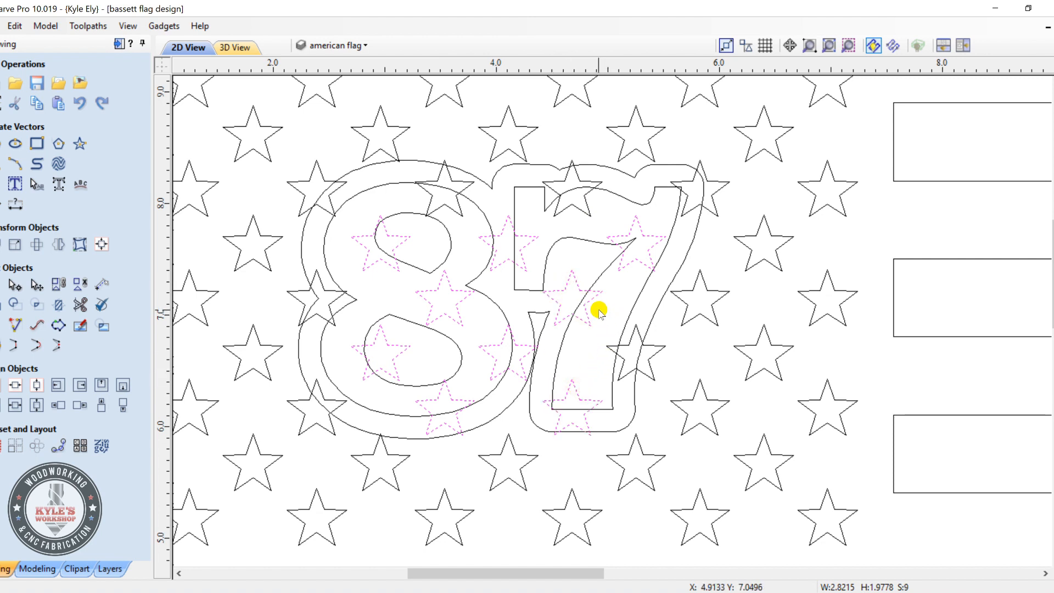
pyautogui.moveTo(464, 183)
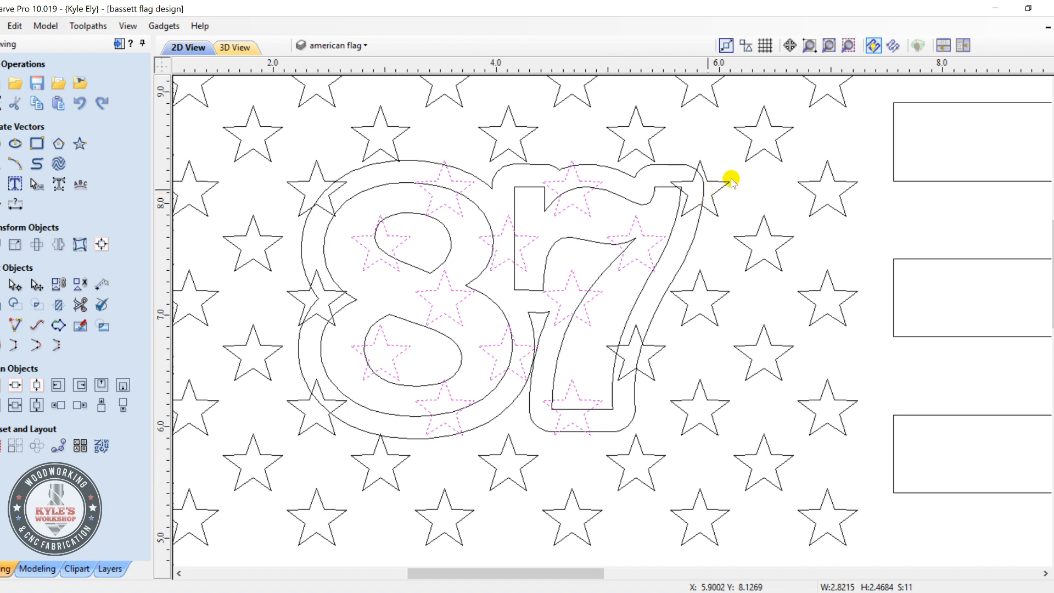
pyautogui.moveTo(353, 240)
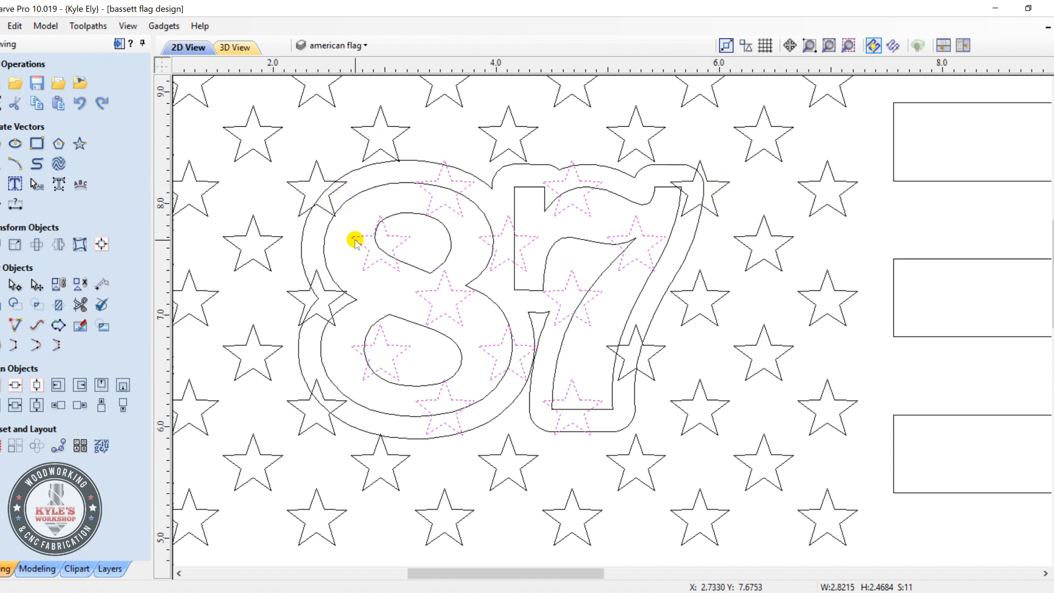
pyautogui.moveTo(583, 197)
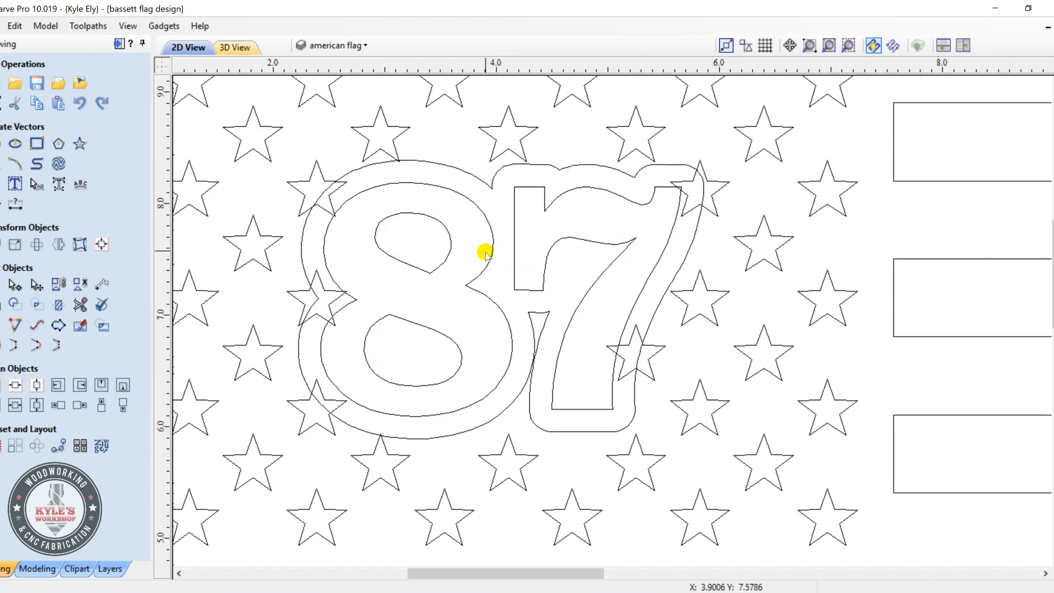
pyautogui.moveTo(455, 284)
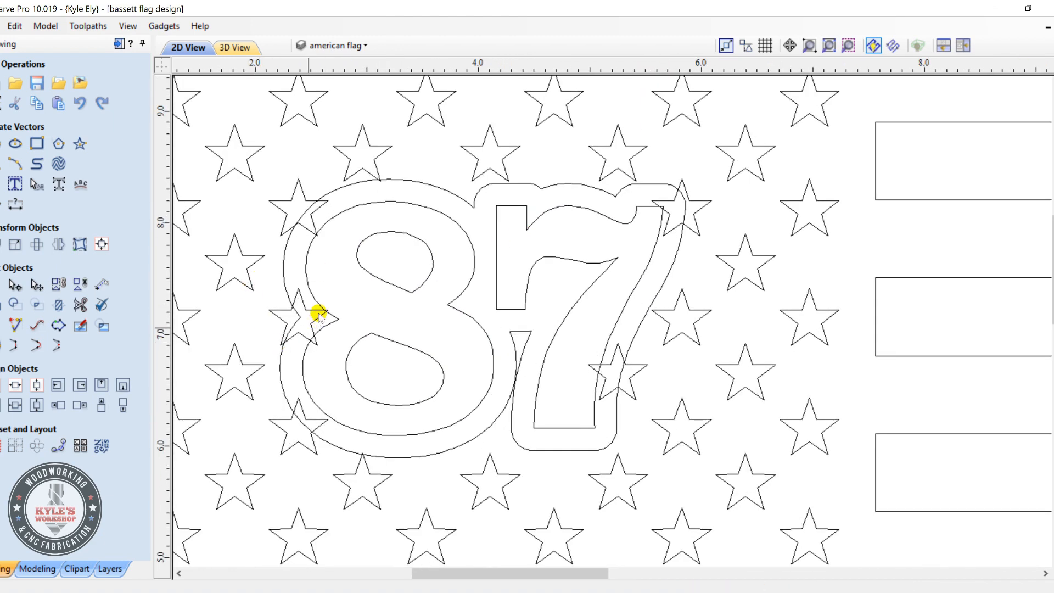
# Subtract the 87 outline from the stars crossing it.
pyautogui.click(314, 314)
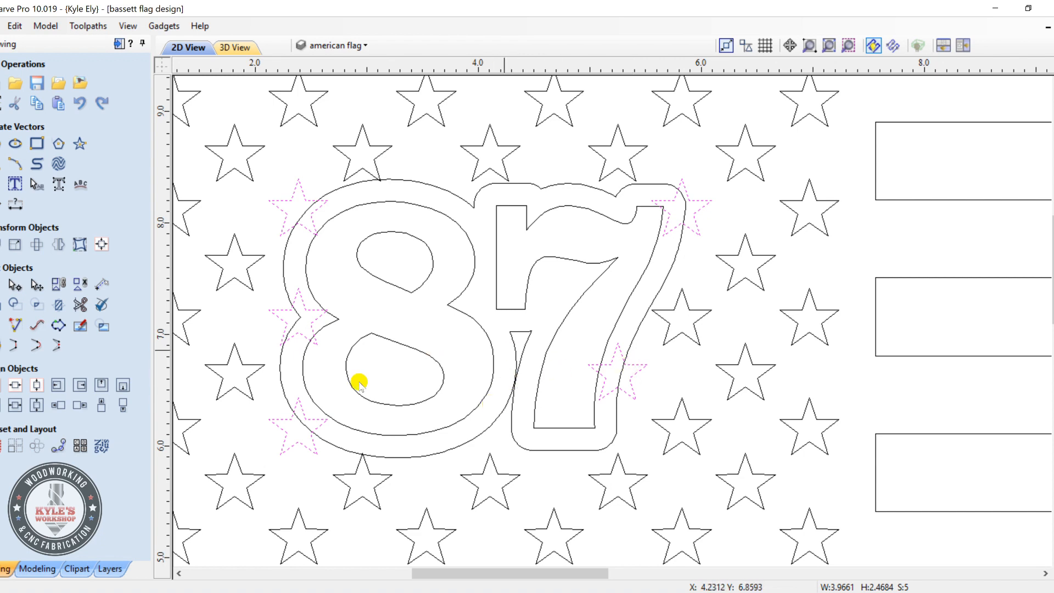
pyautogui.moveTo(287, 400)
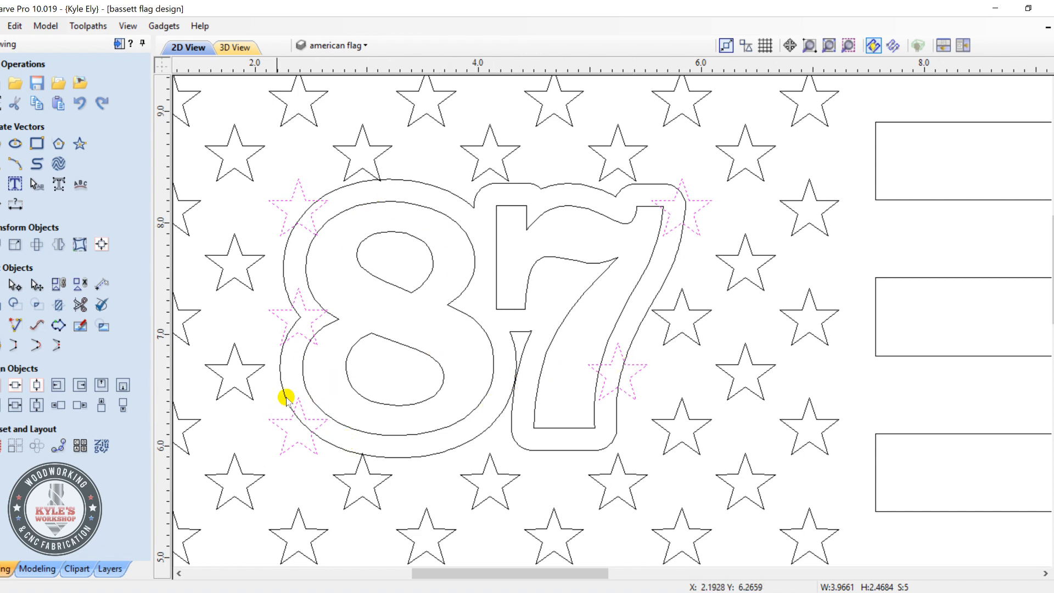
pyautogui.moveTo(526, 331)
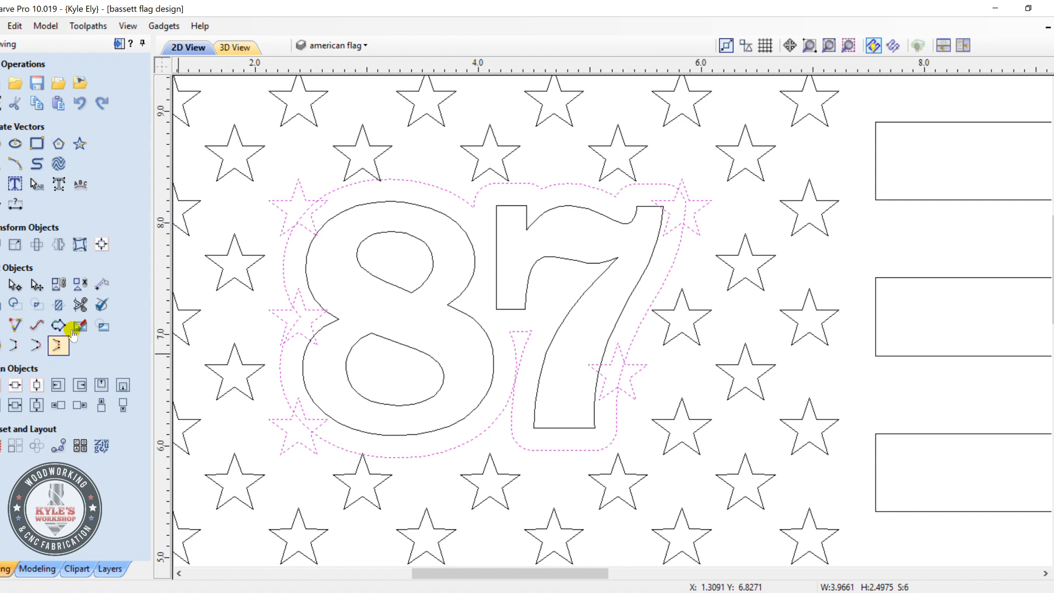
pyautogui.moveTo(13, 304)
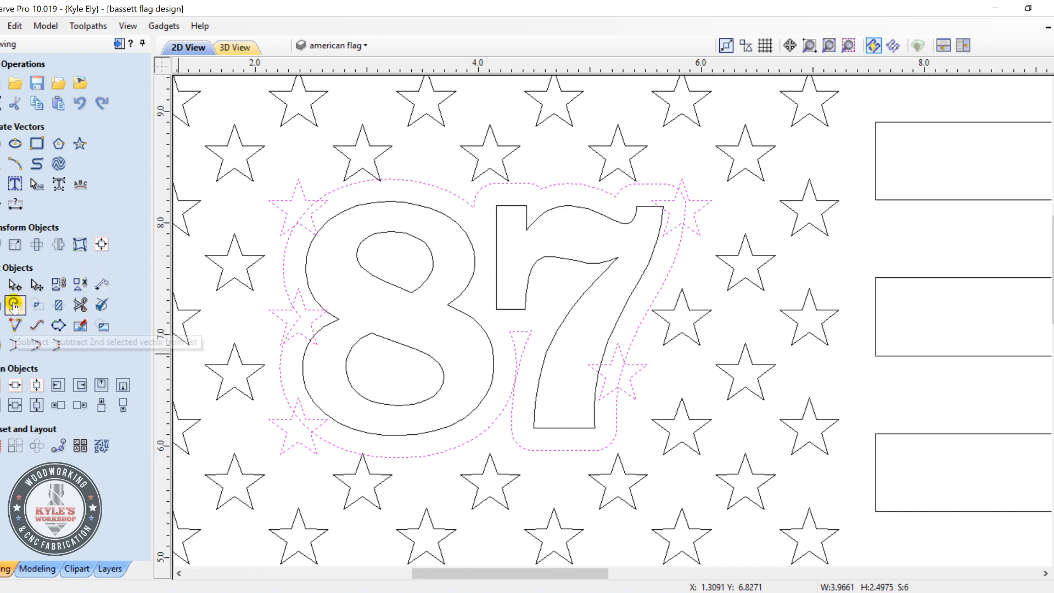
pyautogui.moveTo(12, 303)
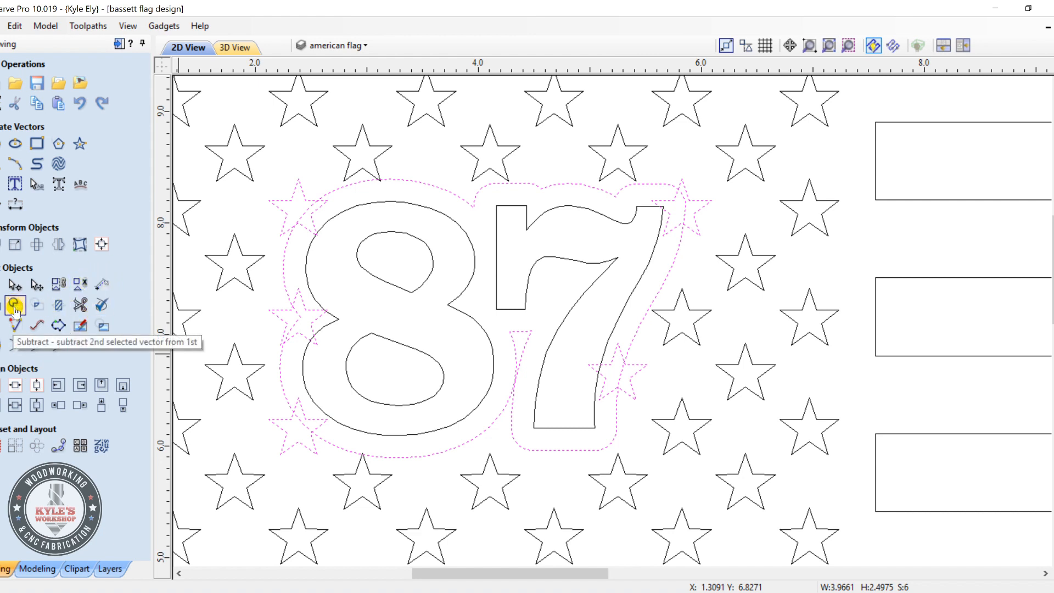
pyautogui.click(12, 304)
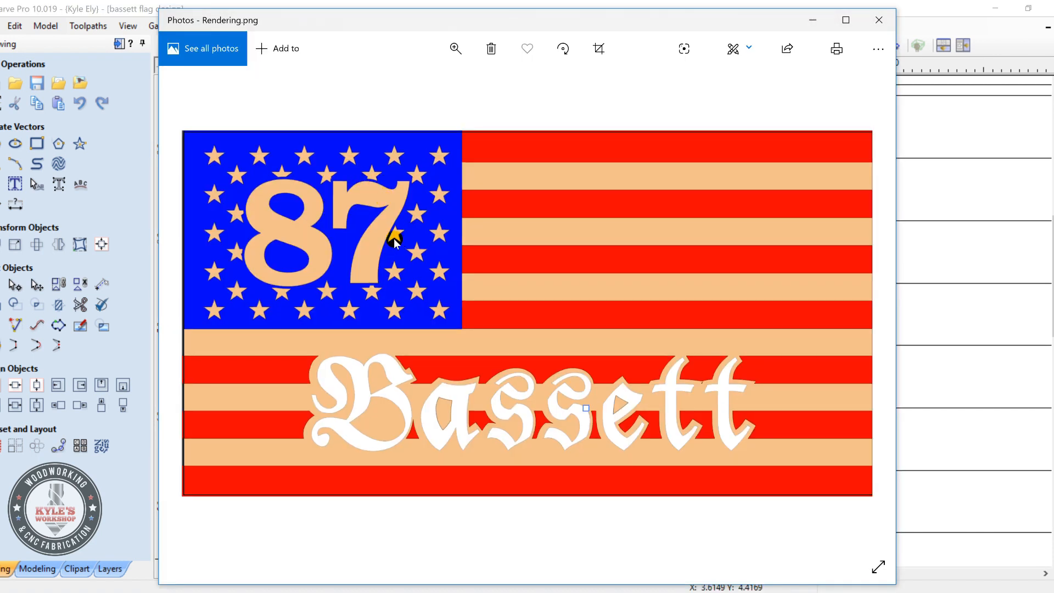
pyautogui.moveTo(312, 184)
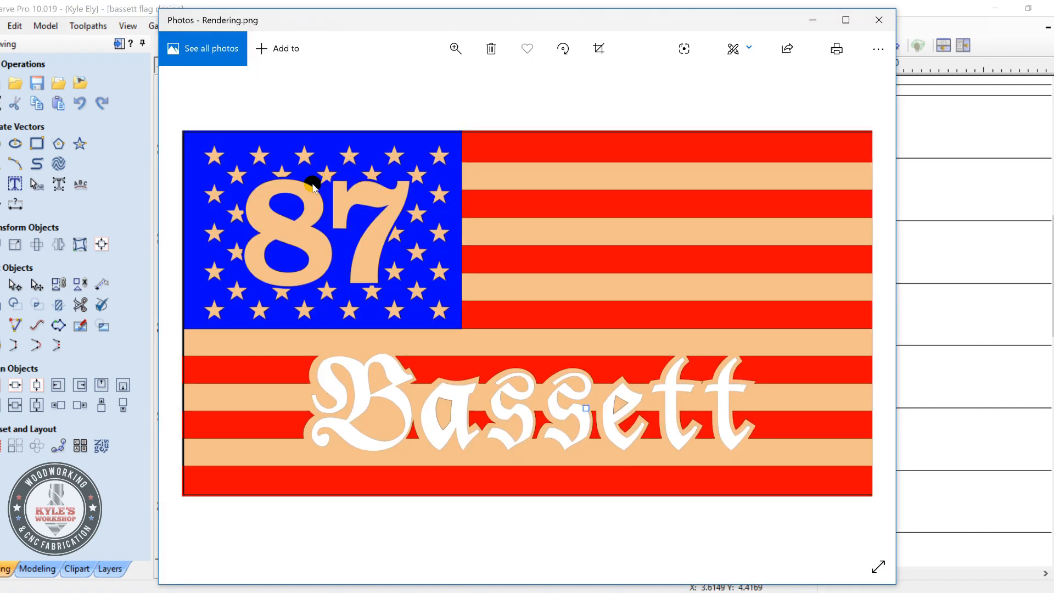
pyautogui.moveTo(377, 306)
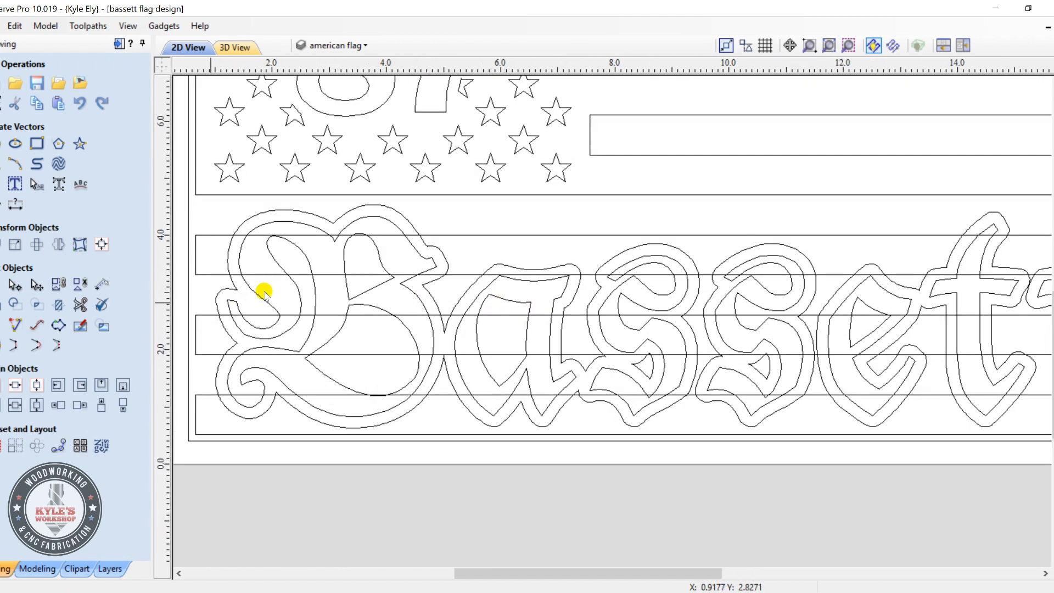
pyautogui.moveTo(460, 292)
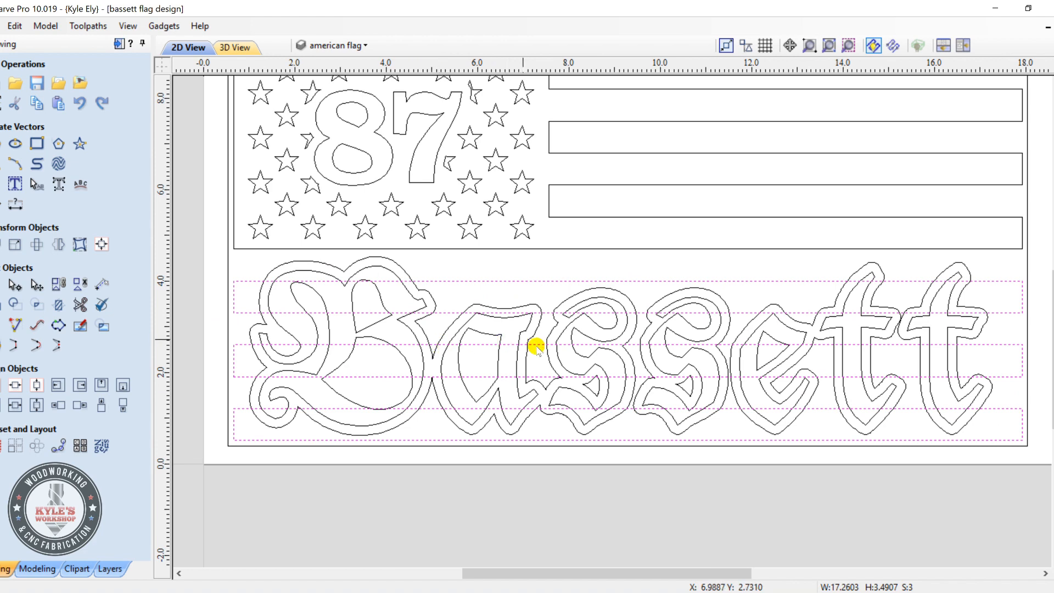
pyautogui.moveTo(740, 377)
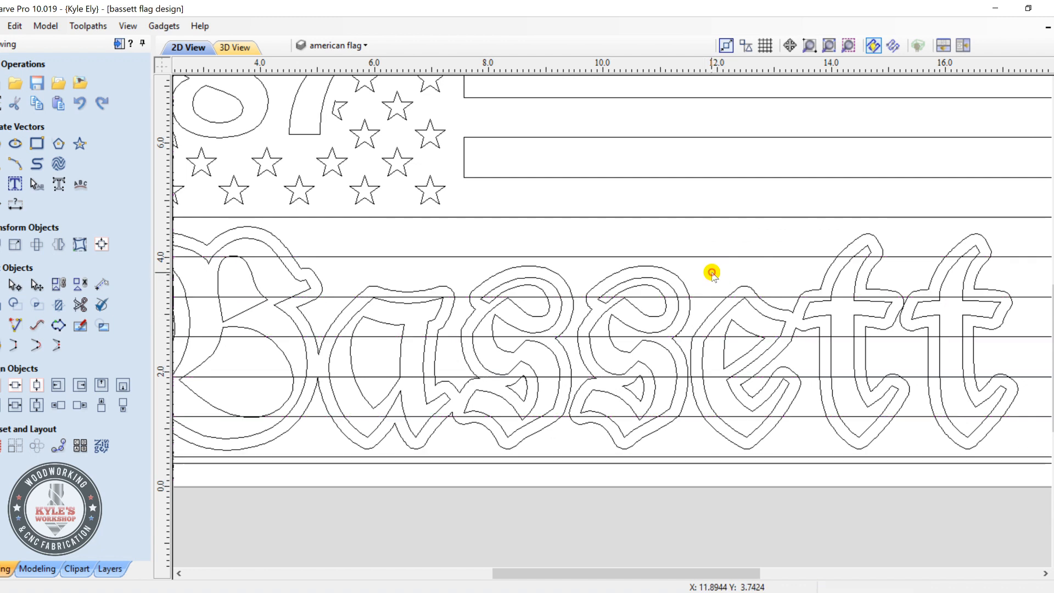
# Select the outer outlines around the Bassett letters and group them.
pyautogui.click(354, 323)
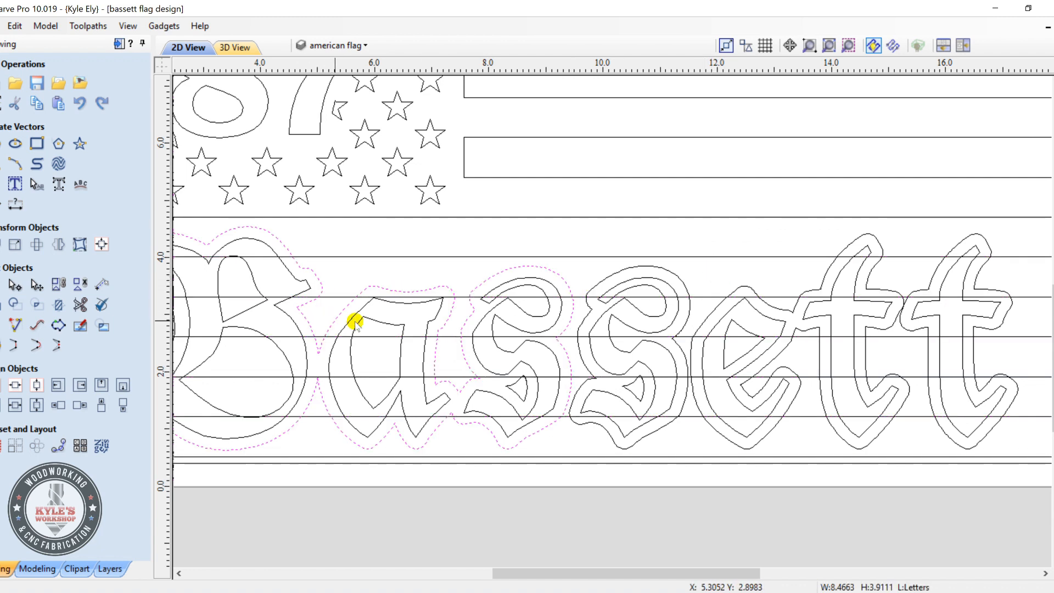
pyautogui.moveTo(586, 320)
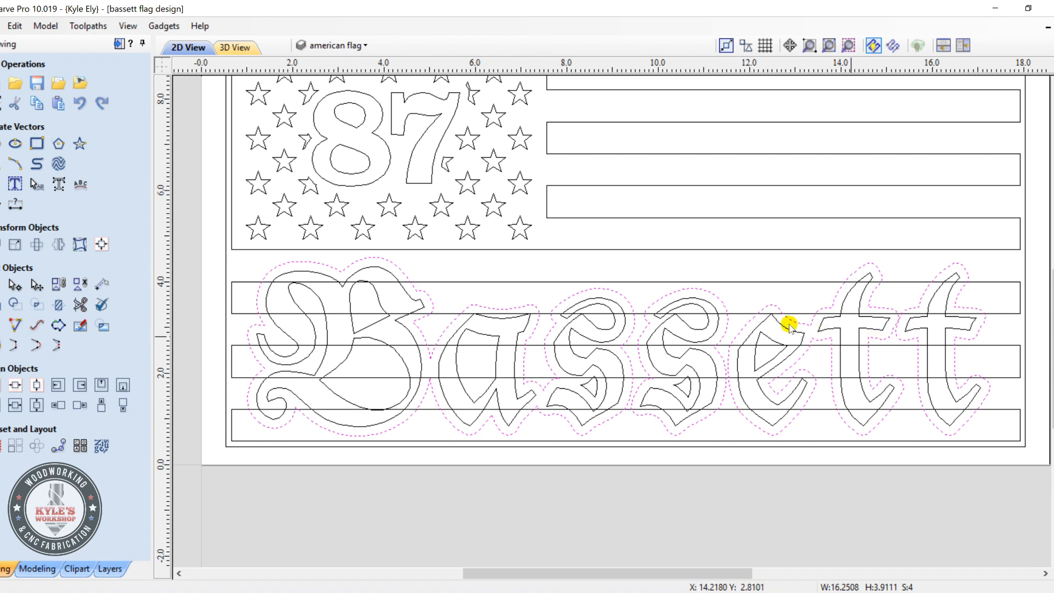
pyautogui.rightClick(648, 301)
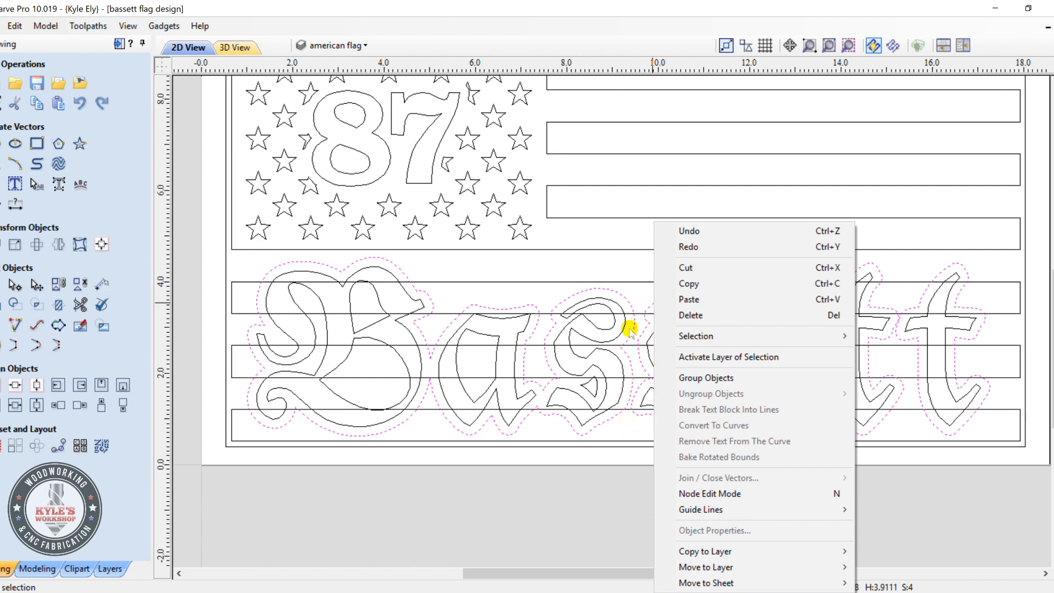
pyautogui.moveTo(716, 378)
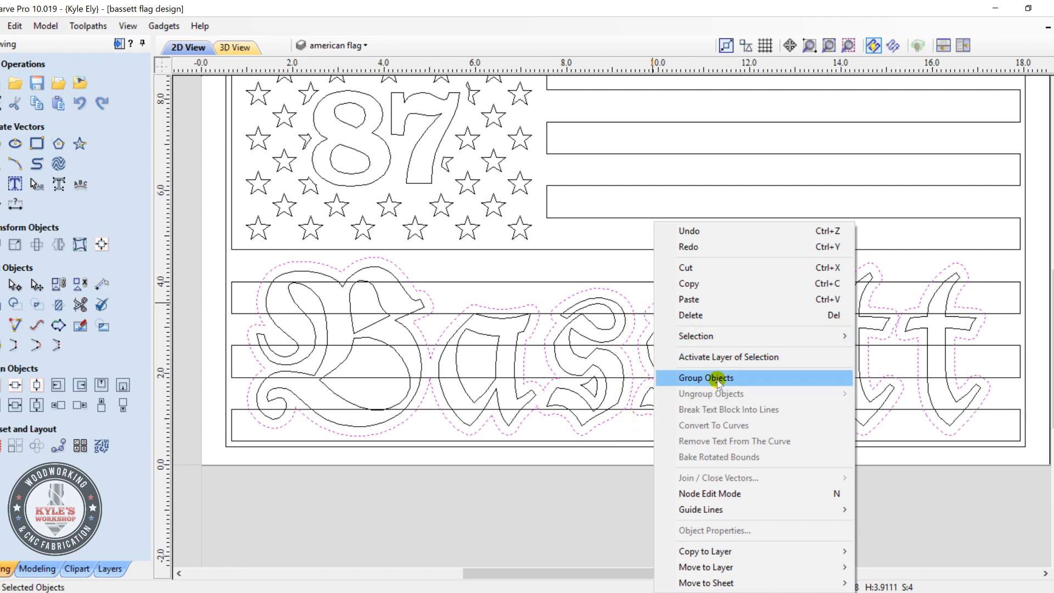
pyautogui.click(706, 378)
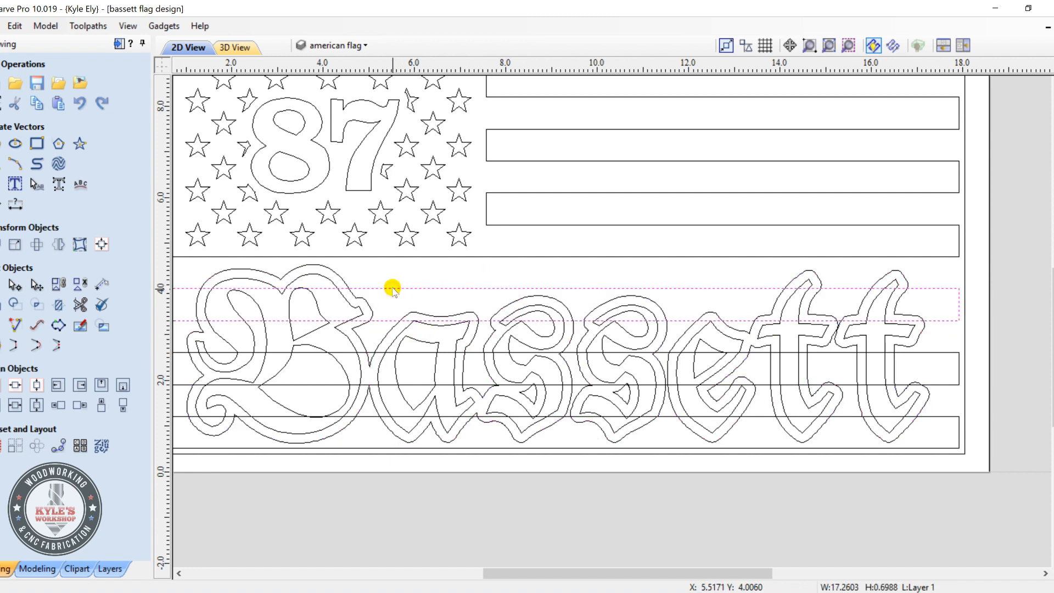
pyautogui.moveTo(411, 365)
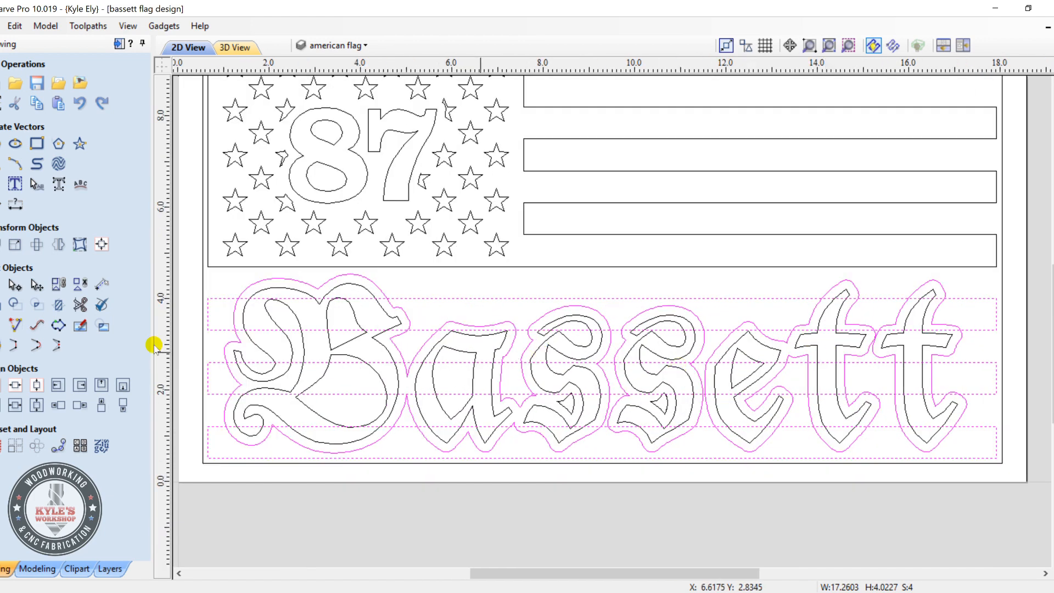
pyautogui.moveTo(14, 304)
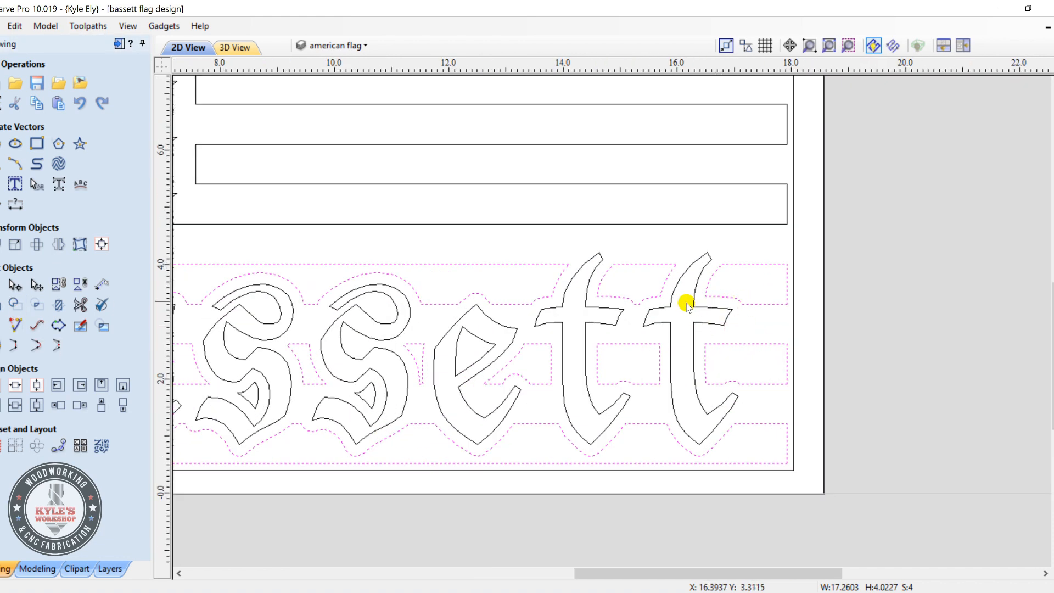
pyautogui.moveTo(534, 337)
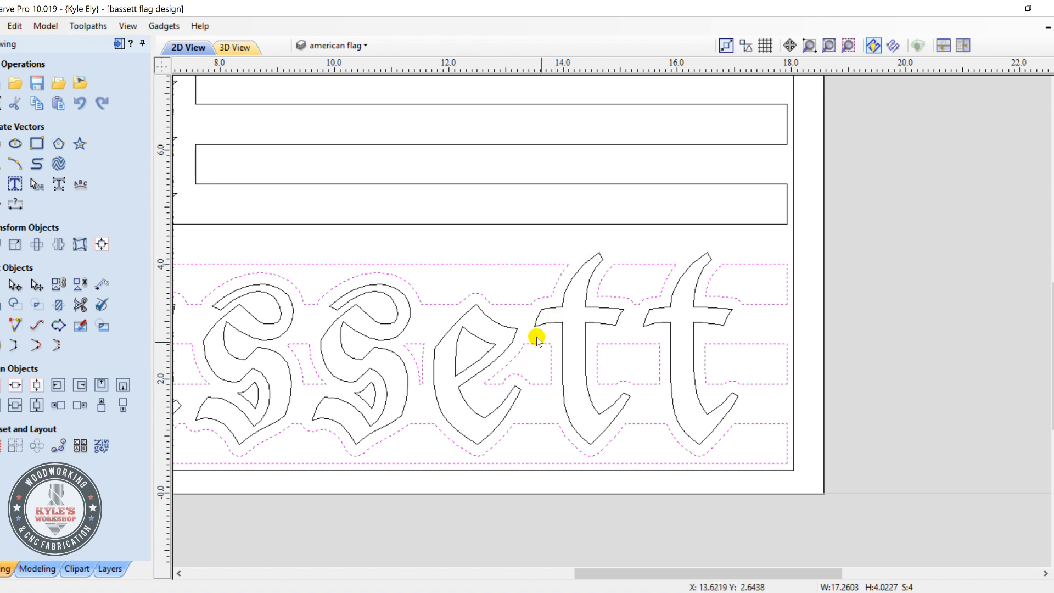
pyautogui.moveTo(651, 360)
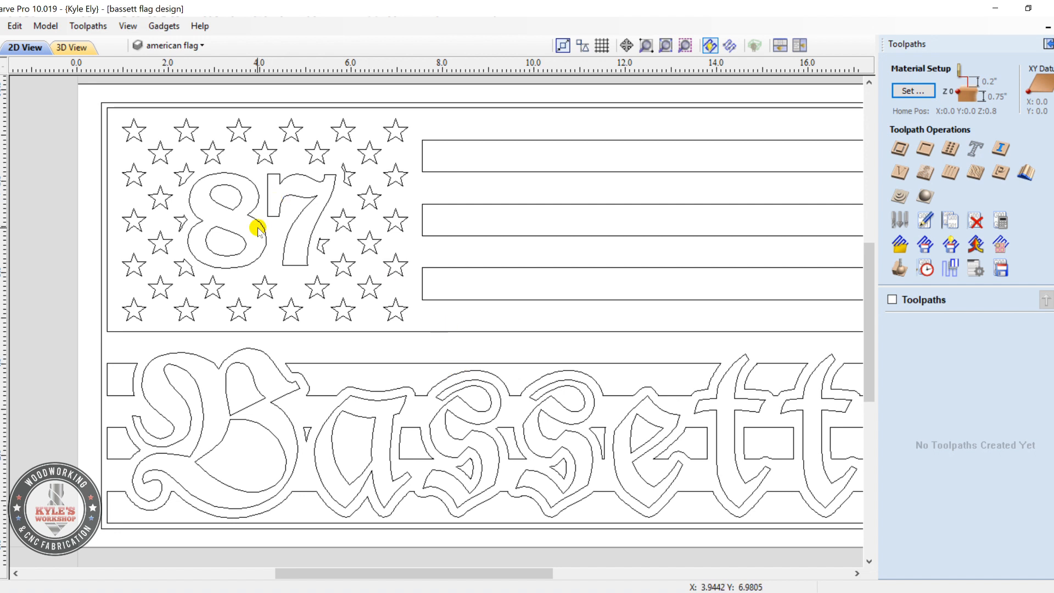
pyautogui.moveTo(277, 239)
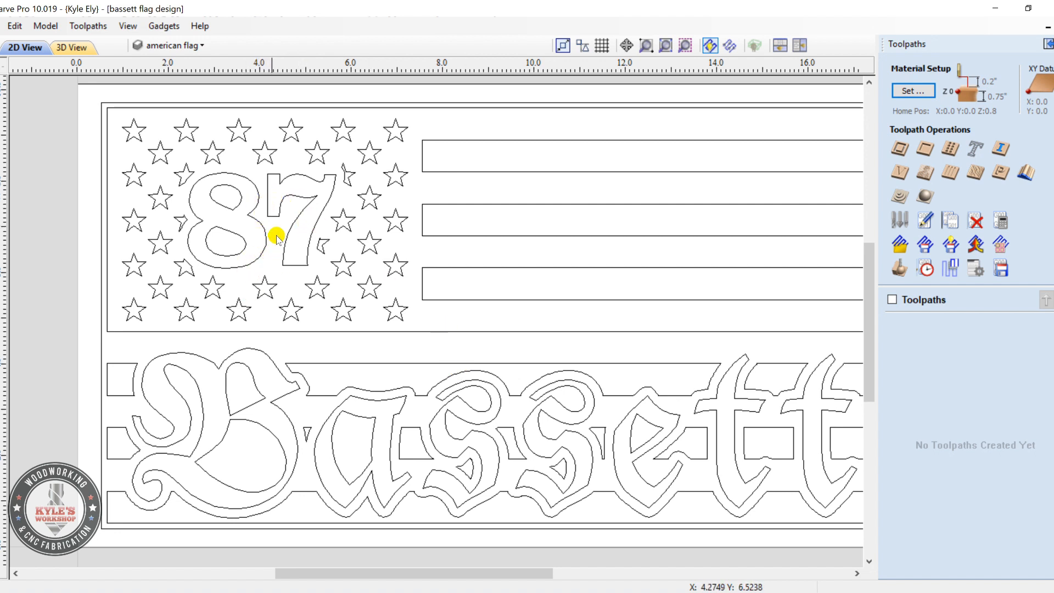
pyautogui.moveTo(406, 121)
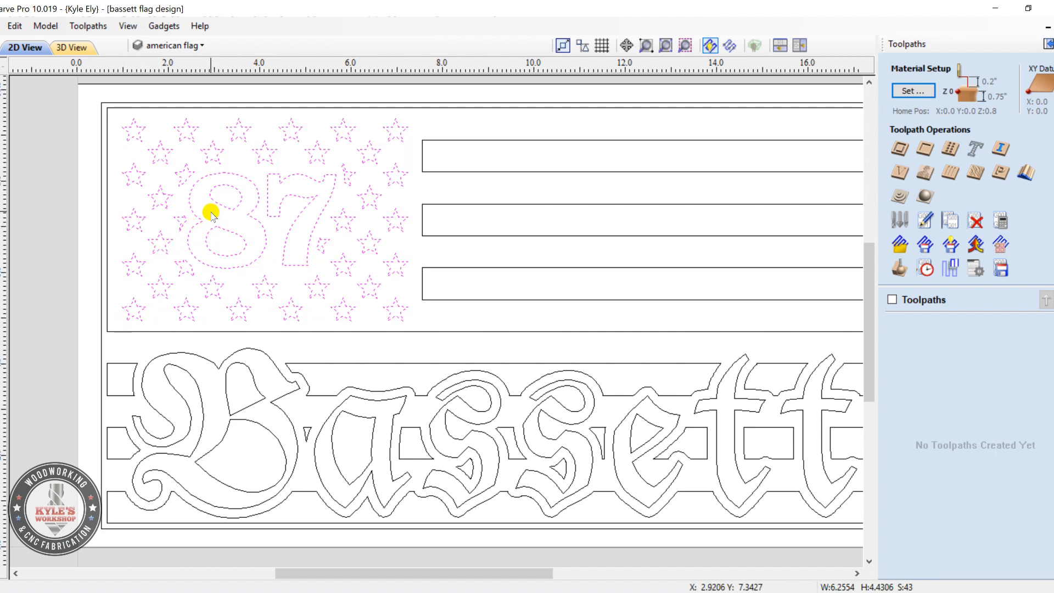
pyautogui.moveTo(282, 214)
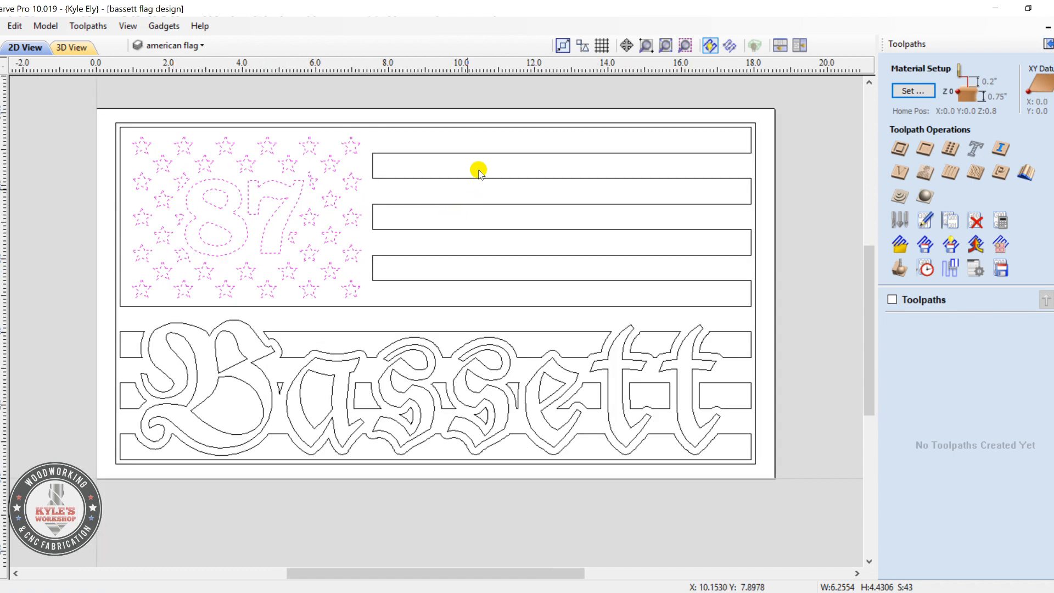
pyautogui.moveTo(378, 175)
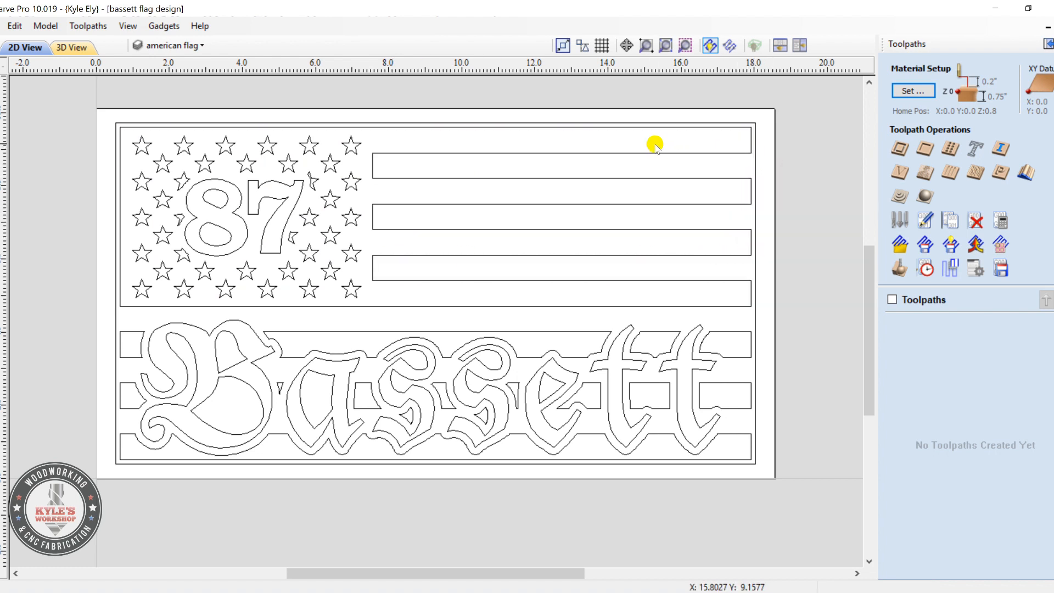
pyautogui.moveTo(587, 215)
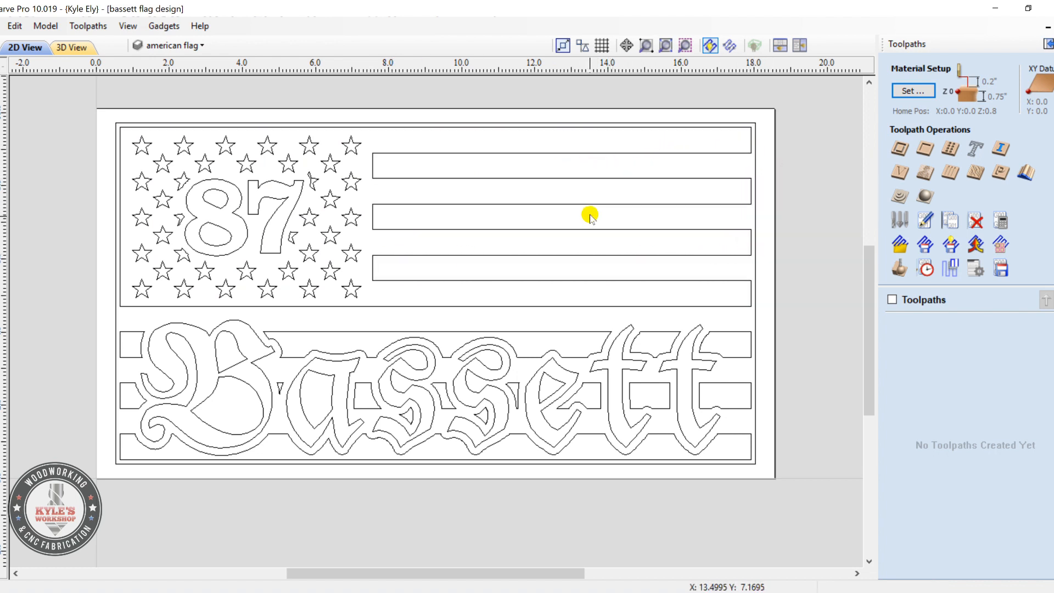
pyautogui.moveTo(538, 299)
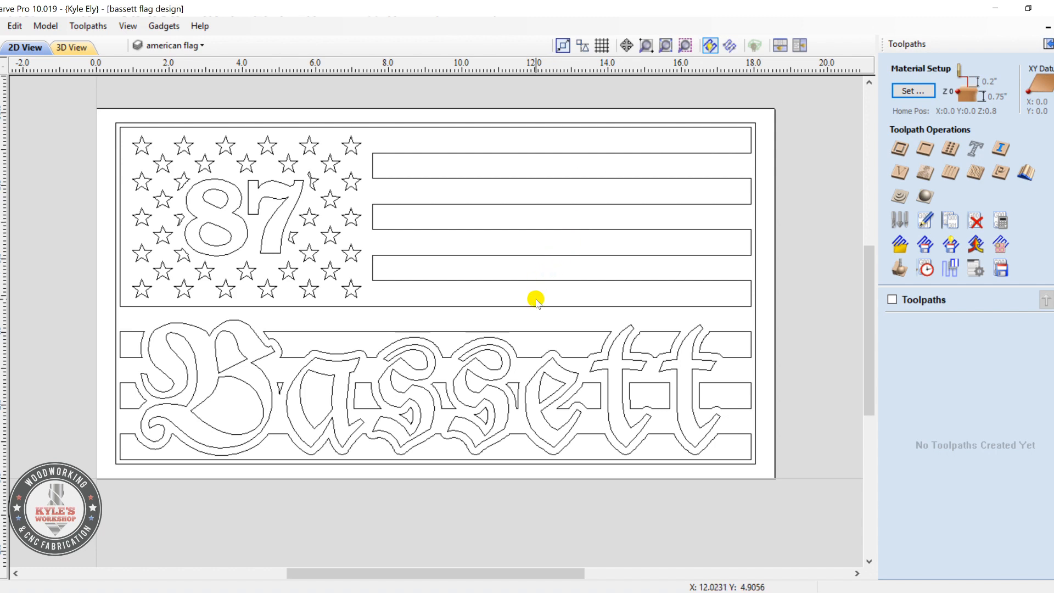
pyautogui.moveTo(610, 324)
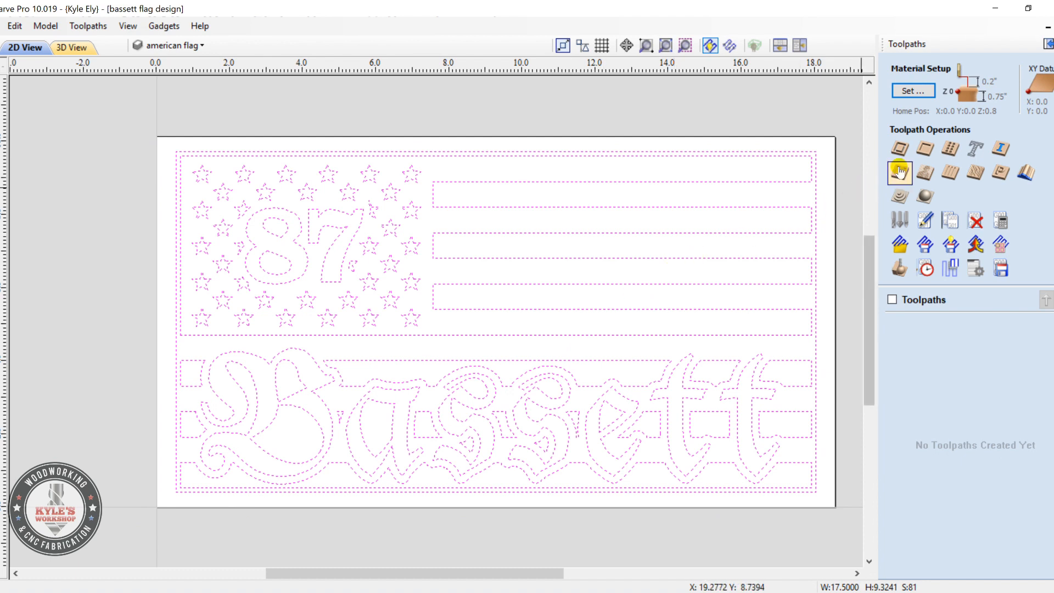
# Create a V-carve toolpath with the 60° V-bit and a 0.25 inch clearance end mill.
pyautogui.click(899, 170)
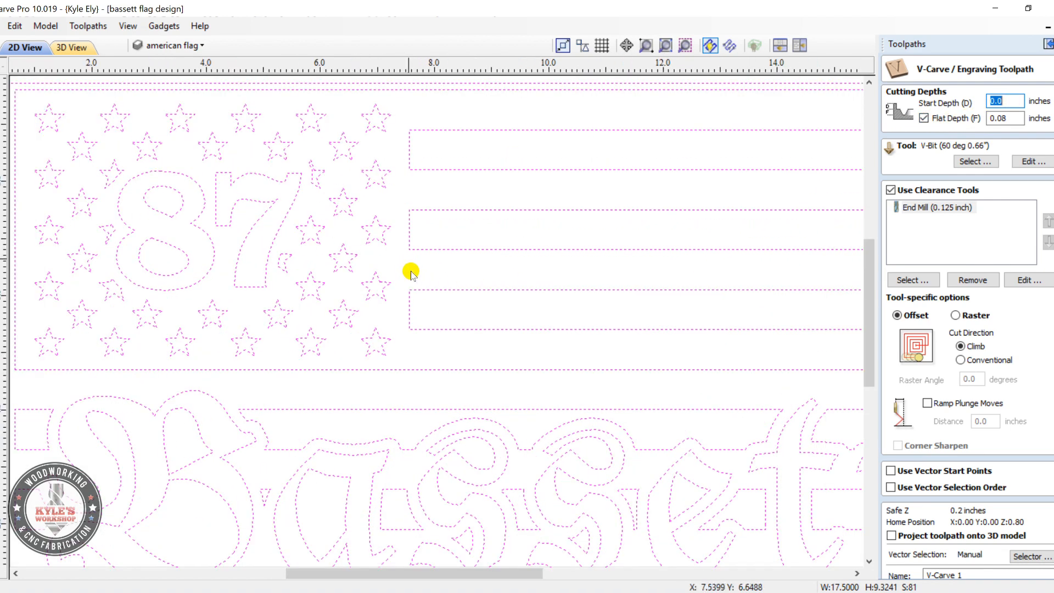
pyautogui.moveTo(410, 269)
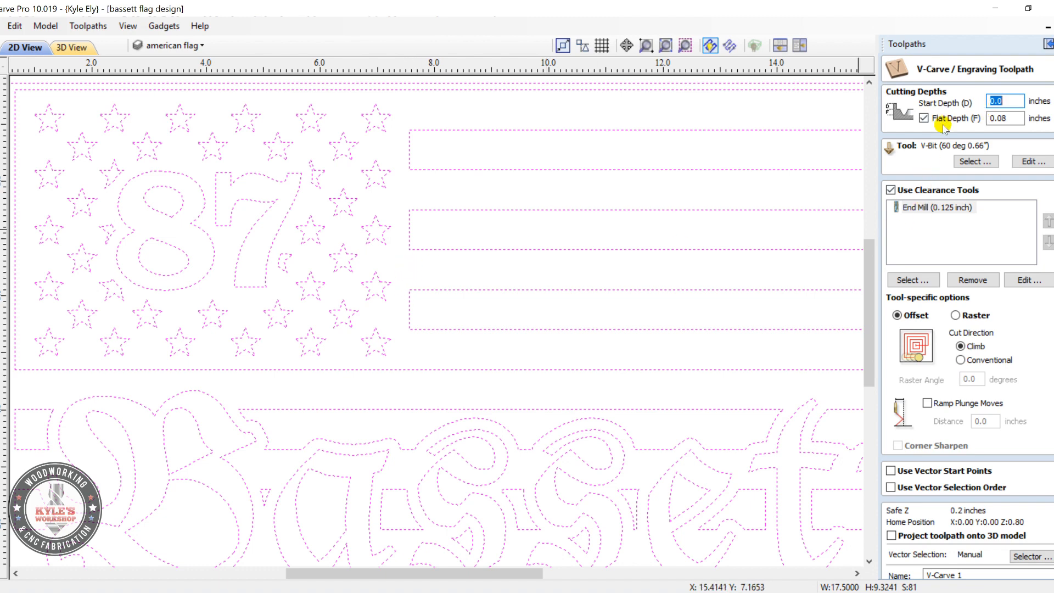
pyautogui.click(999, 118)
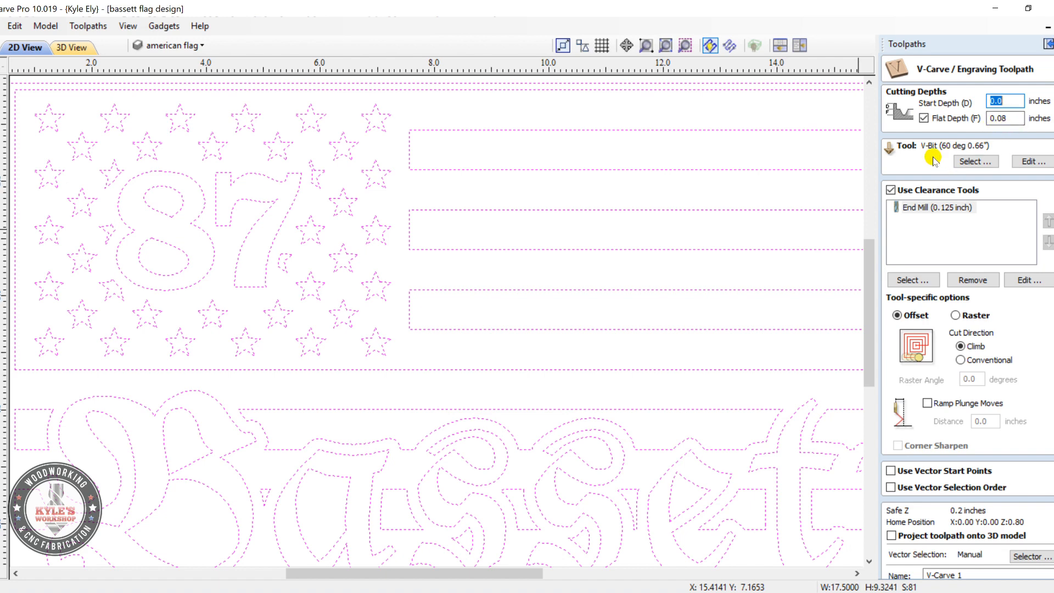
pyautogui.moveTo(951, 160)
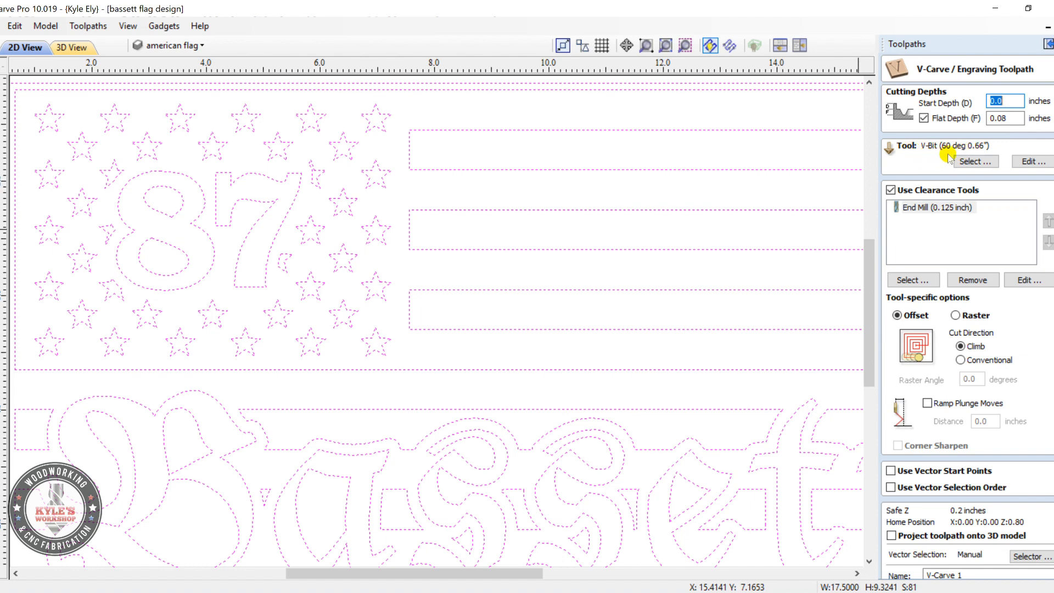
pyautogui.moveTo(954, 154)
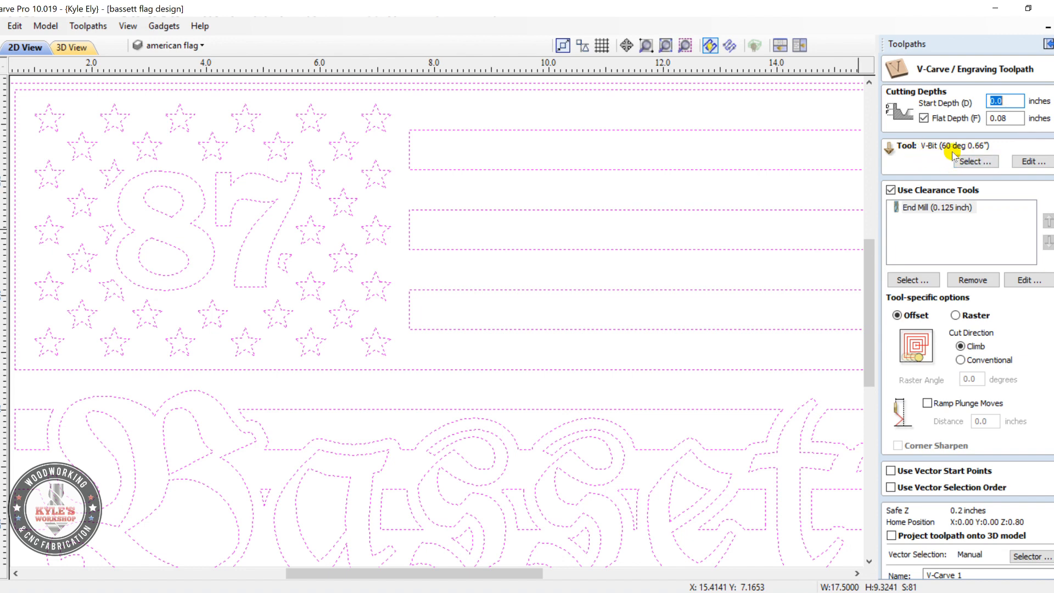
pyautogui.moveTo(416, 261)
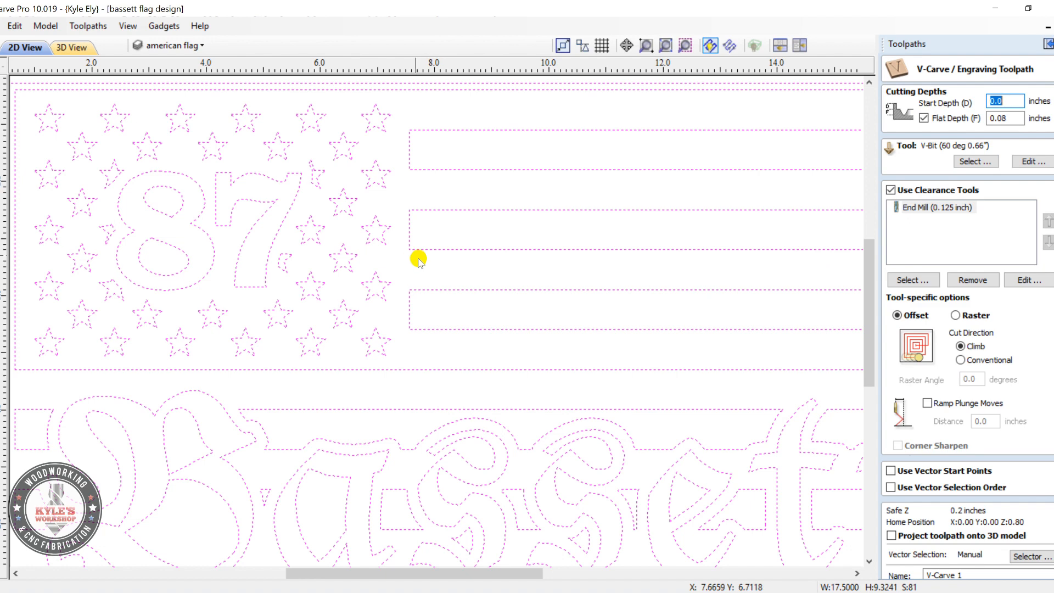
pyautogui.moveTo(474, 283)
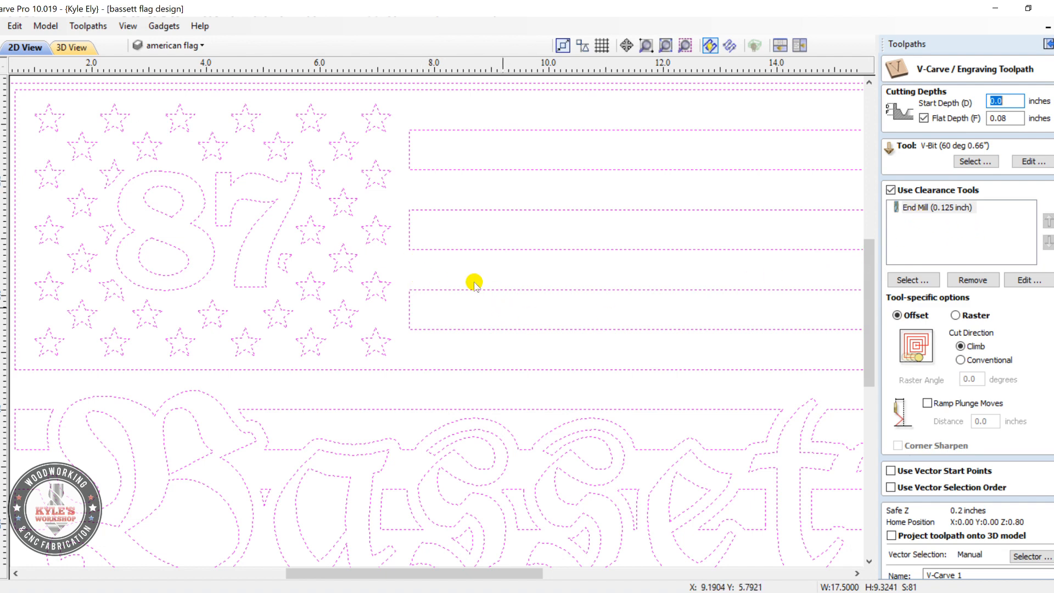
pyautogui.moveTo(401, 264)
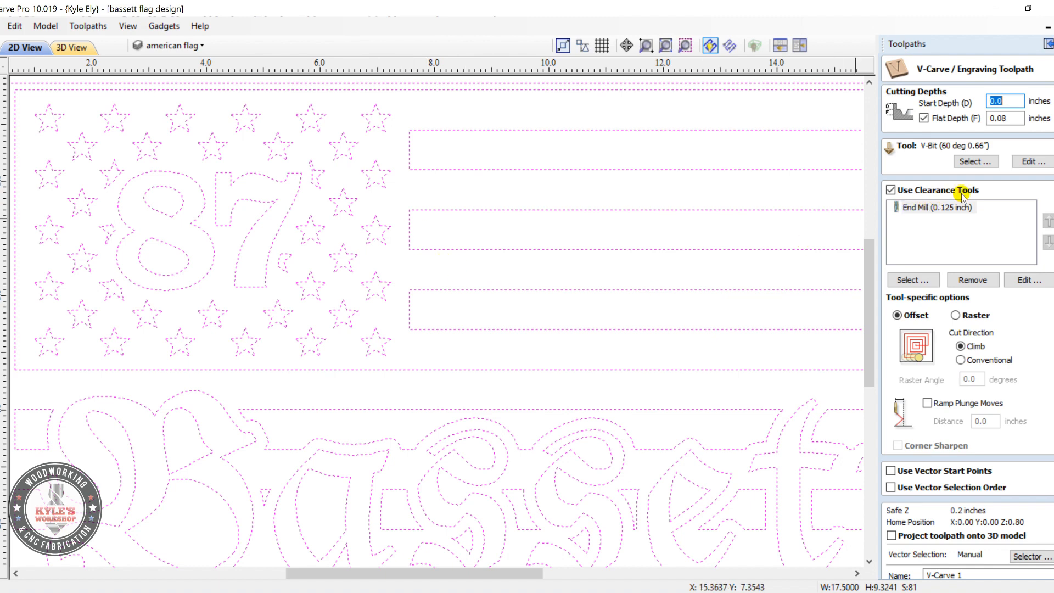
pyautogui.moveTo(405, 274)
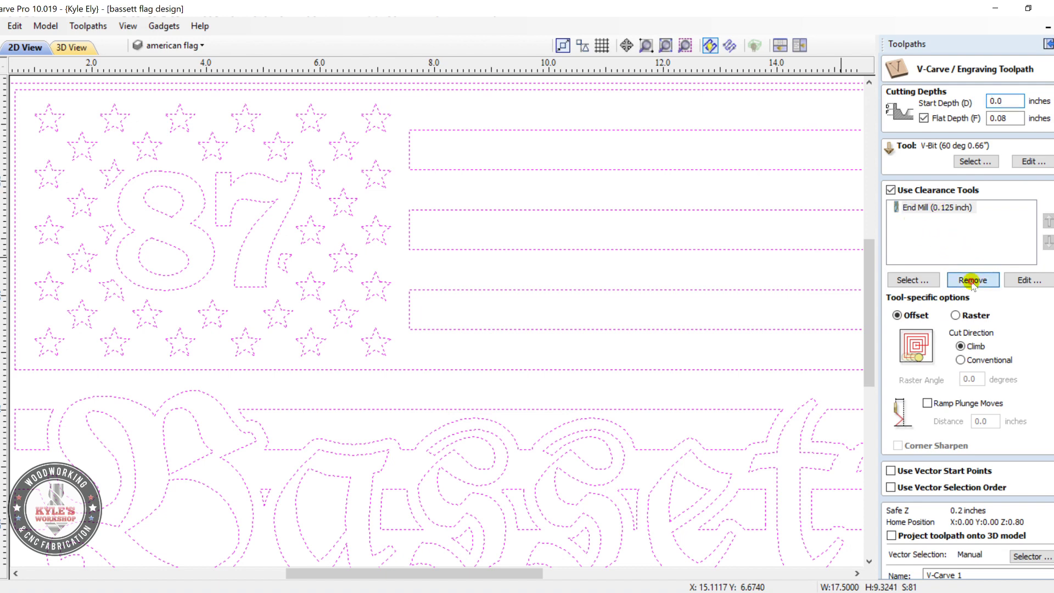
pyautogui.click(973, 280)
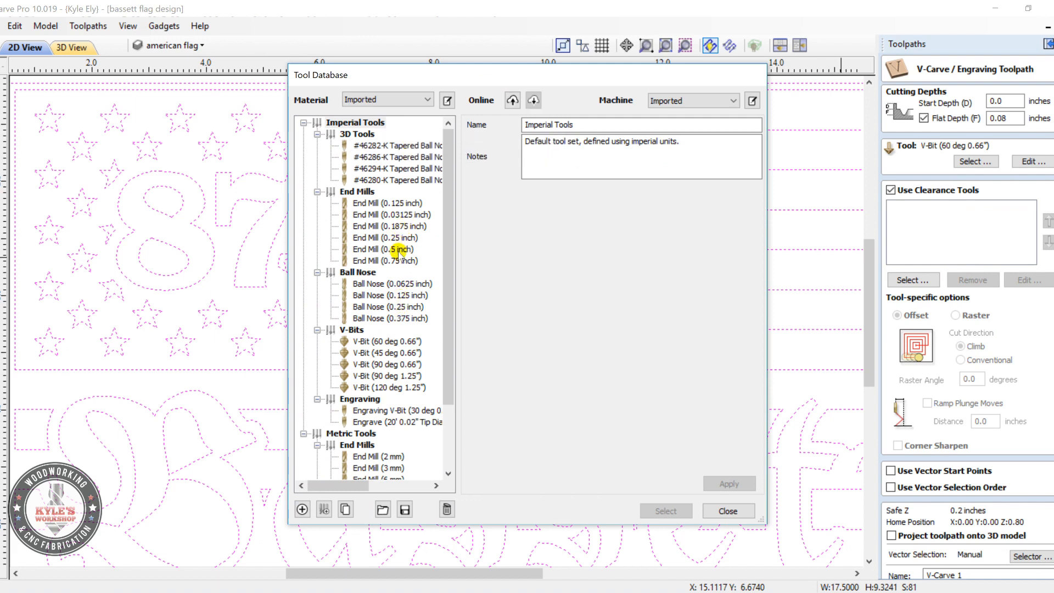
pyautogui.click(385, 237)
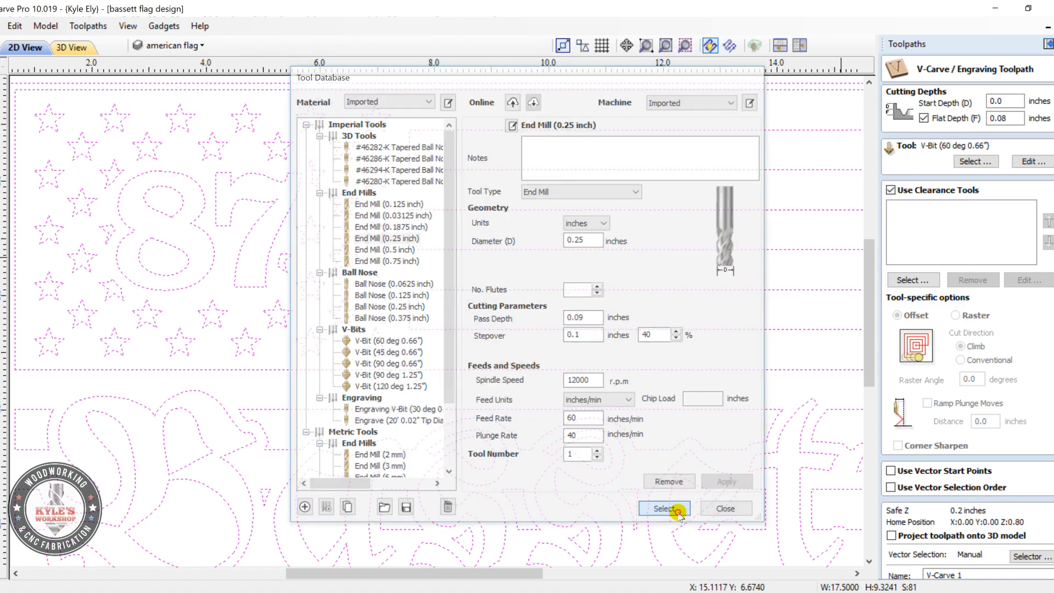
pyautogui.click(664, 508)
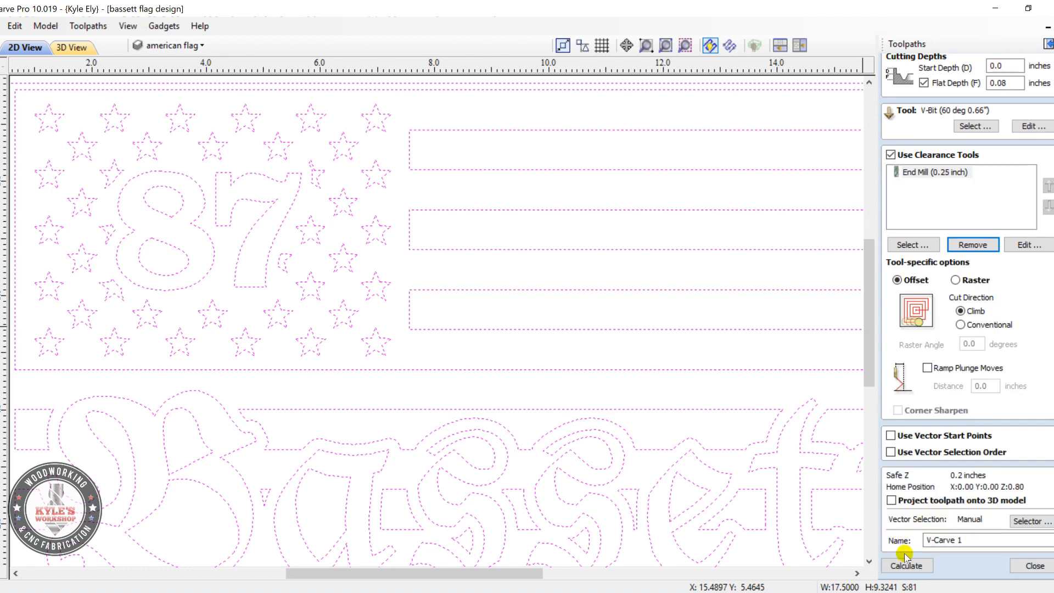
# Attempt the V-carve calculation, then cancel at the 10 duplicate vectors warning.
pyautogui.click(907, 565)
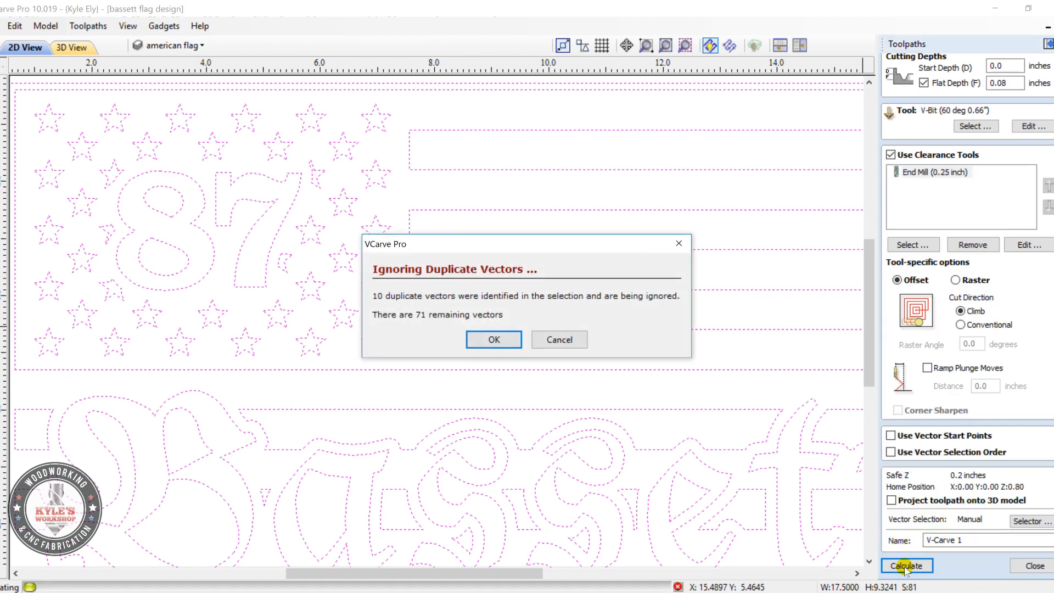
pyautogui.moveTo(389, 329)
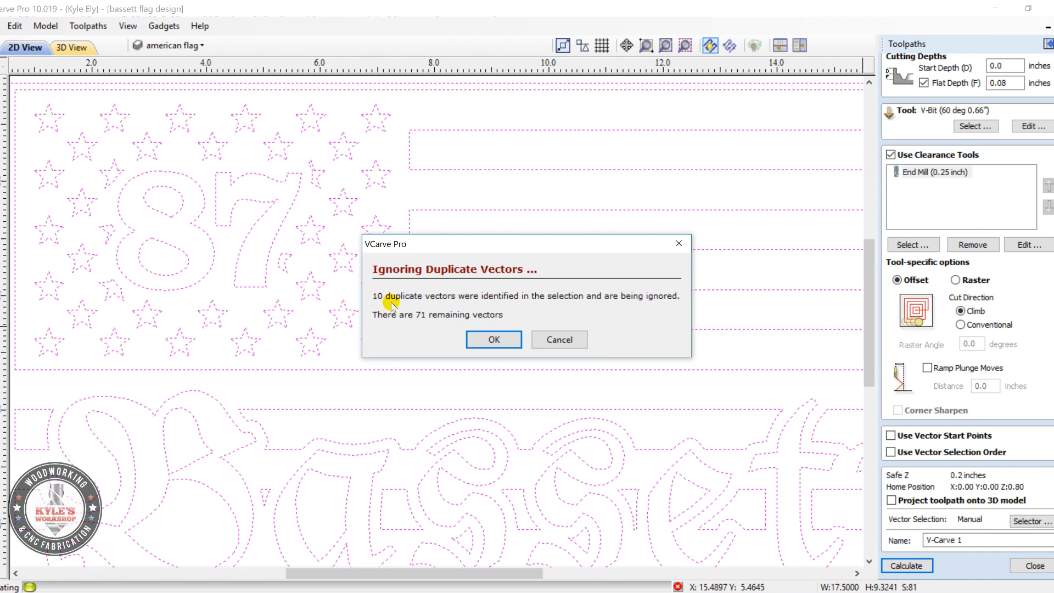
pyautogui.moveTo(425, 304)
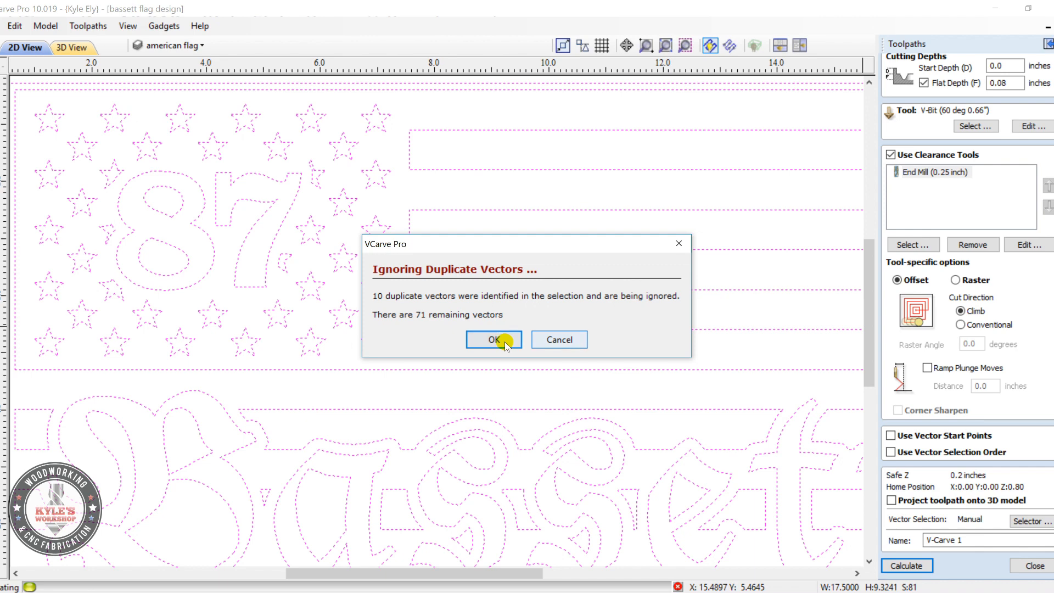
pyautogui.moveTo(563, 342)
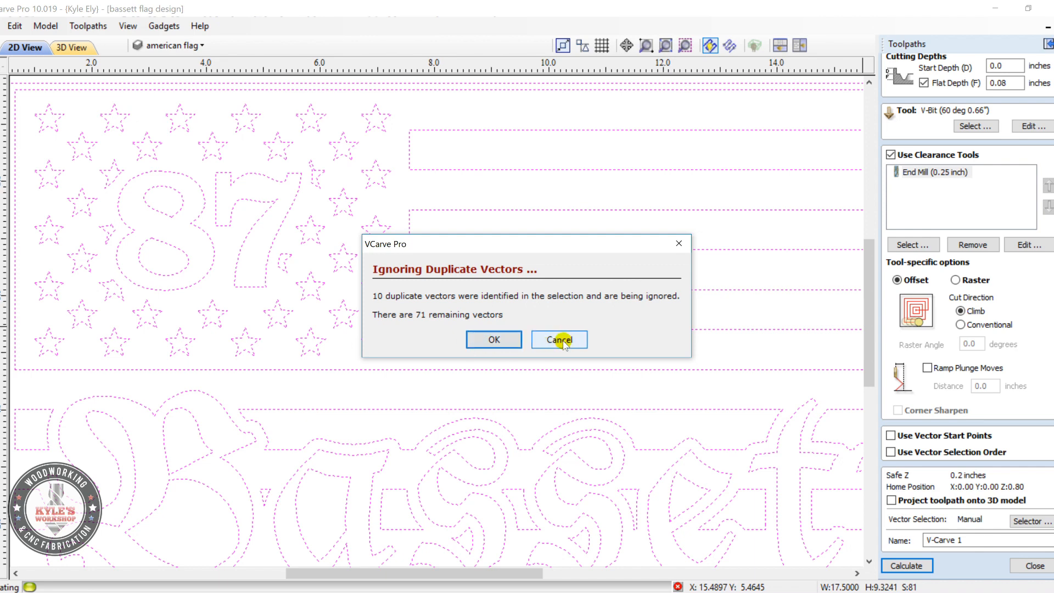
pyautogui.click(559, 339)
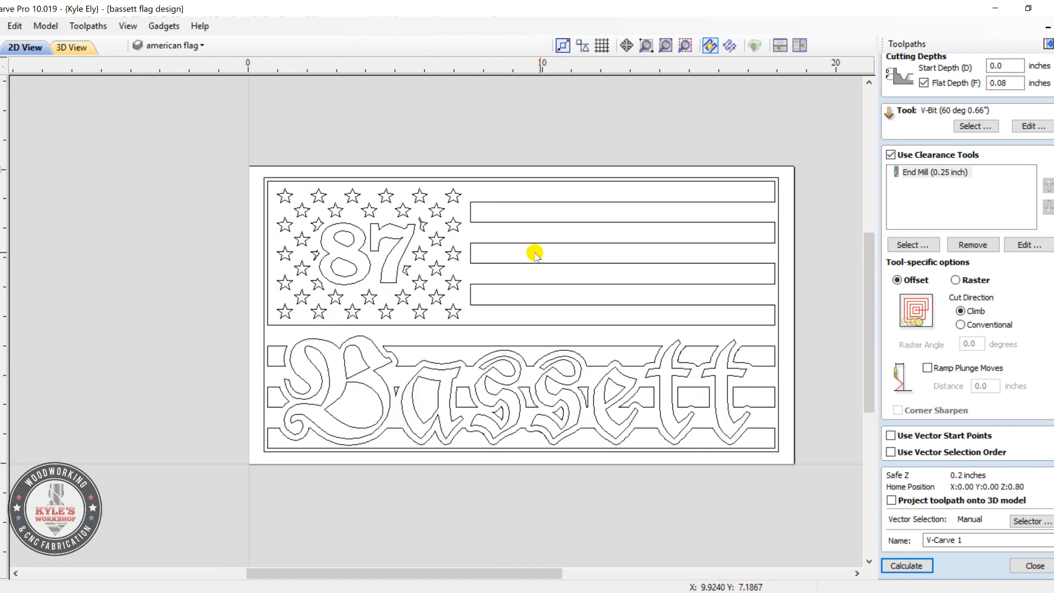
# Select all duplicate vectors and confirm the design has none.
pyautogui.rightClick(535, 255)
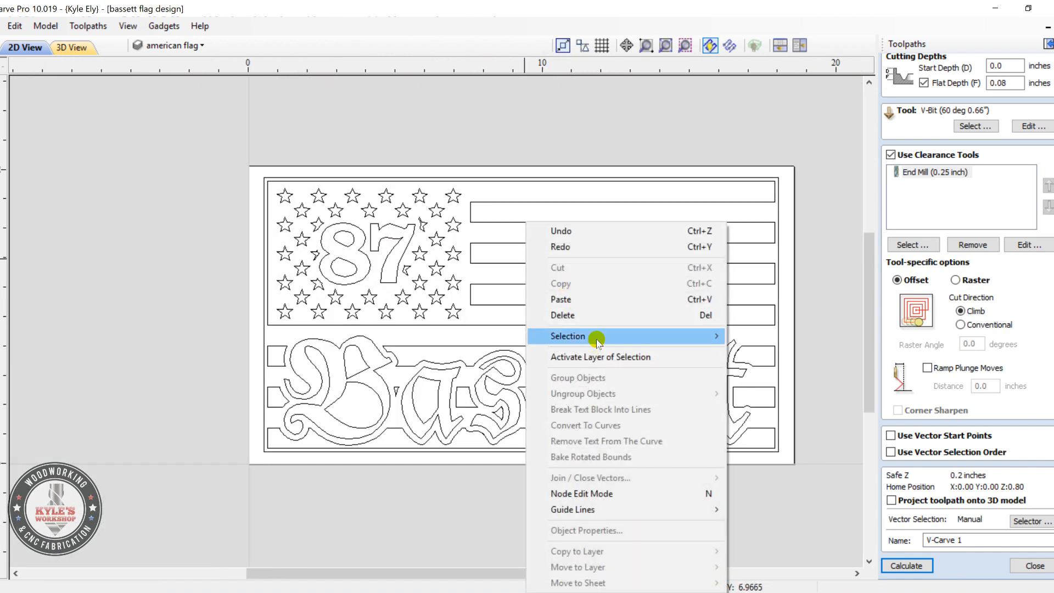
pyautogui.moveTo(595, 340)
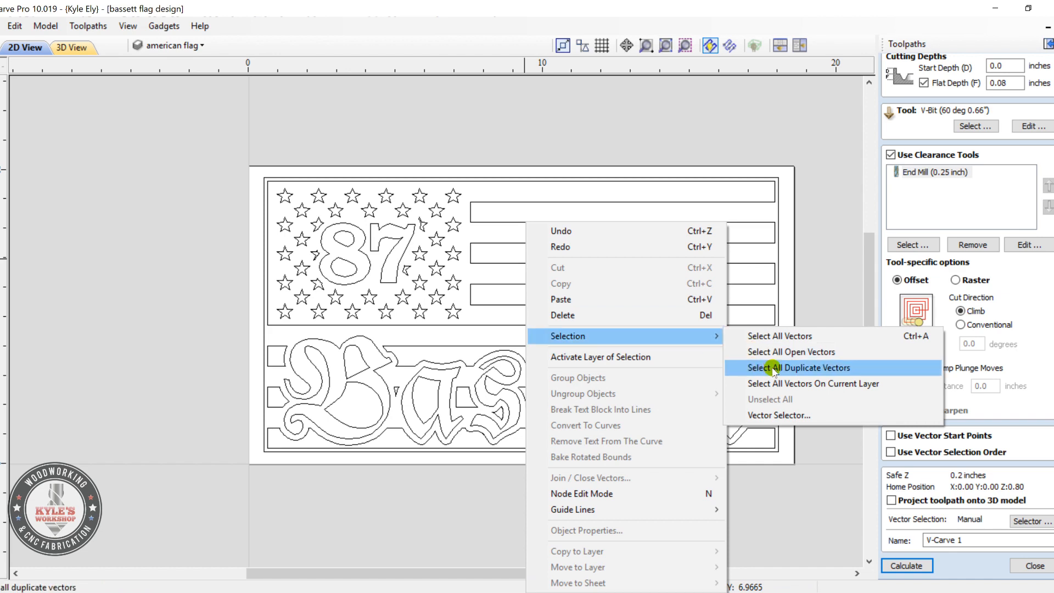
pyautogui.click(771, 368)
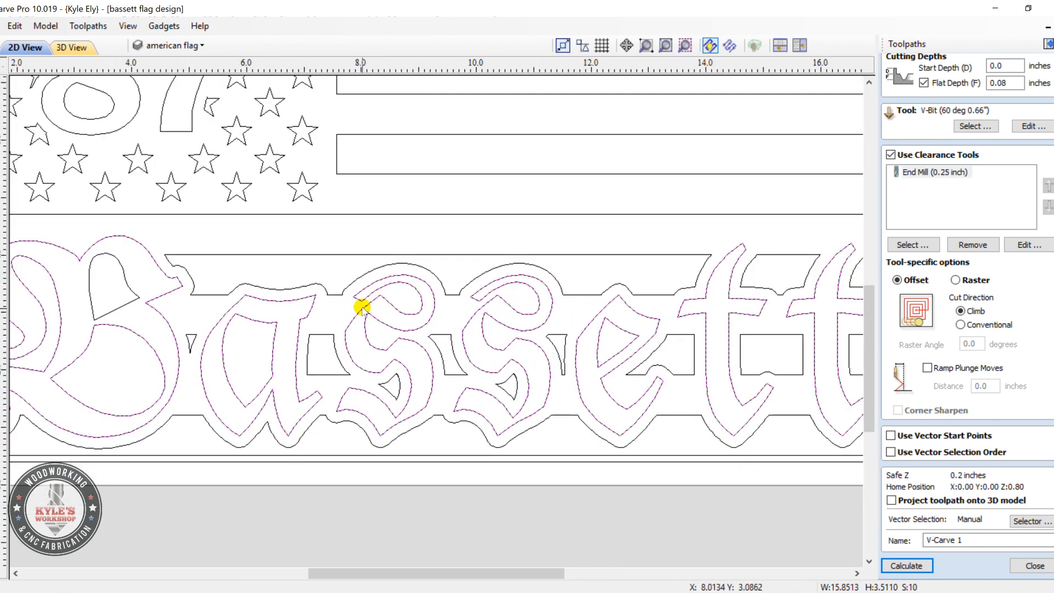
pyautogui.moveTo(377, 337)
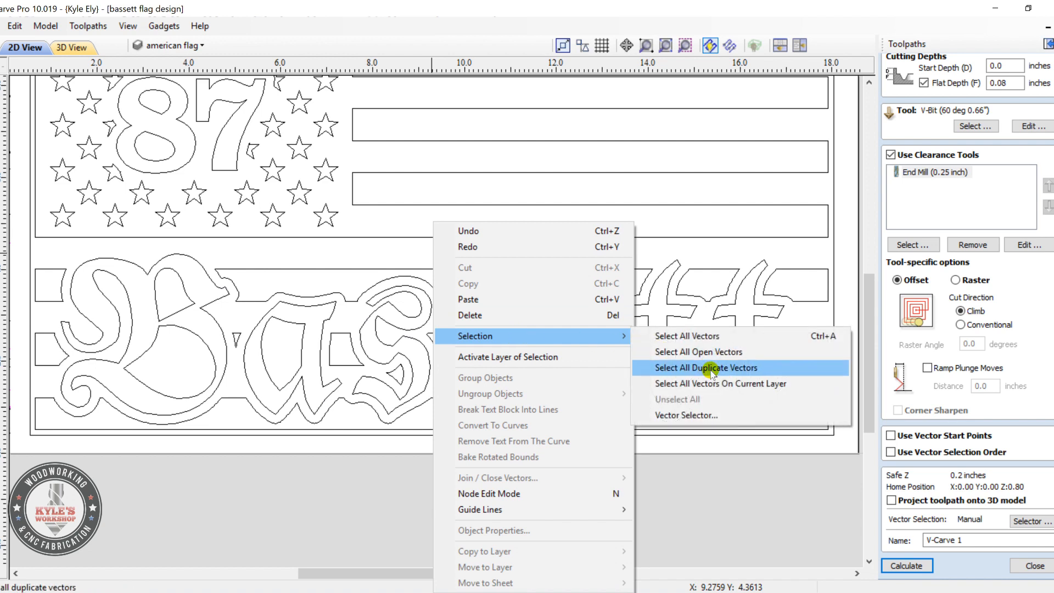
pyautogui.click(706, 368)
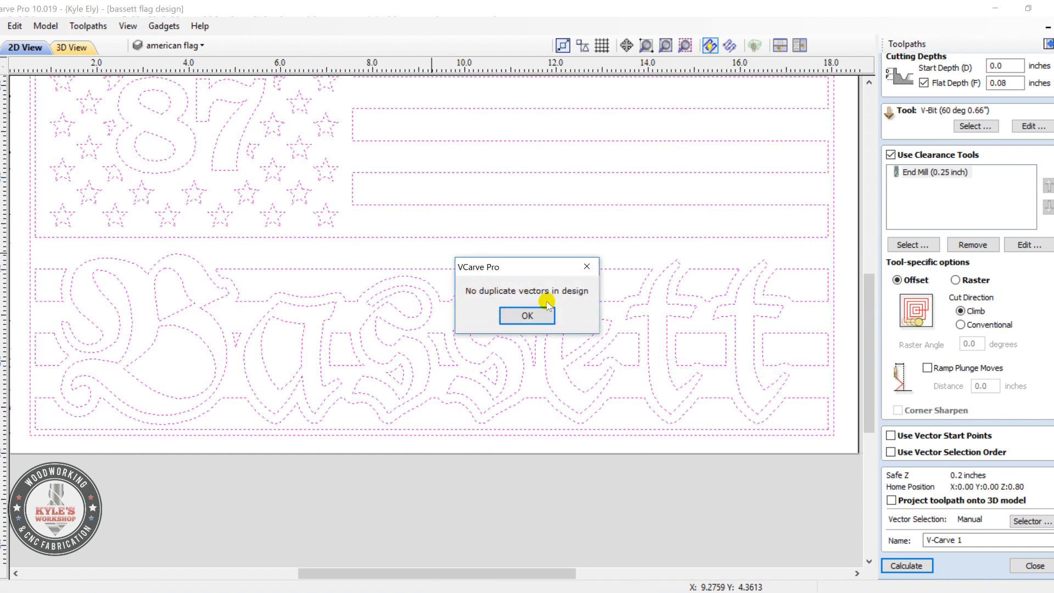
pyautogui.click(526, 315)
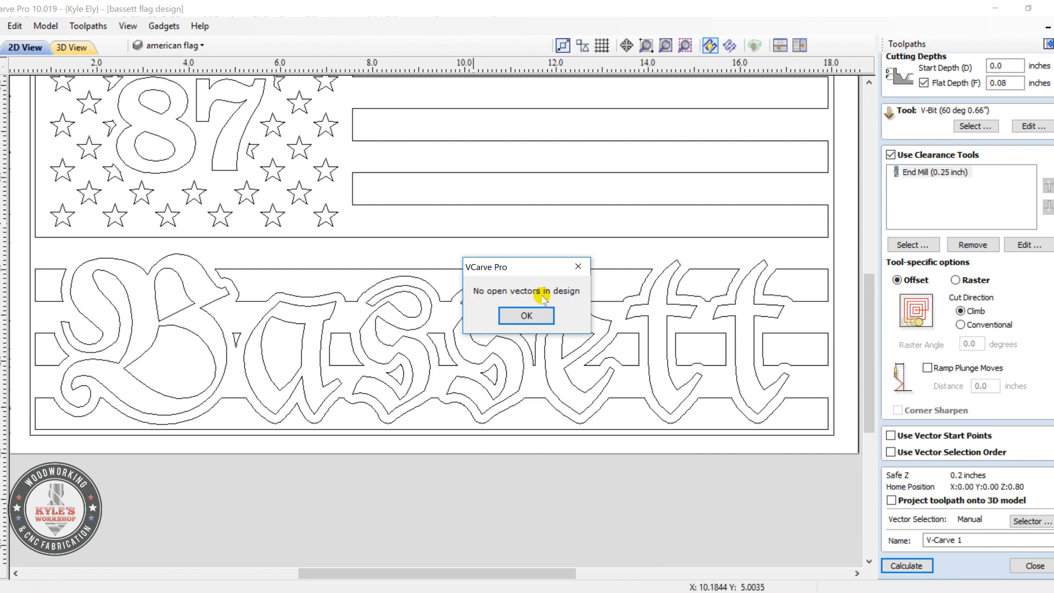
# Confirm no open vectors exist, then calculate V-Carve 1 with its clearance toolpath.
pyautogui.click(520, 315)
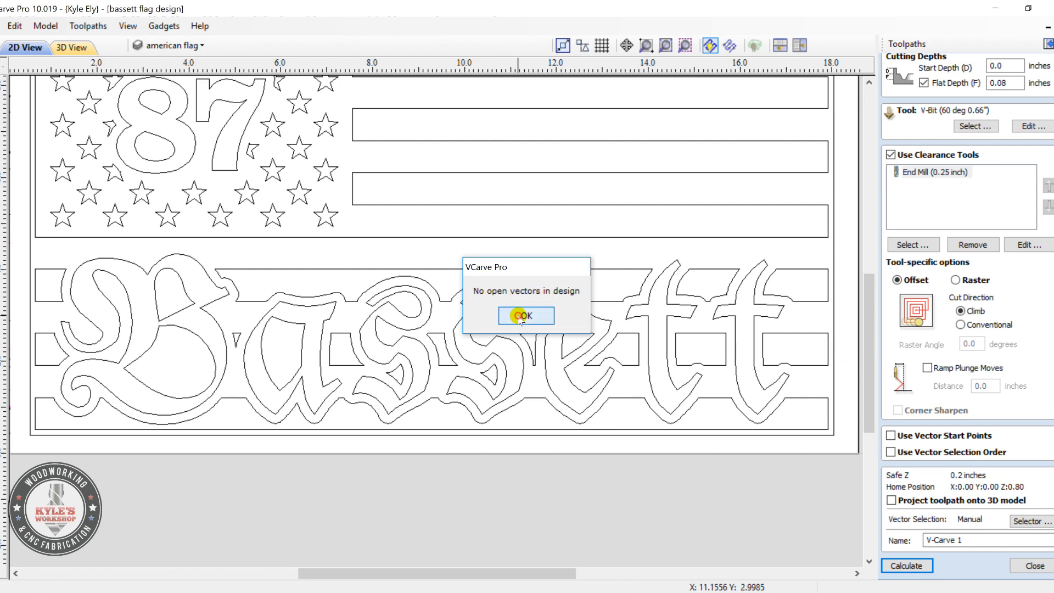
pyautogui.click(525, 315)
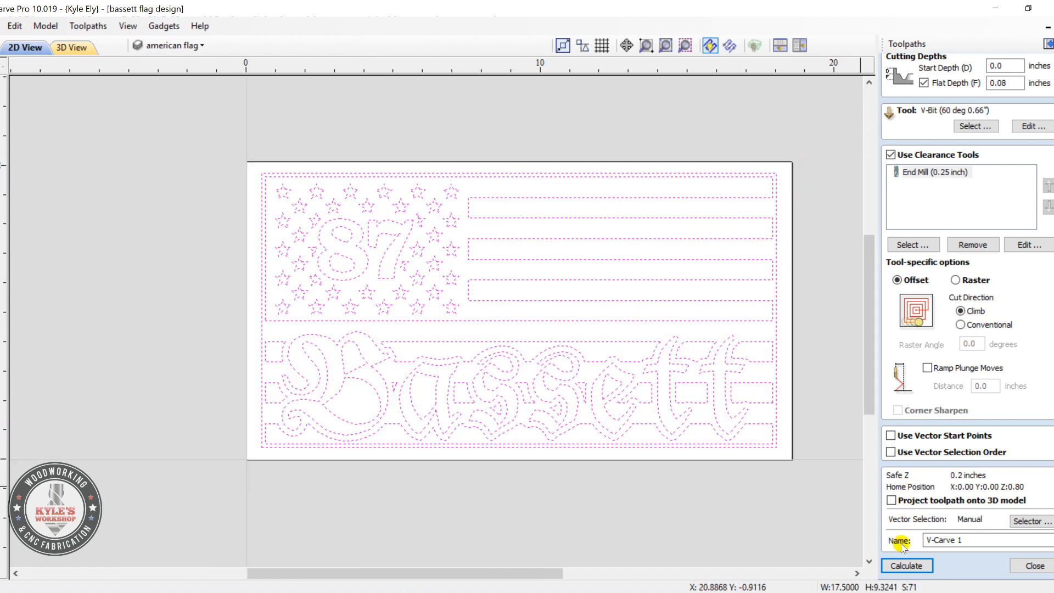
pyautogui.click(906, 565)
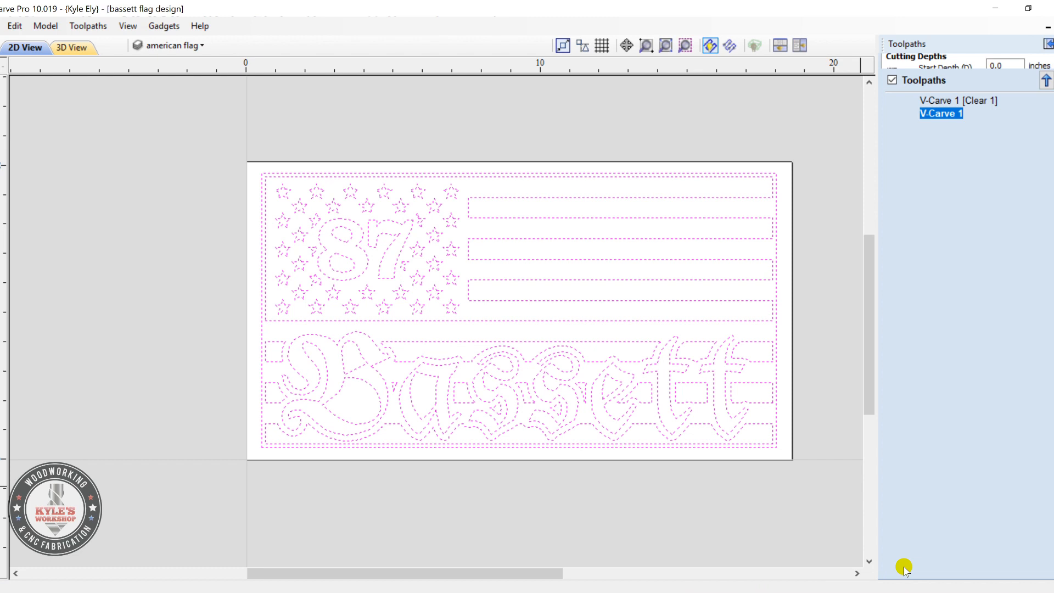
pyautogui.click(70, 47)
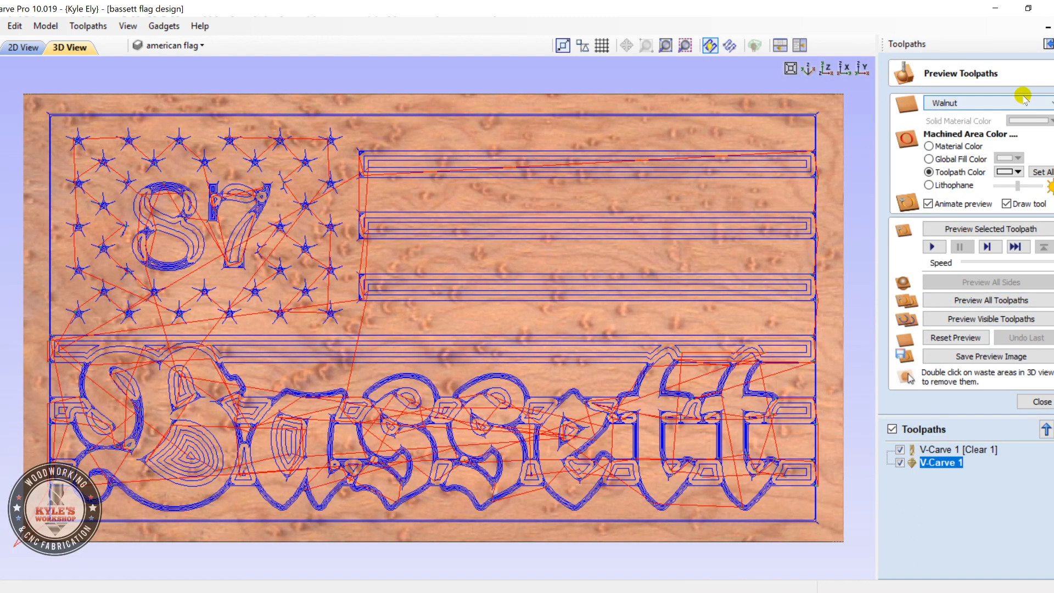
# Set the preview material to Medium Wood with a black global fill colour.
pyautogui.click(1052, 104)
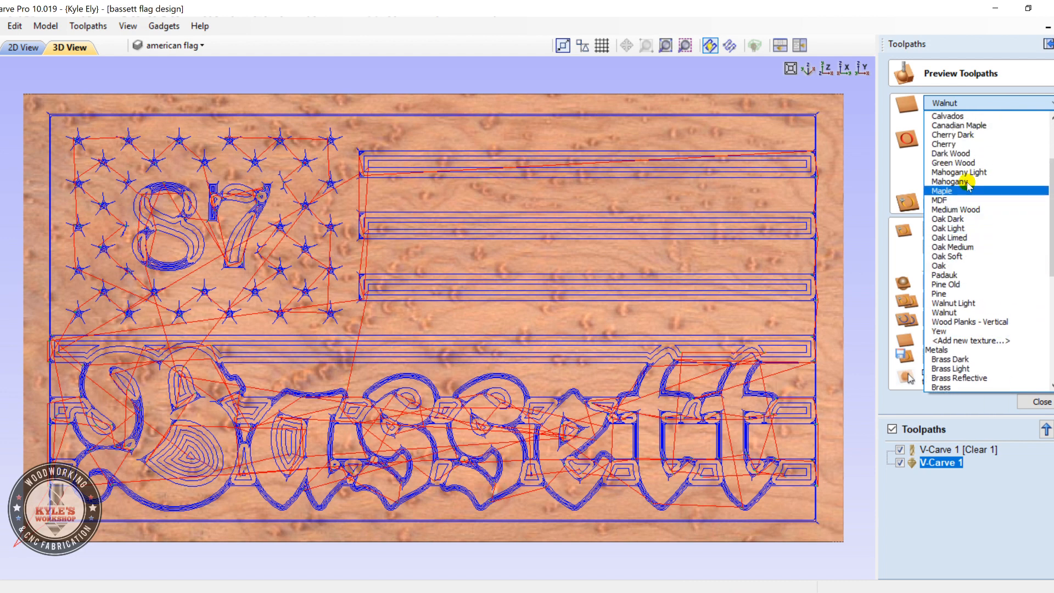
pyautogui.click(954, 209)
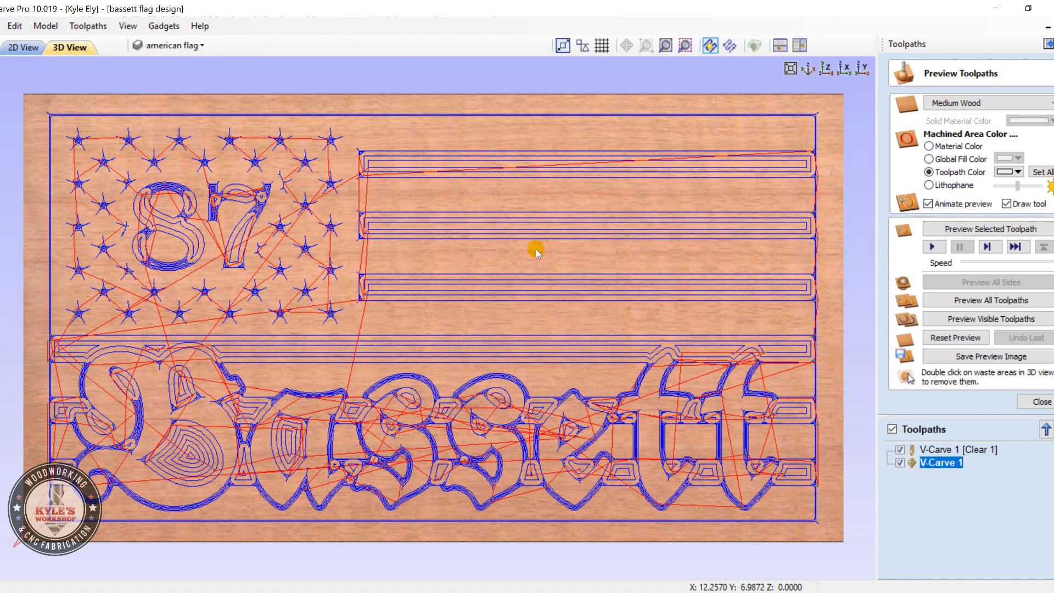
pyautogui.moveTo(972, 174)
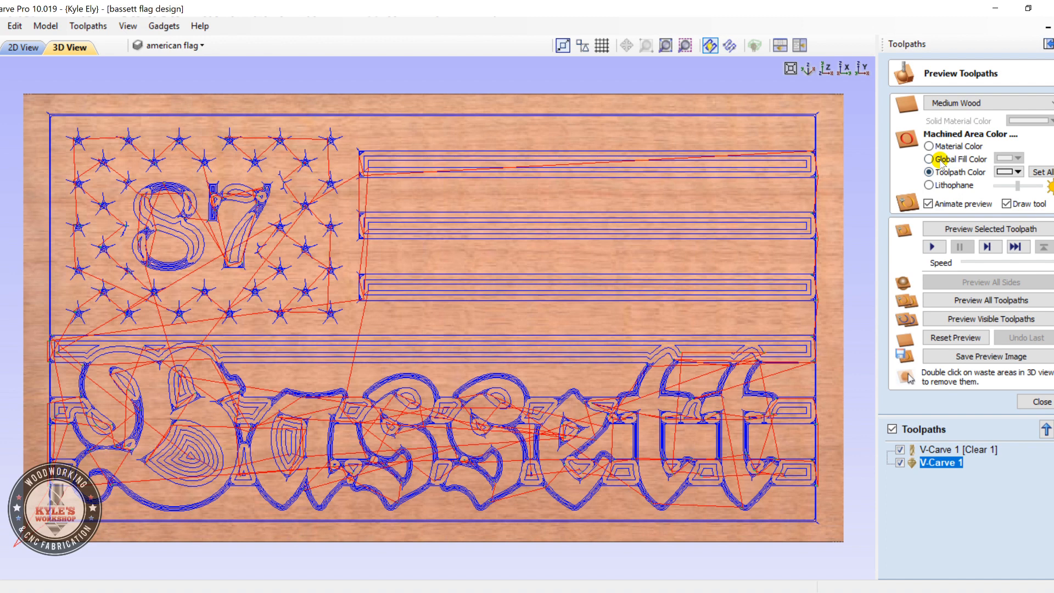
pyautogui.click(927, 159)
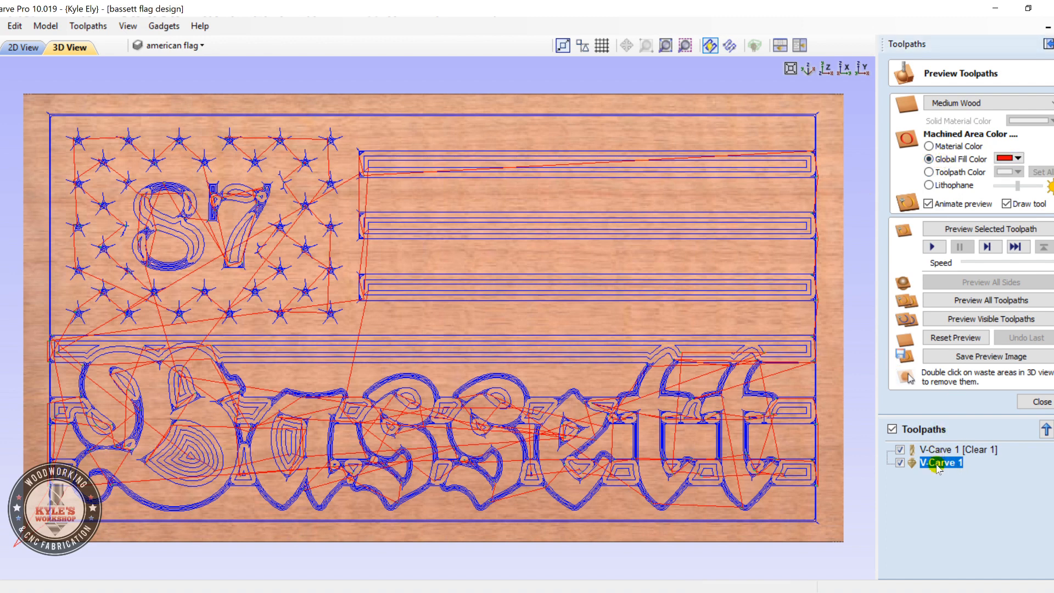
pyautogui.click(1016, 158)
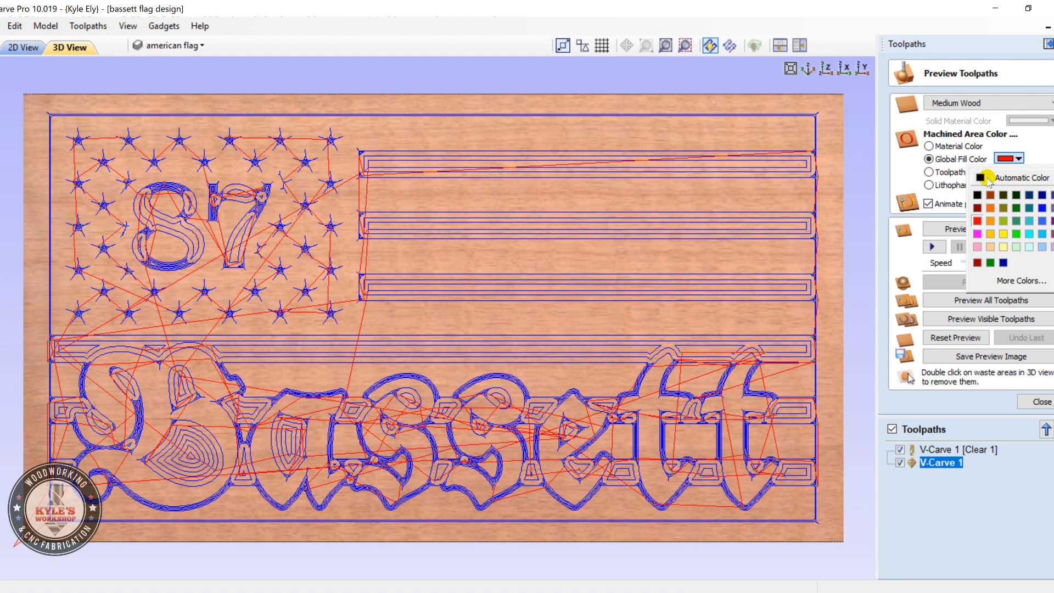
pyautogui.click(979, 195)
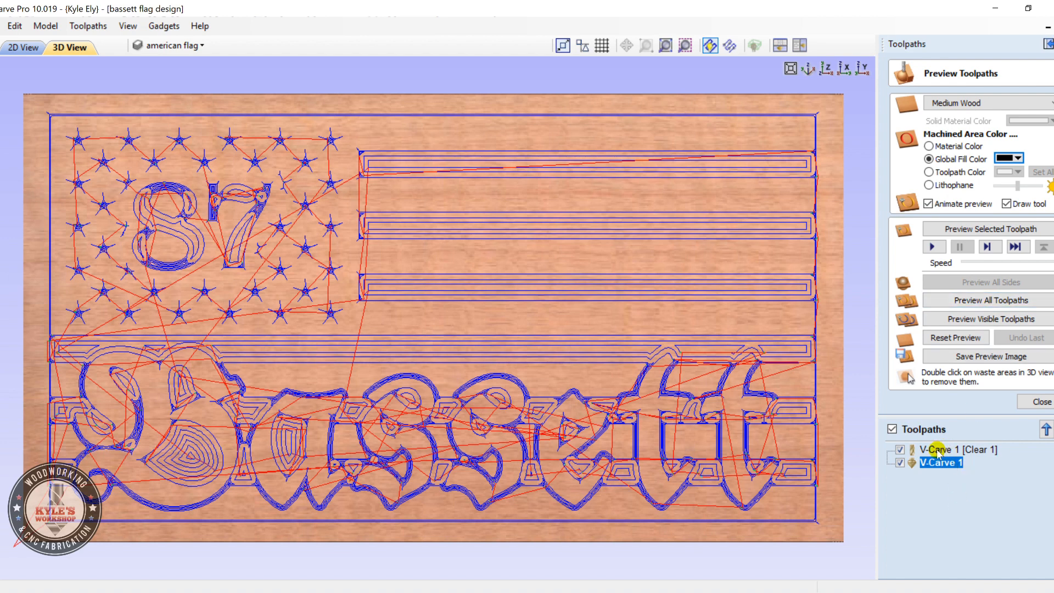
pyautogui.moveTo(969, 458)
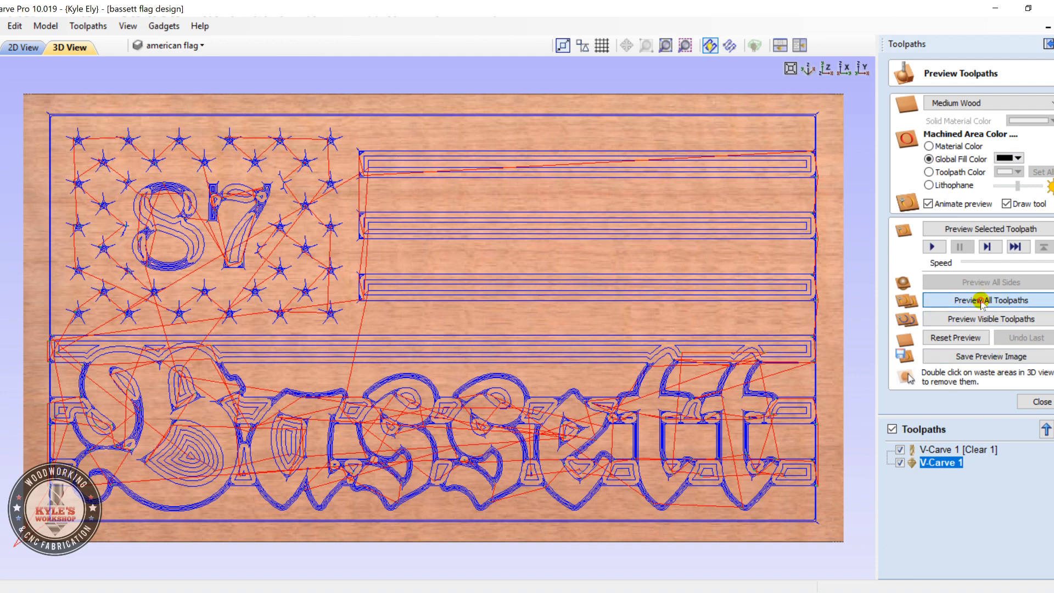
# Simulate all toolpaths, hide the toolpath lines, and tilt the carved Bassett sign.
pyautogui.click(990, 300)
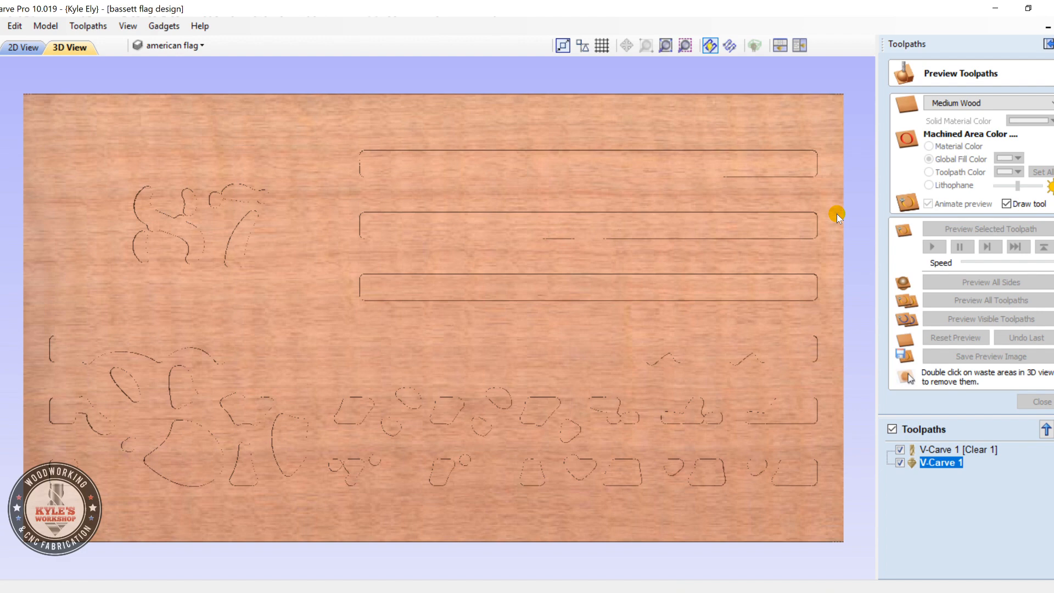
pyautogui.click(991, 301)
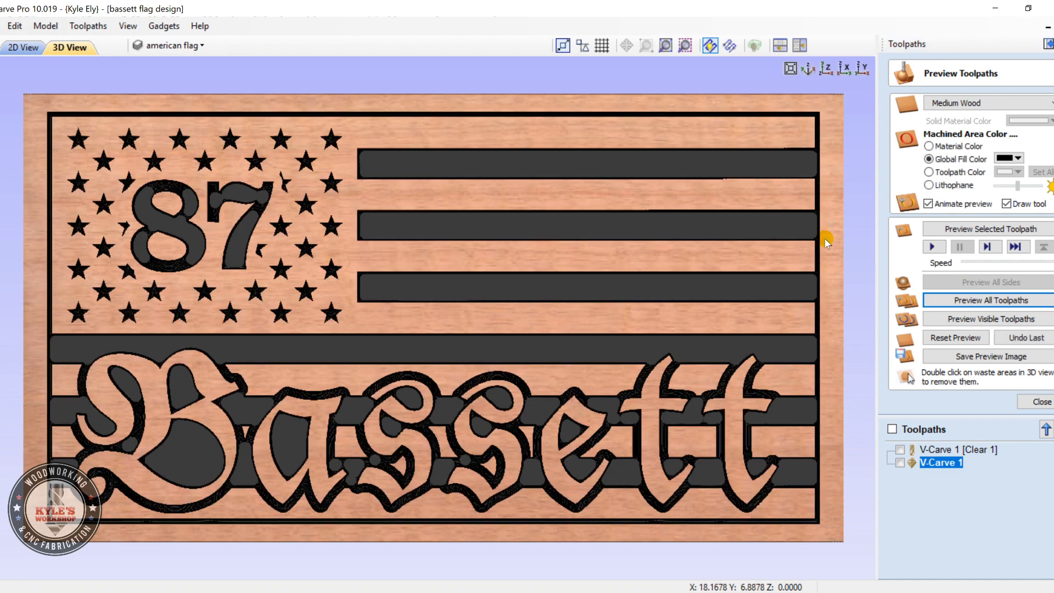
pyautogui.moveTo(405, 368)
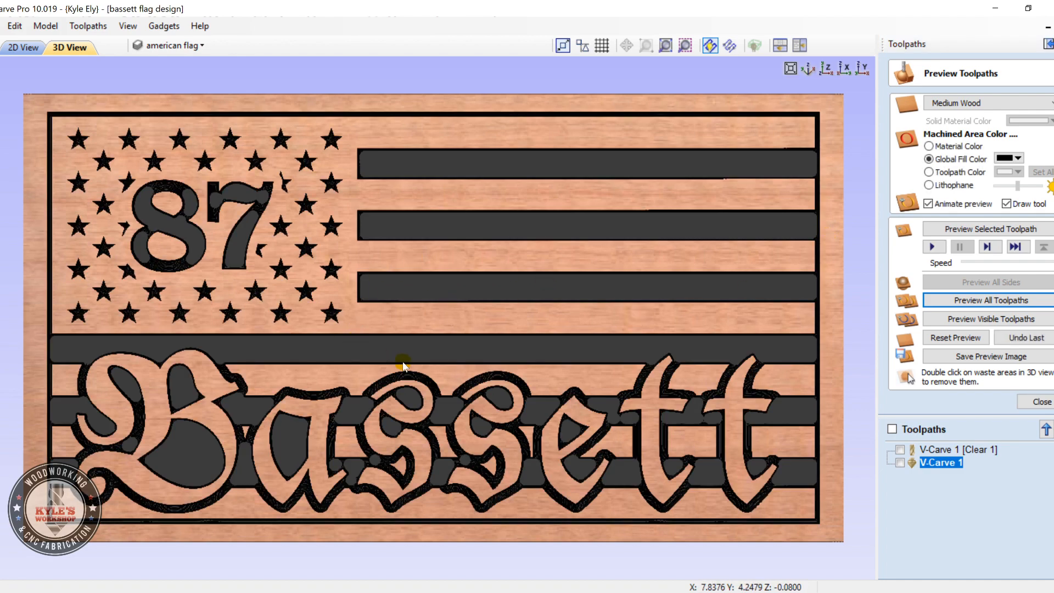
pyautogui.moveTo(404, 366); pyautogui.dragTo(610, 220)
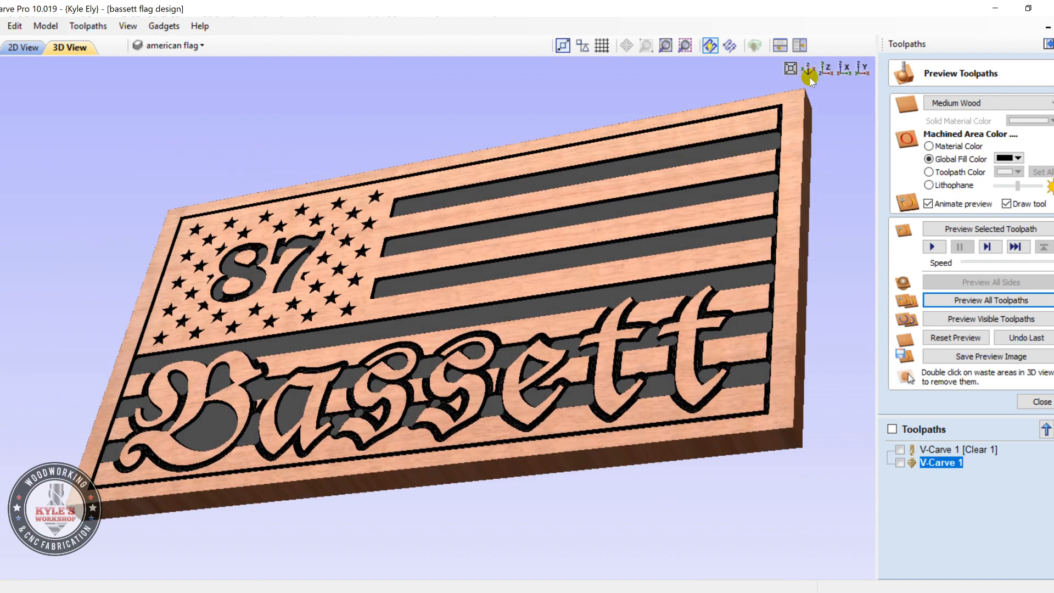
pyautogui.moveTo(817, 113)
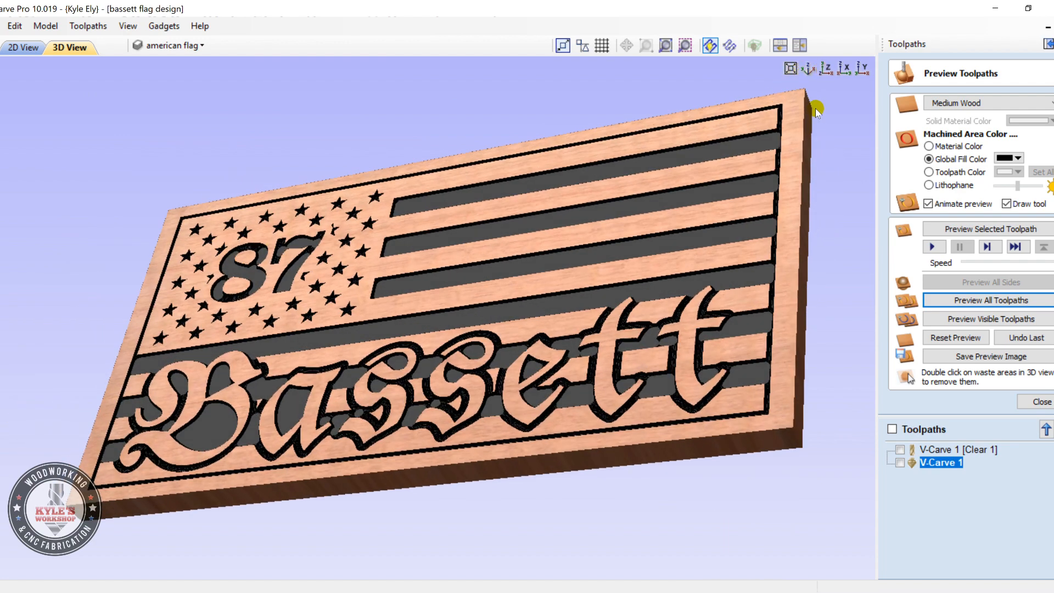
pyautogui.click(811, 70)
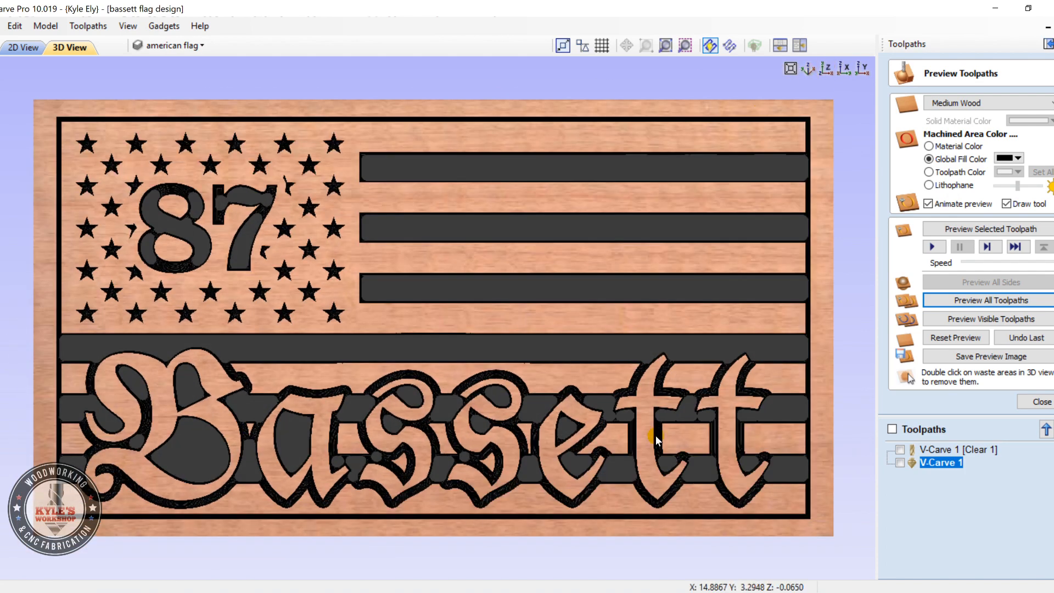
pyautogui.click(1017, 158)
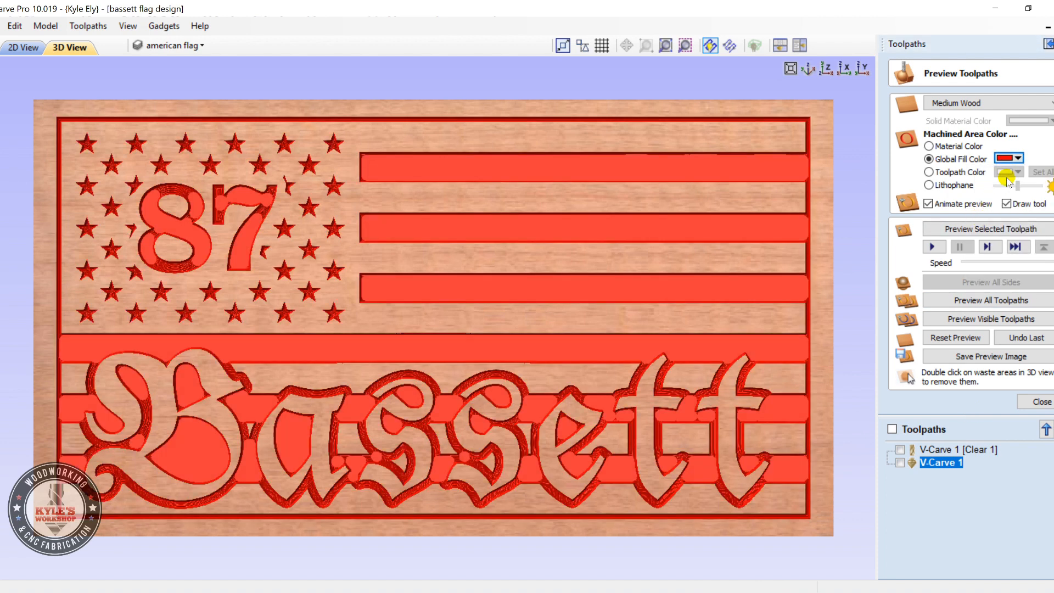
pyautogui.click(1018, 159)
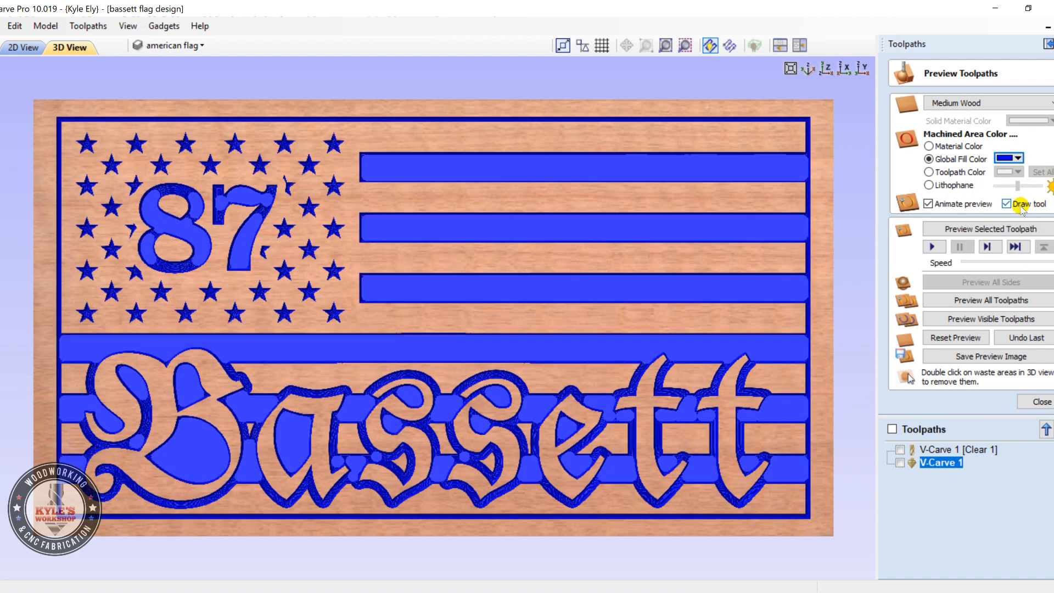
pyautogui.click(1017, 158)
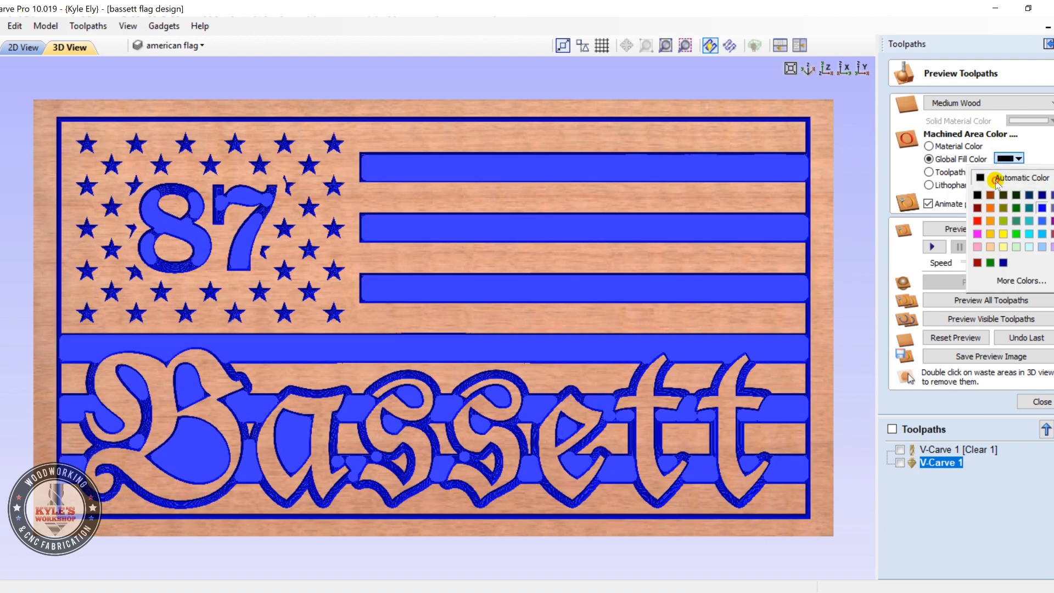
pyautogui.click(981, 185)
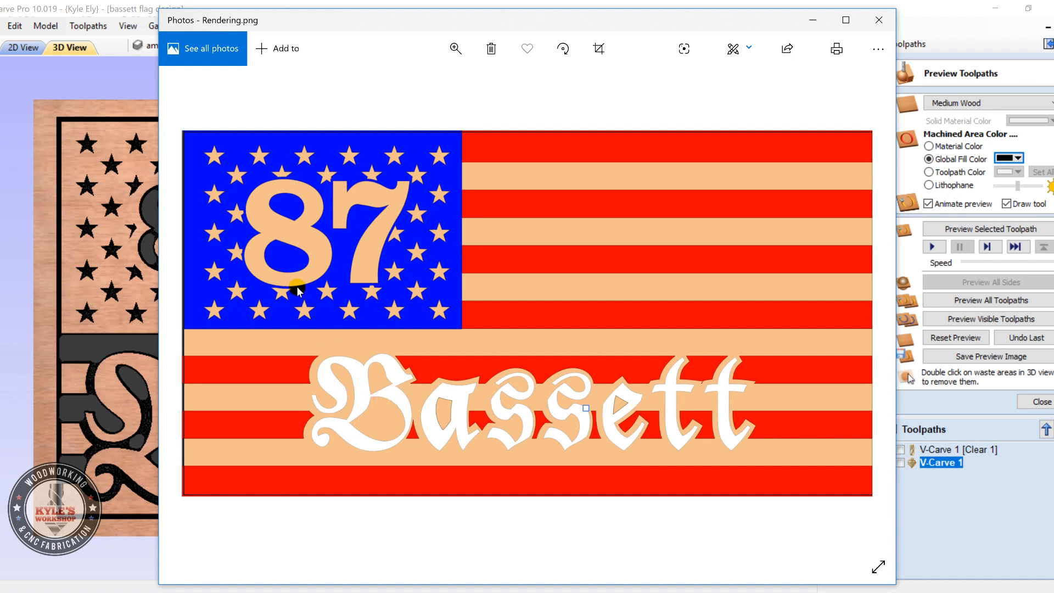
pyautogui.moveTo(741, 392)
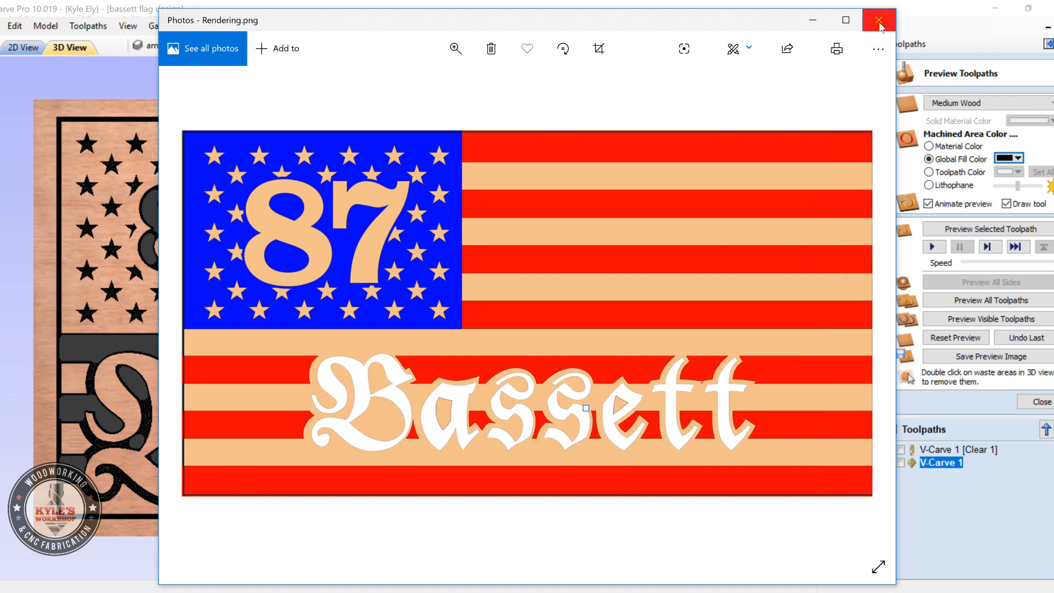
pyautogui.click(876, 18)
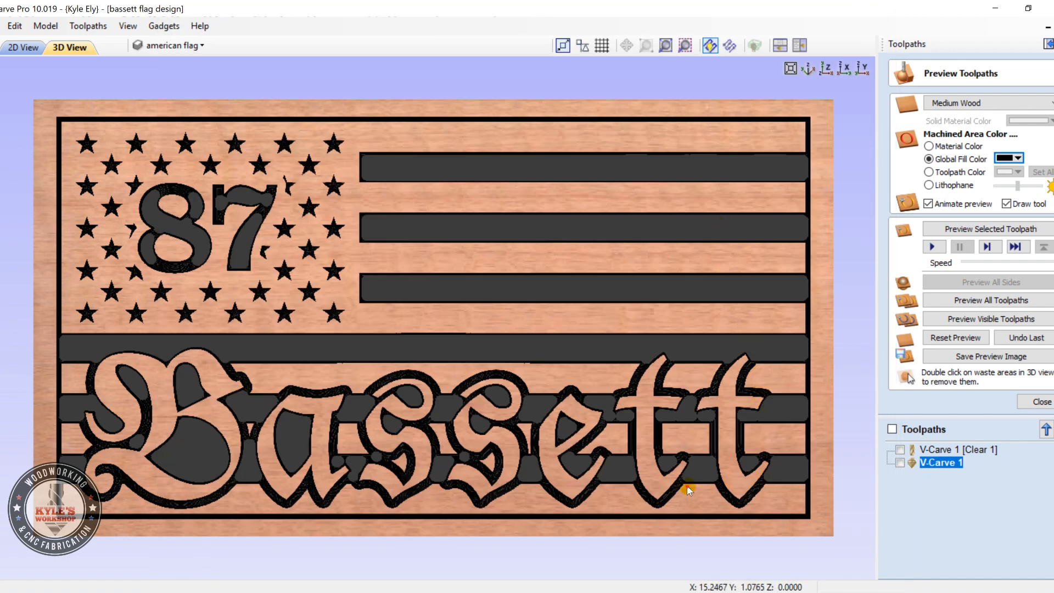
pyautogui.moveTo(687, 490); pyautogui.dragTo(585, 362)
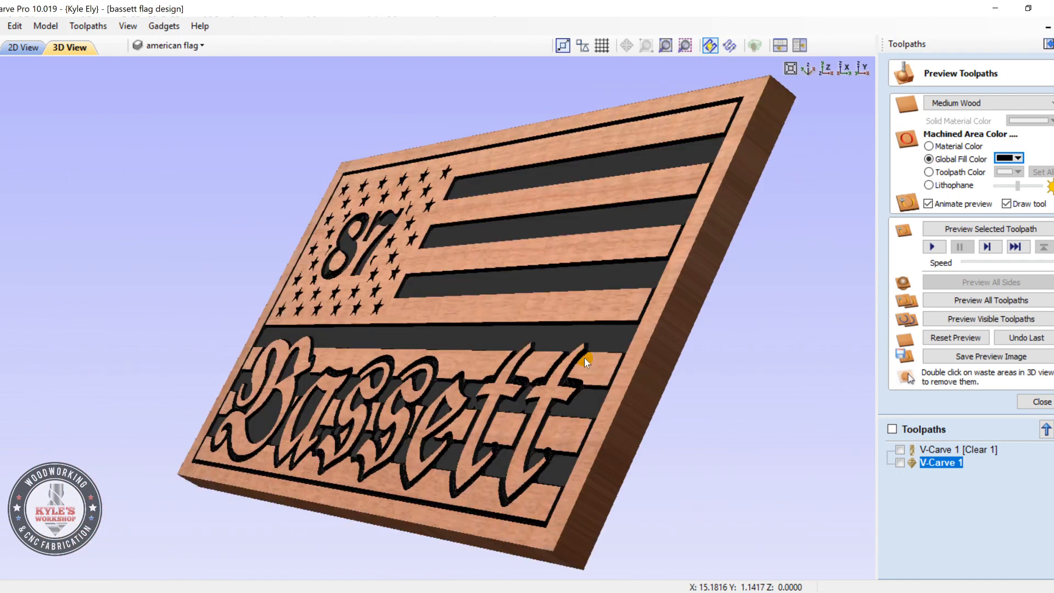
pyautogui.moveTo(585, 363); pyautogui.dragTo(725, 316)
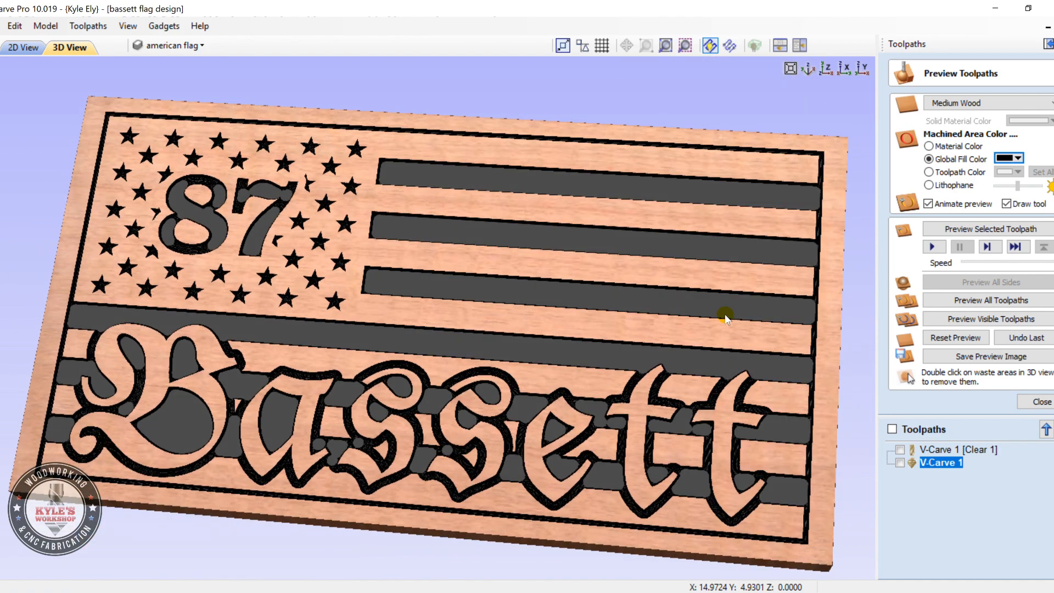